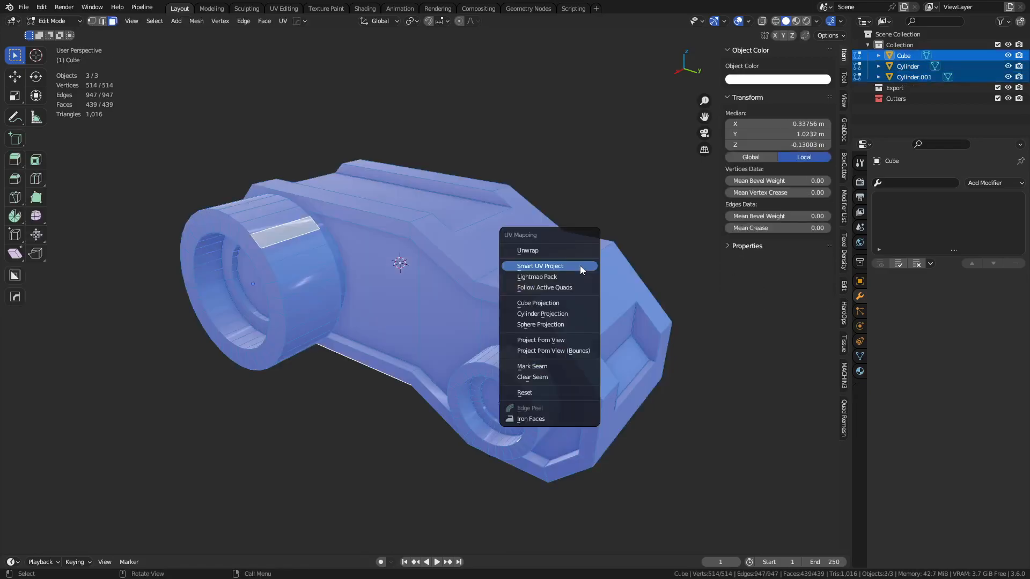
Step: Smart UV Project the Cube, then mark seams from its UV islands
left_click(541, 266)
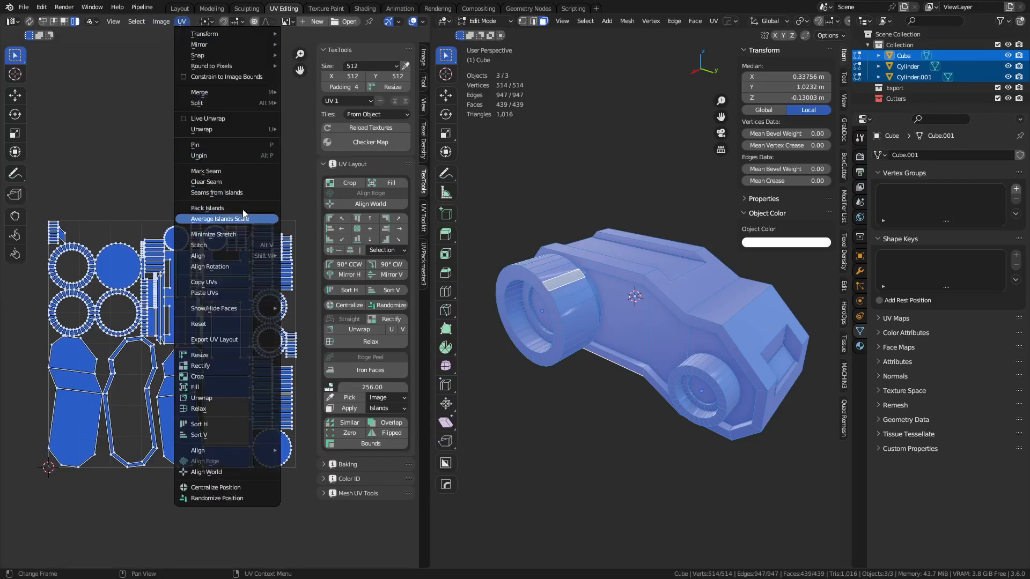
left_click(216, 193)
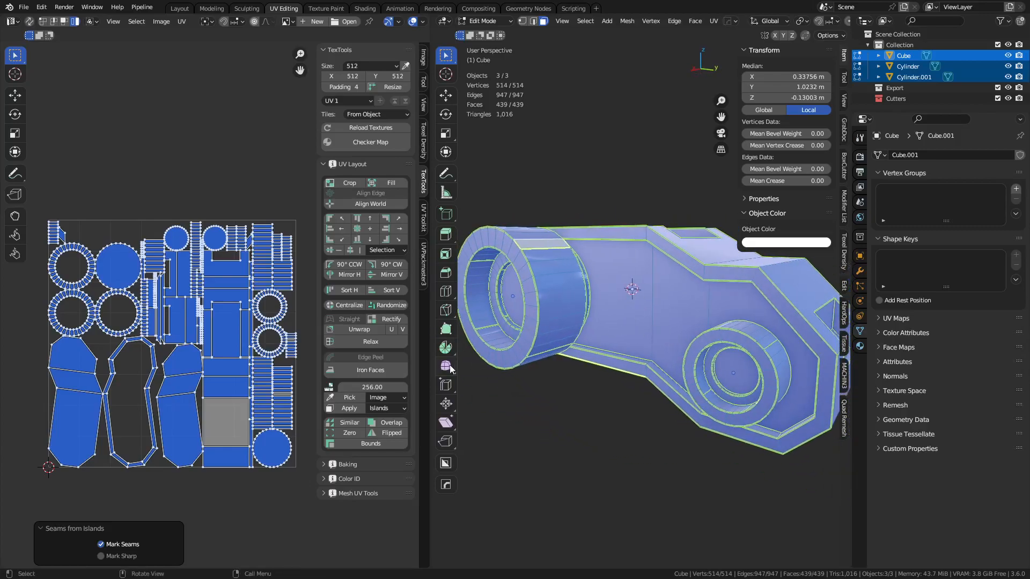
mouse_move(335, 304)
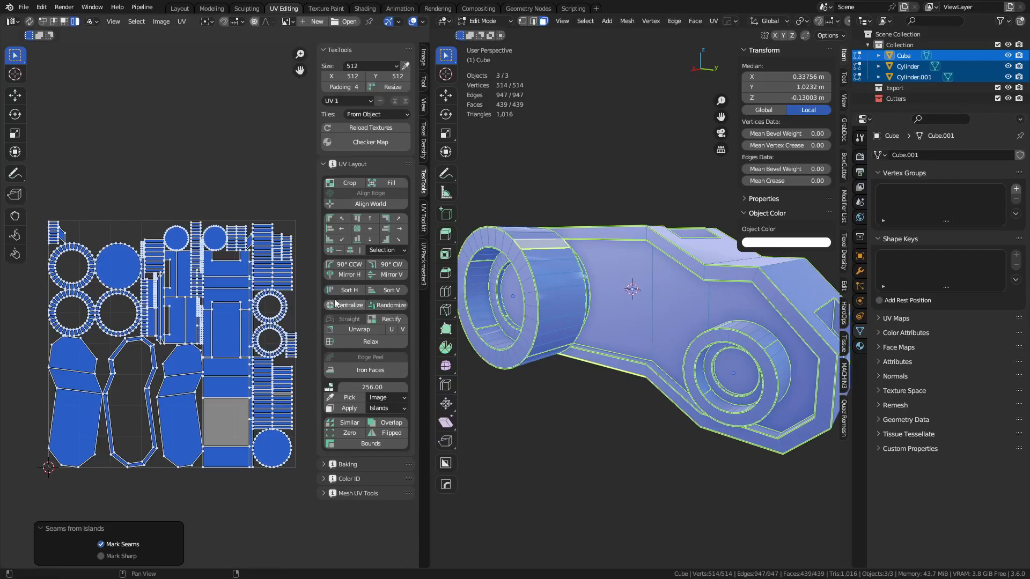
mouse_move(344, 264)
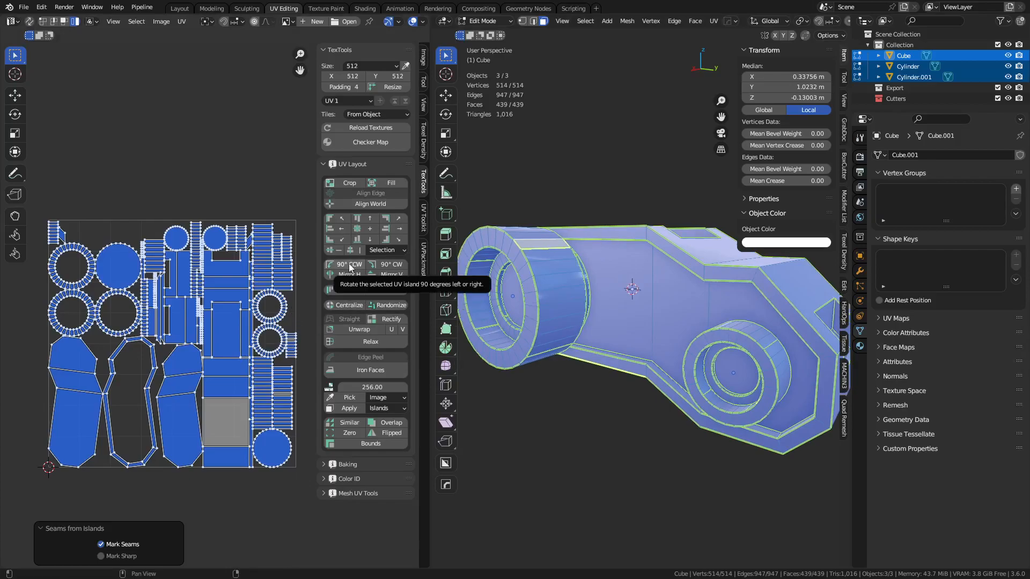
mouse_move(388, 165)
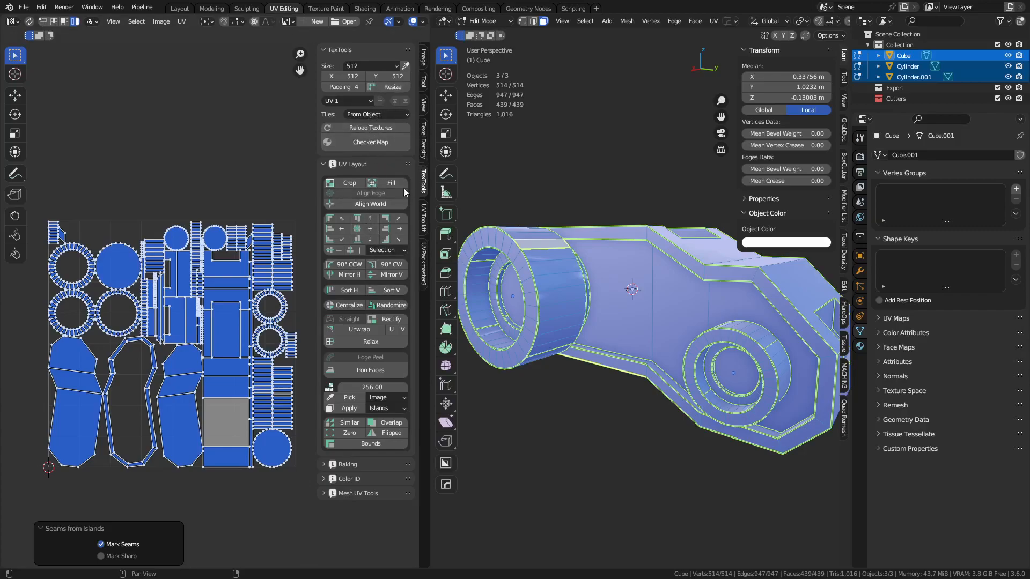
mouse_move(424, 148)
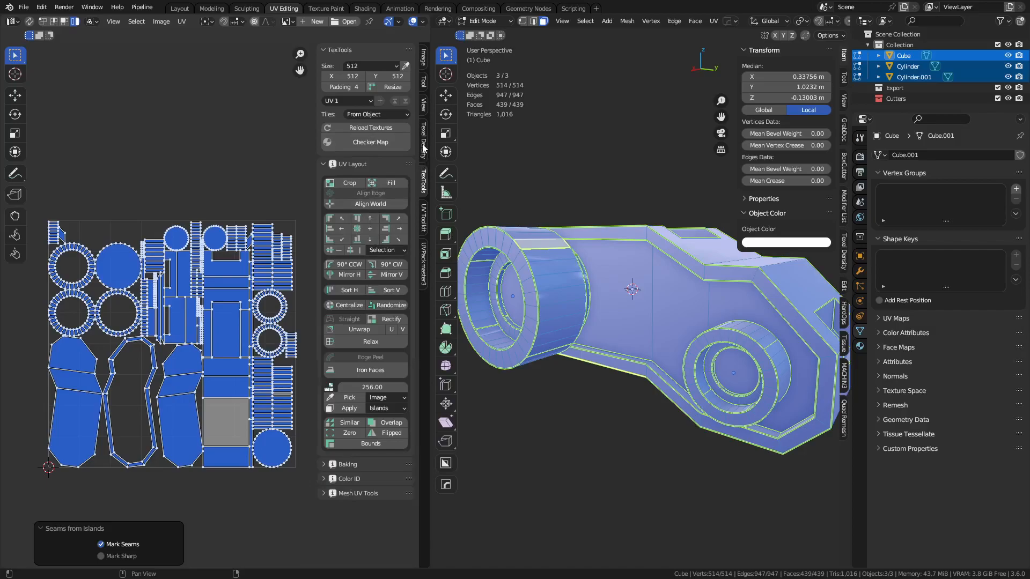
left_click(422, 154)
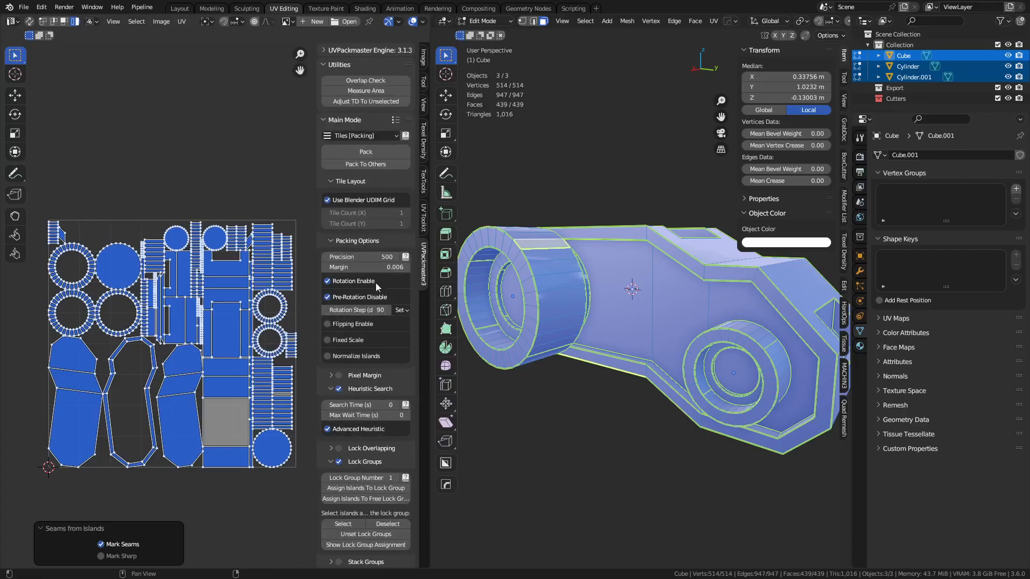
mouse_move(354, 281)
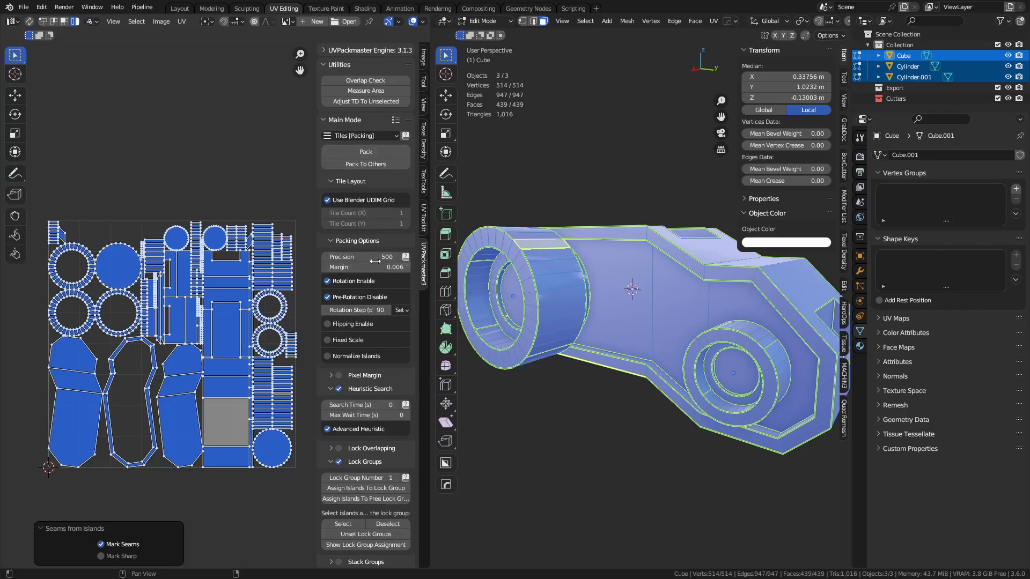
mouse_move(427, 196)
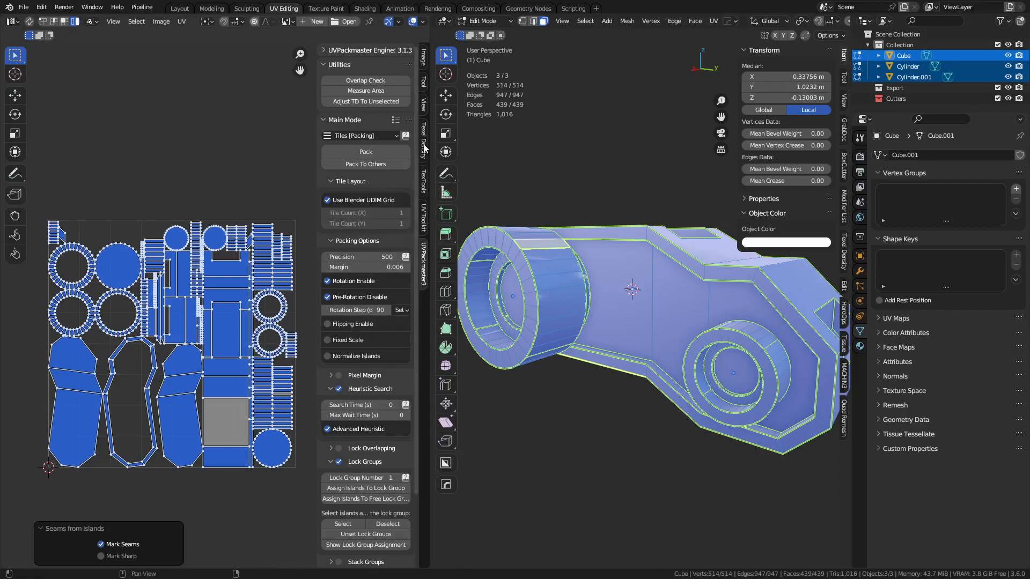
left_click(422, 135)
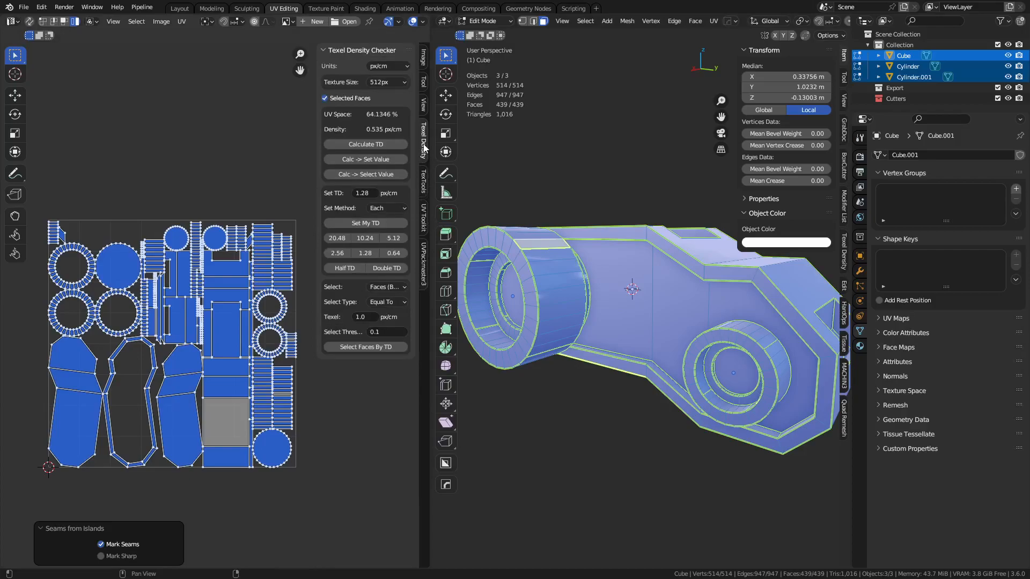
left_click(422, 190)
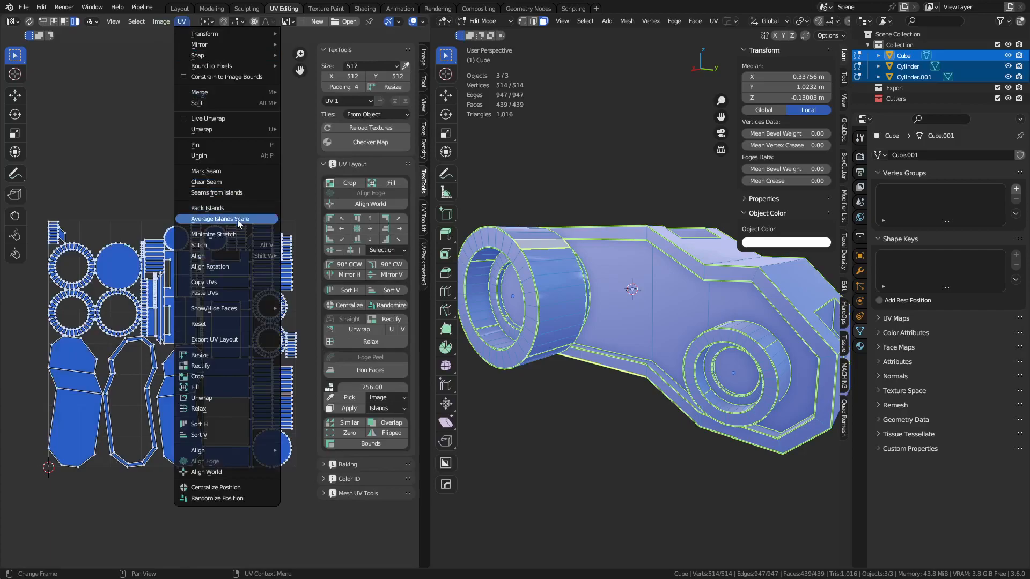
mouse_move(210, 208)
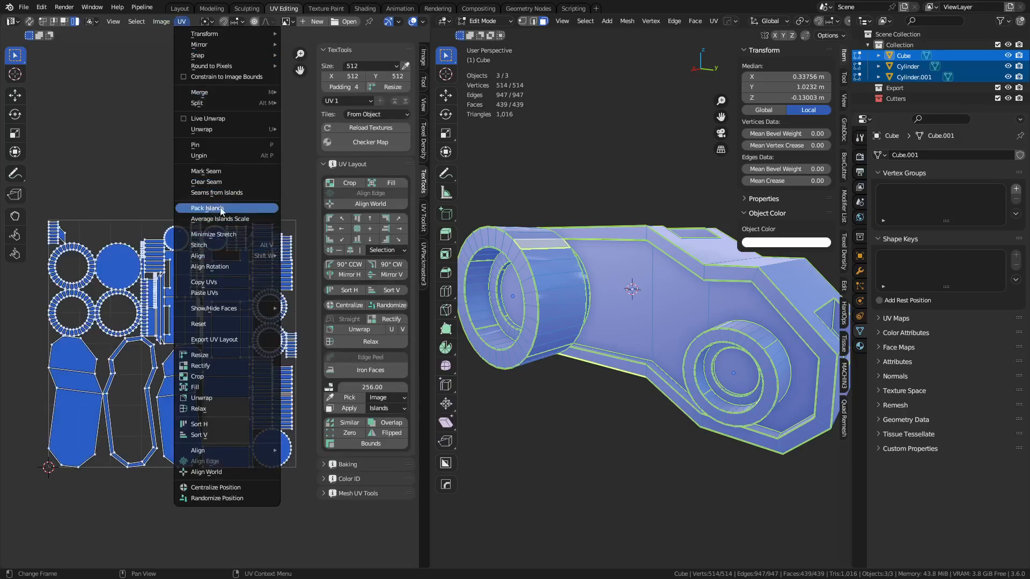
mouse_move(210, 208)
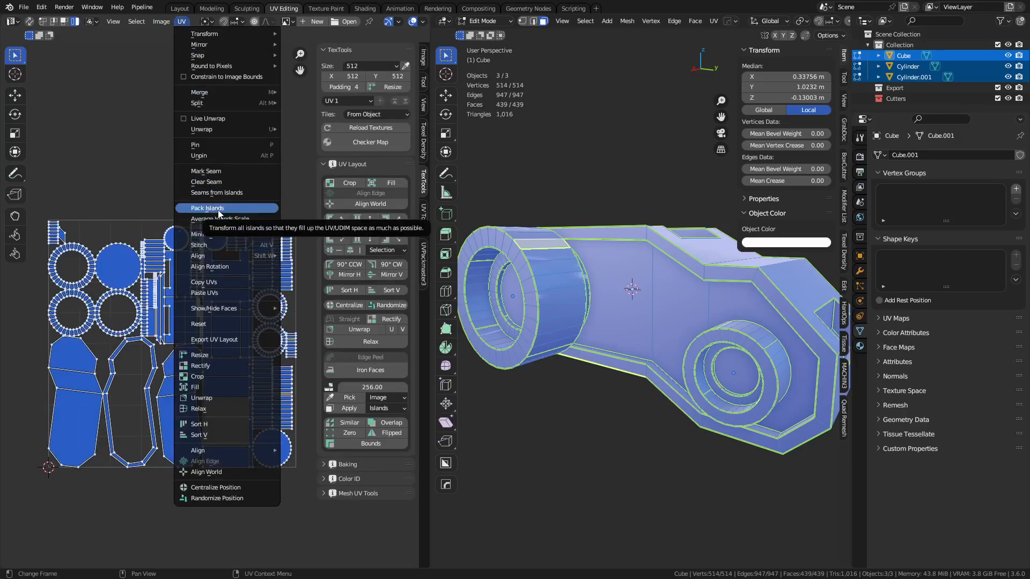
Step: Preview Pack Islands shape methods, cancel without packing, and select the Annotate tool
left_click(208, 208)
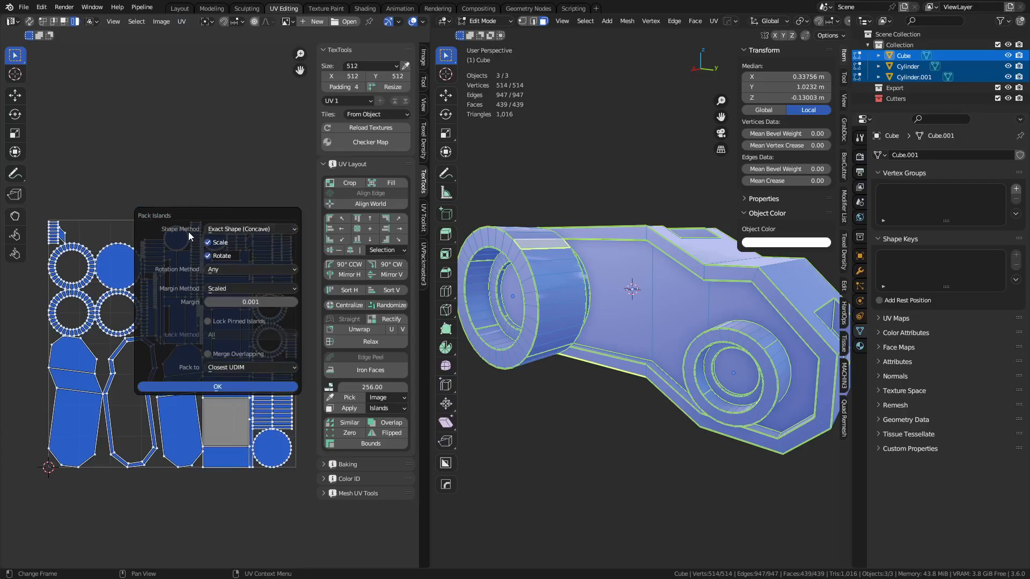
left_click(249, 229)
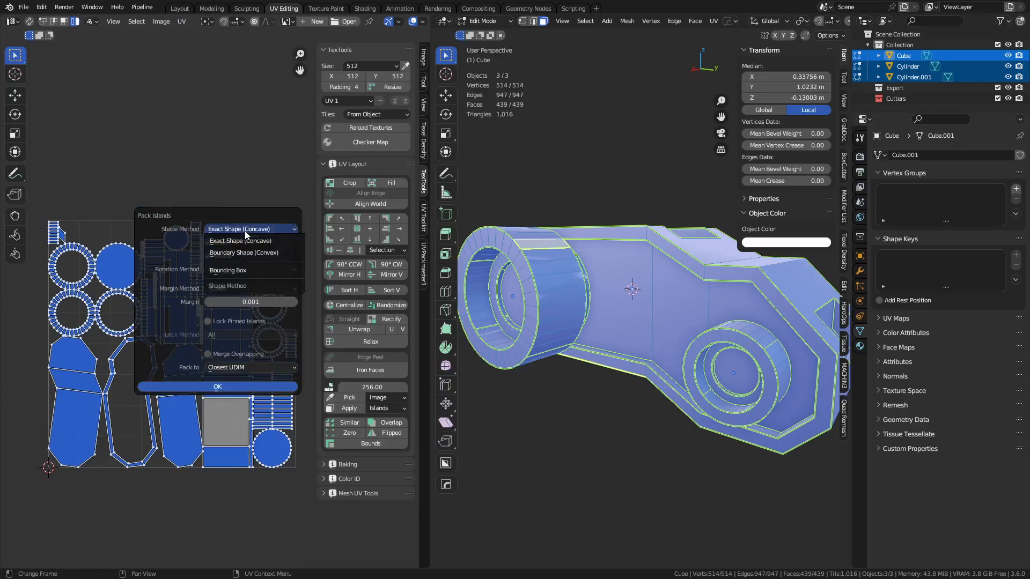
mouse_move(251, 240)
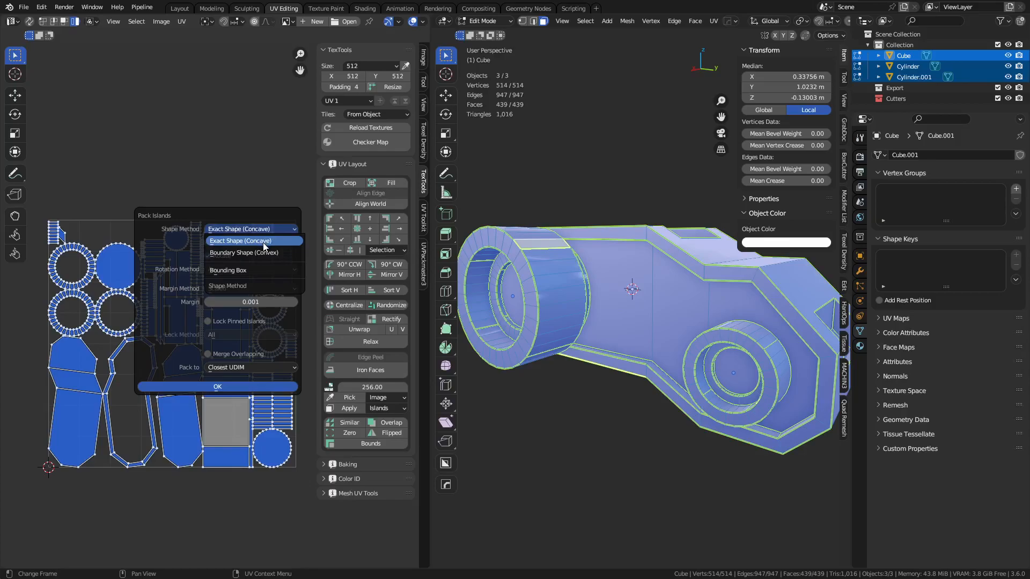
mouse_move(263, 240)
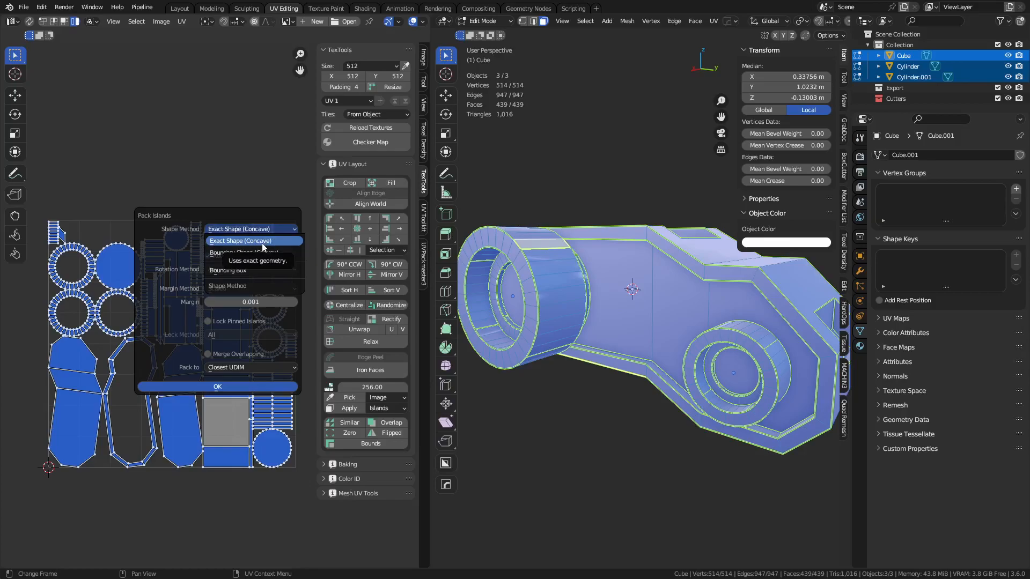
mouse_move(235, 269)
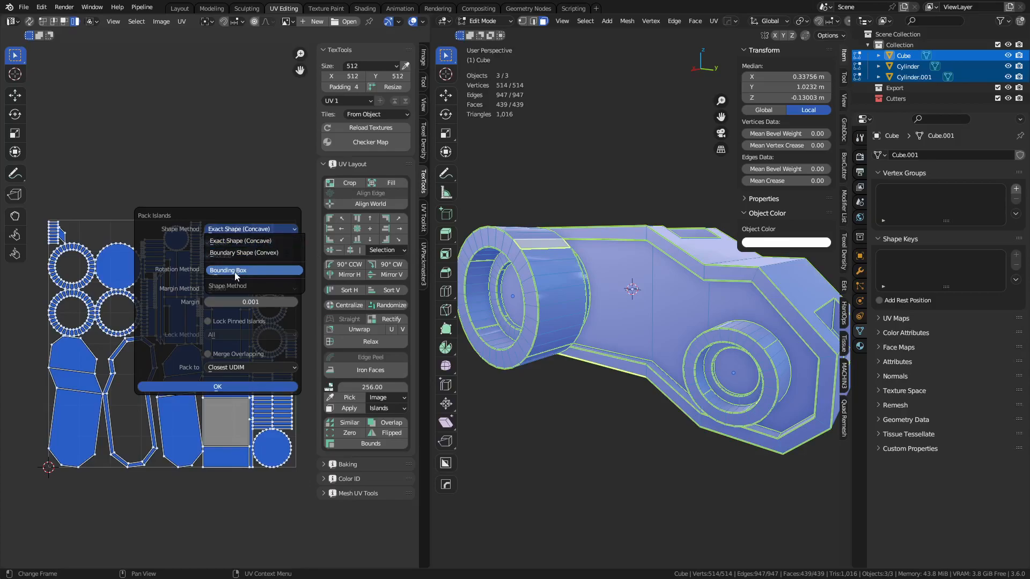
left_click(217, 386)
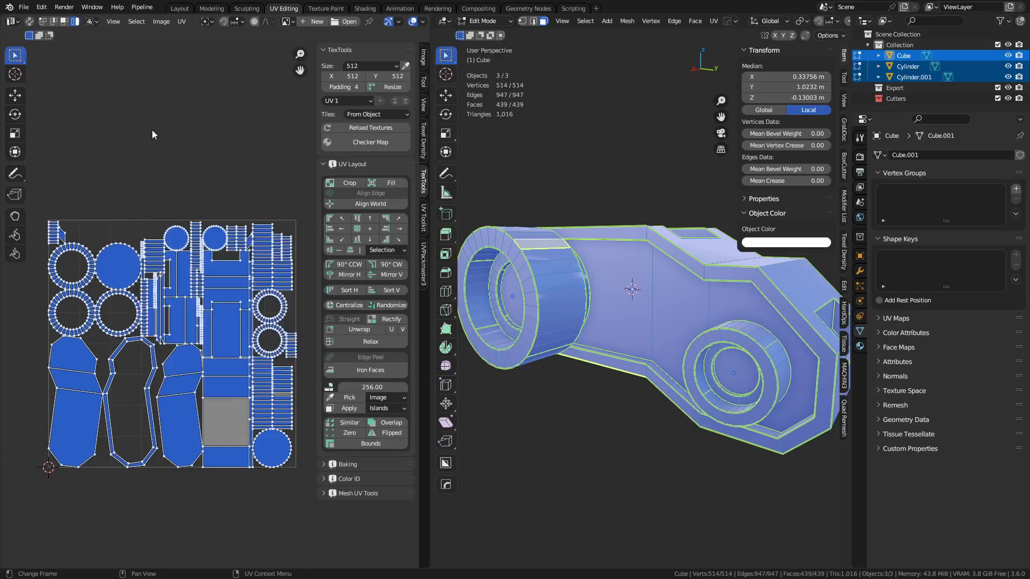
left_click(14, 173)
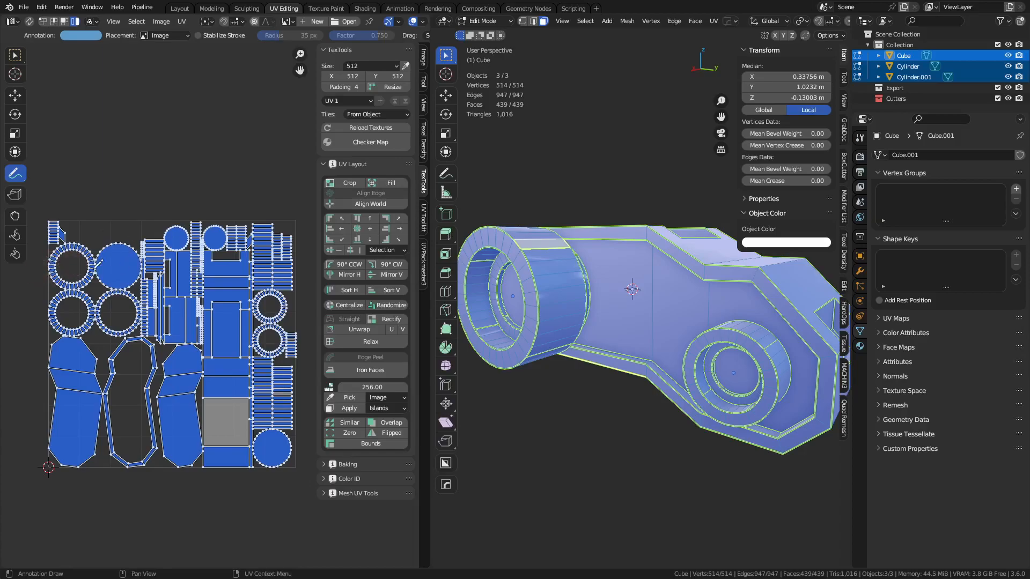
Step: Pack the islands with Margin 0 using Exact Shape (Concave)
left_click(181, 21)
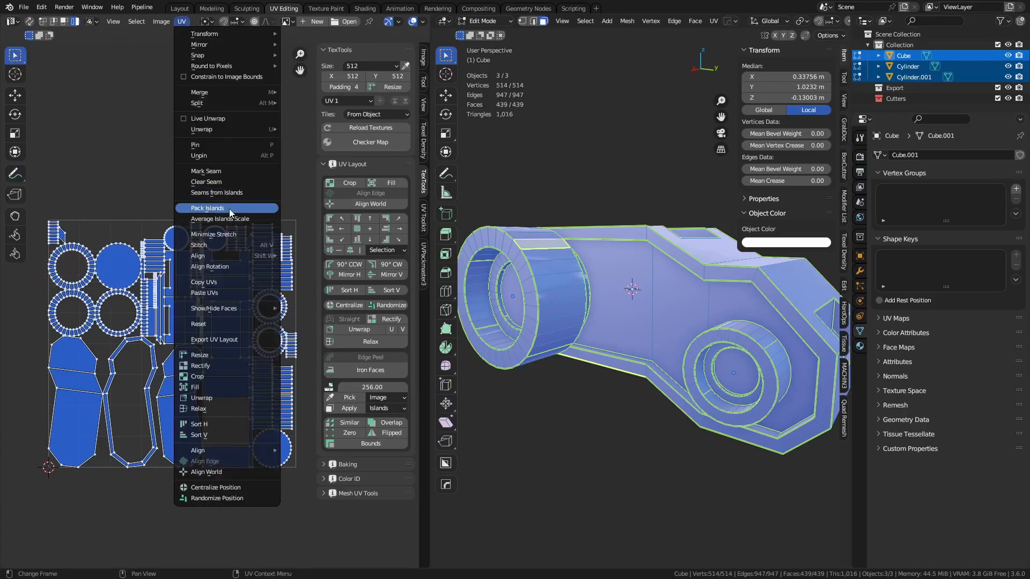
left_click(207, 207)
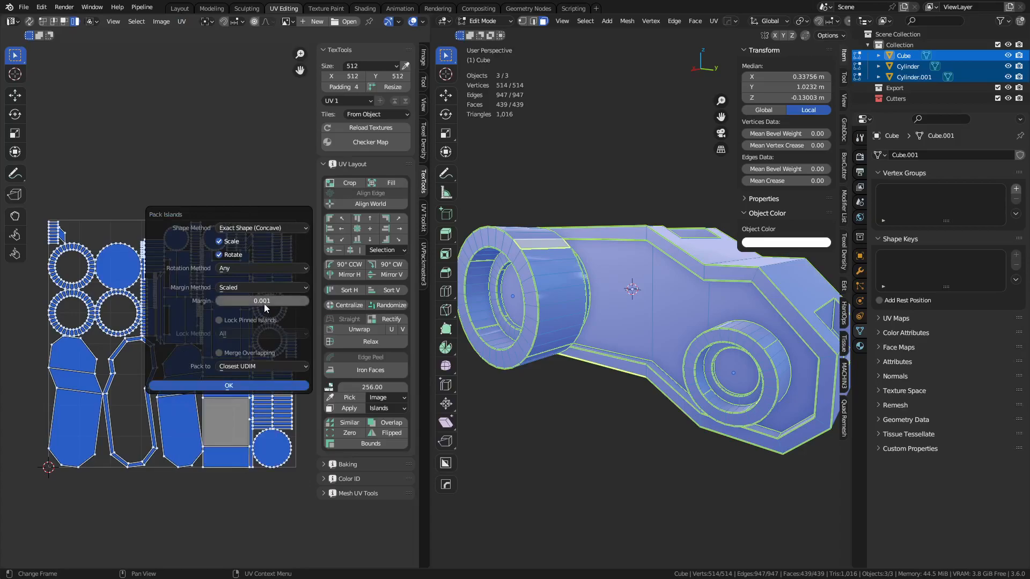
left_click(261, 300)
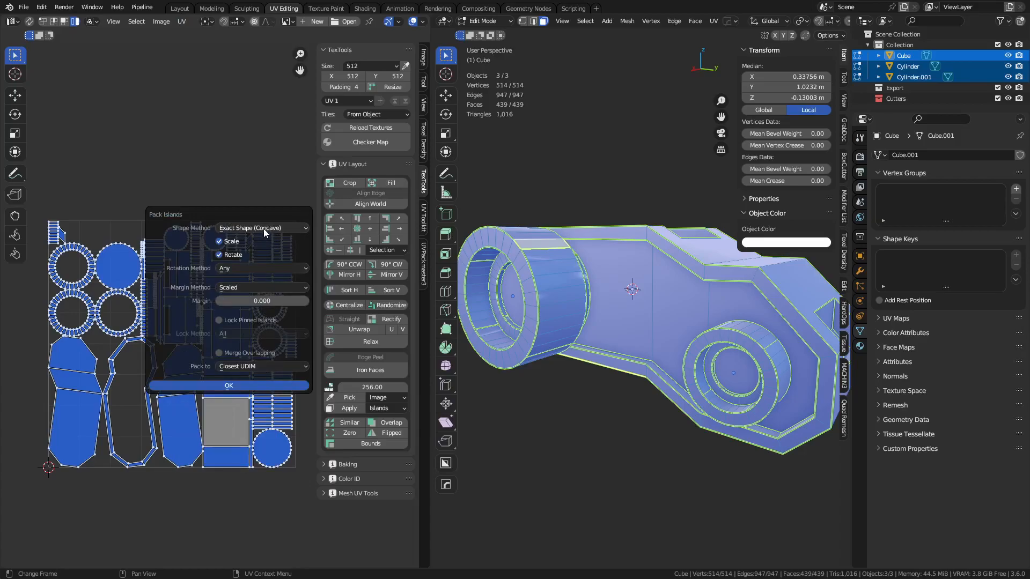
mouse_move(266, 245)
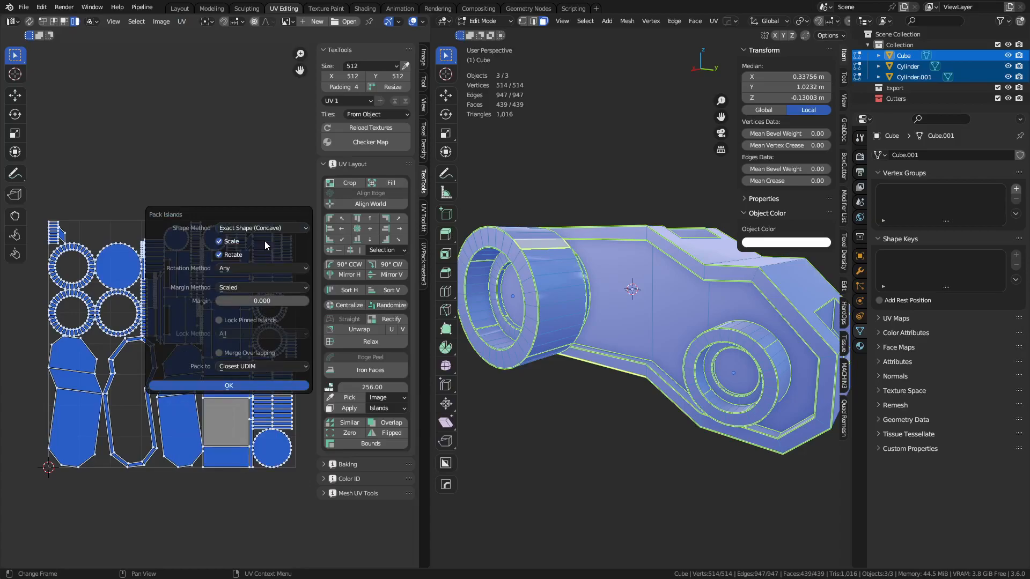
left_click(229, 386)
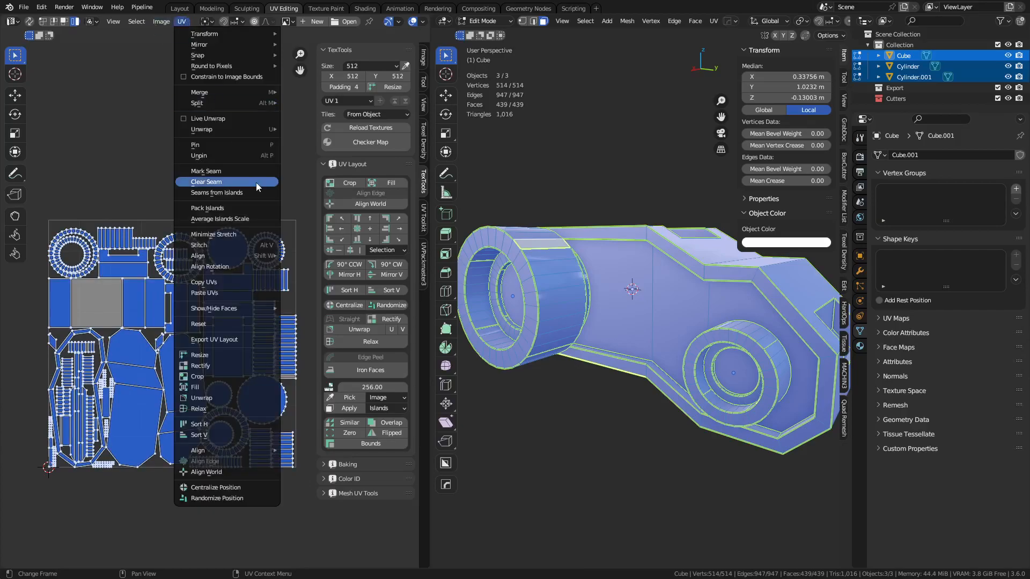
mouse_move(227, 208)
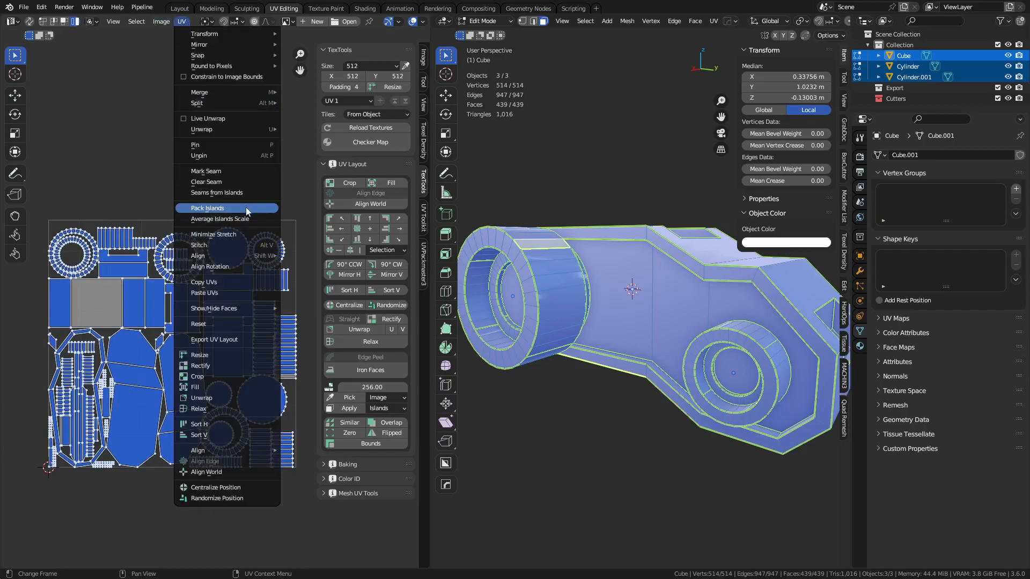
Step: Pack islands with Boundary Shape (Convex), Rotation Any, into the closest UDIM
left_click(208, 208)
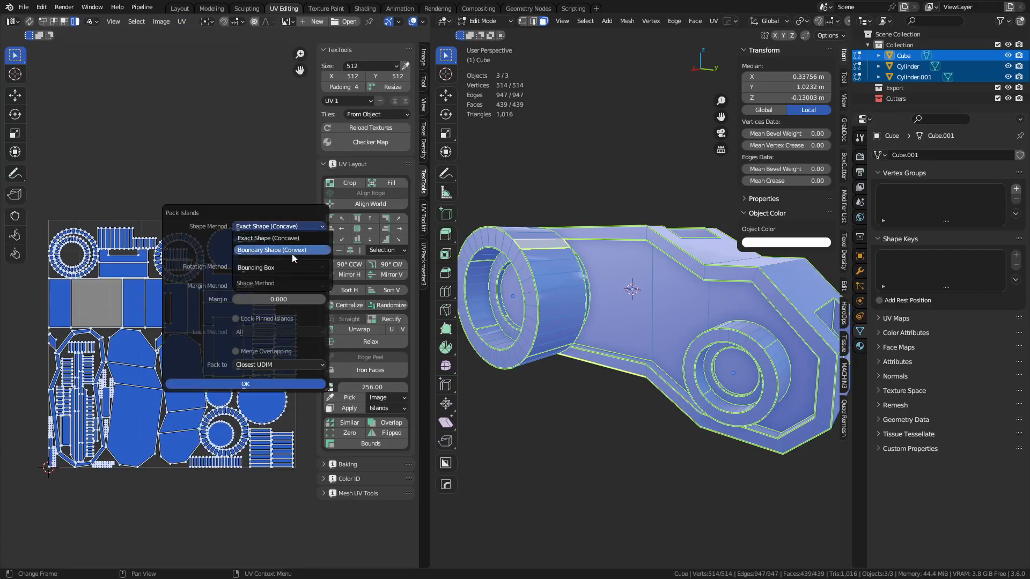
left_click(245, 384)
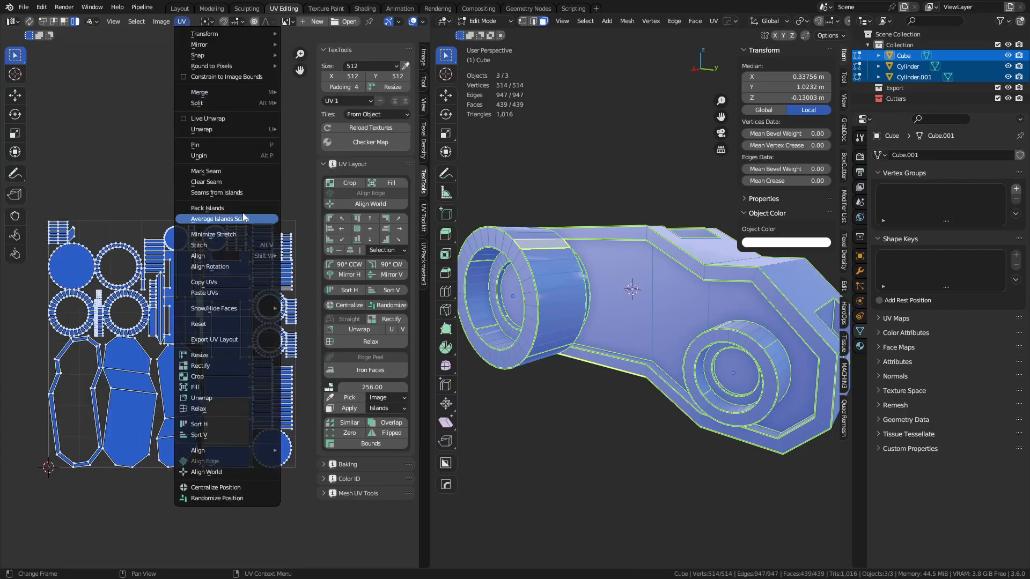
left_click(207, 207)
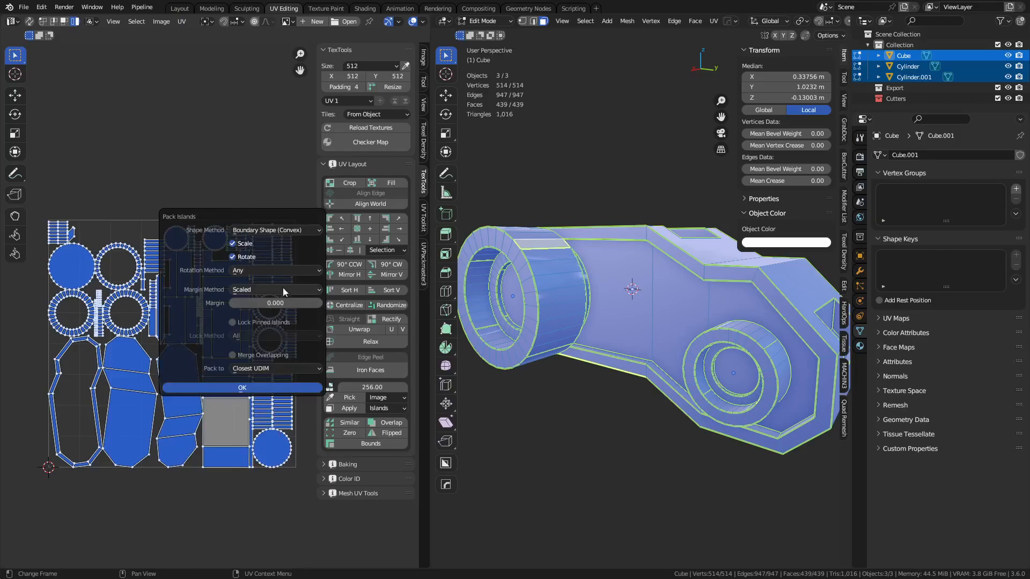
mouse_move(244, 278)
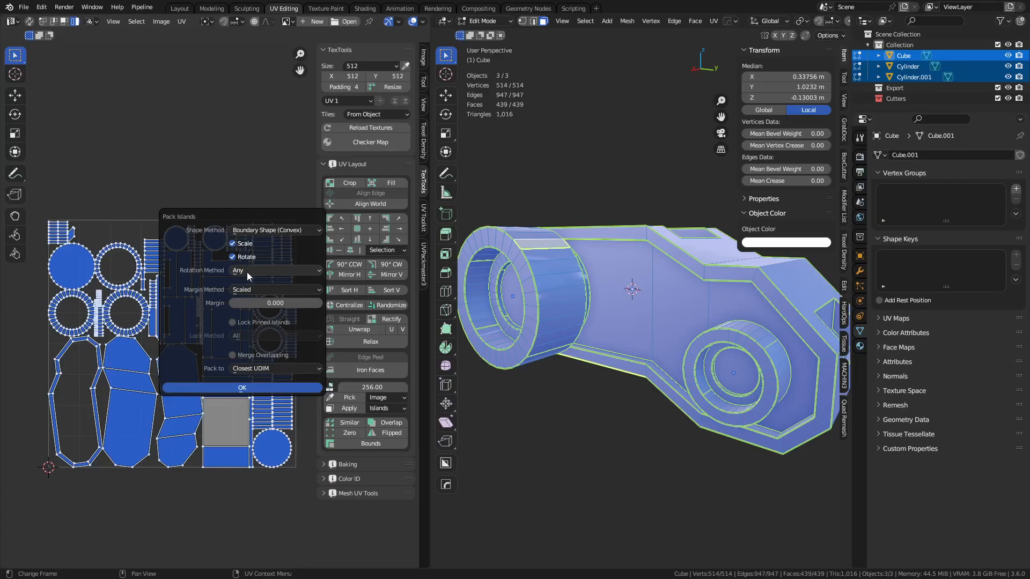
mouse_move(237, 270)
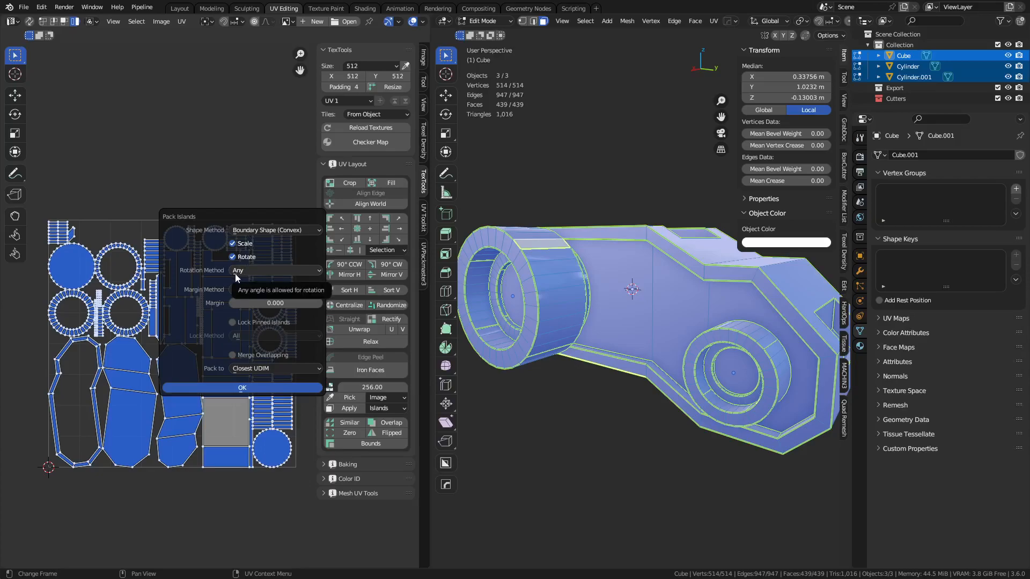
left_click(274, 289)
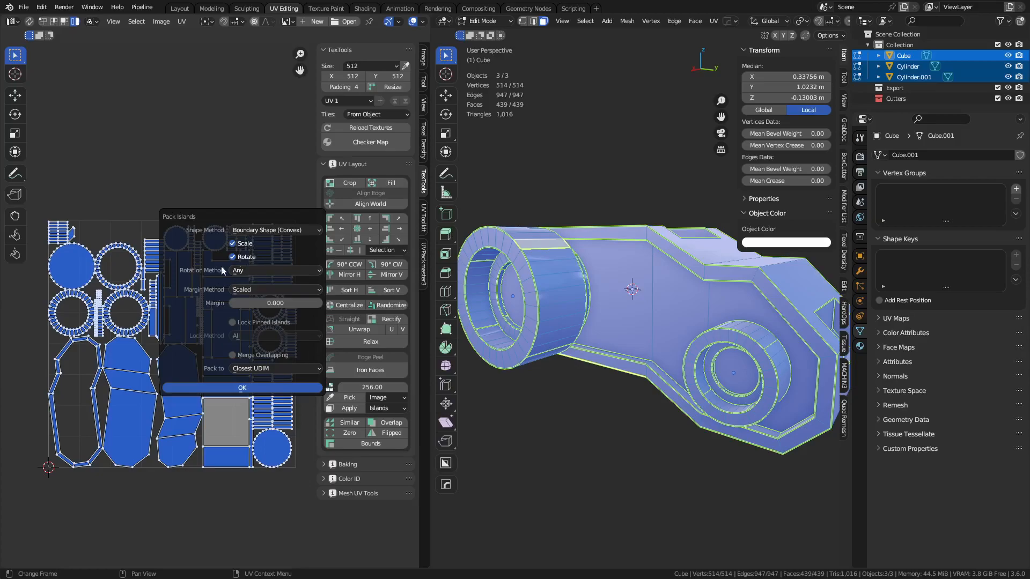
left_click(275, 229)
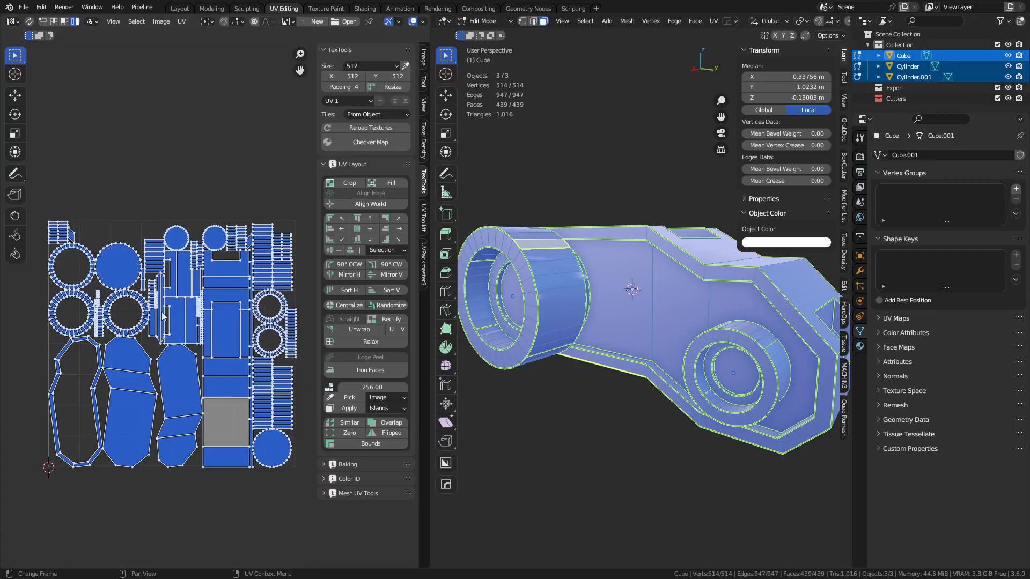
mouse_move(14, 133)
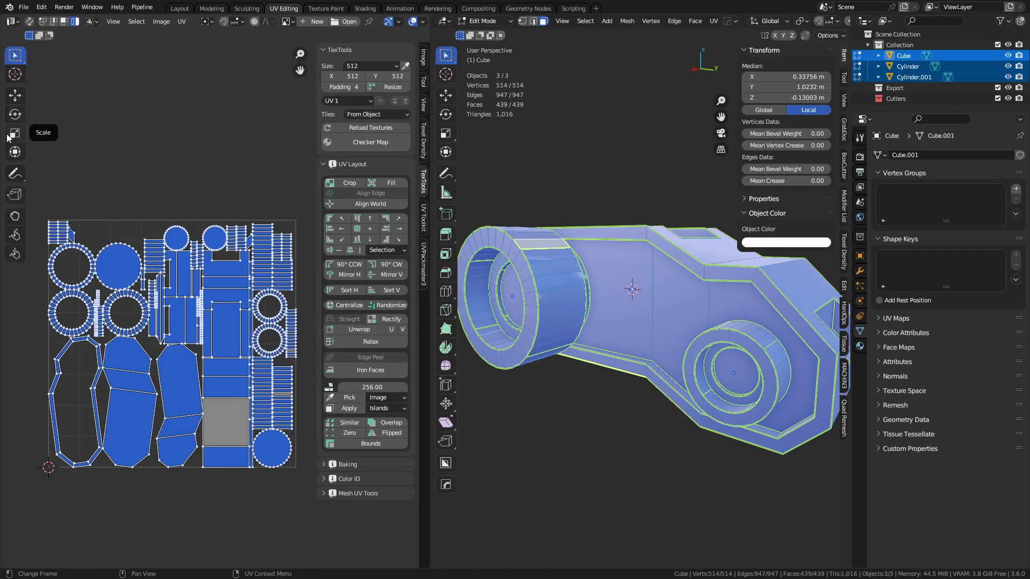
Step: Switch the UV editor to the Annotate tool over the packed layout
left_click(14, 173)
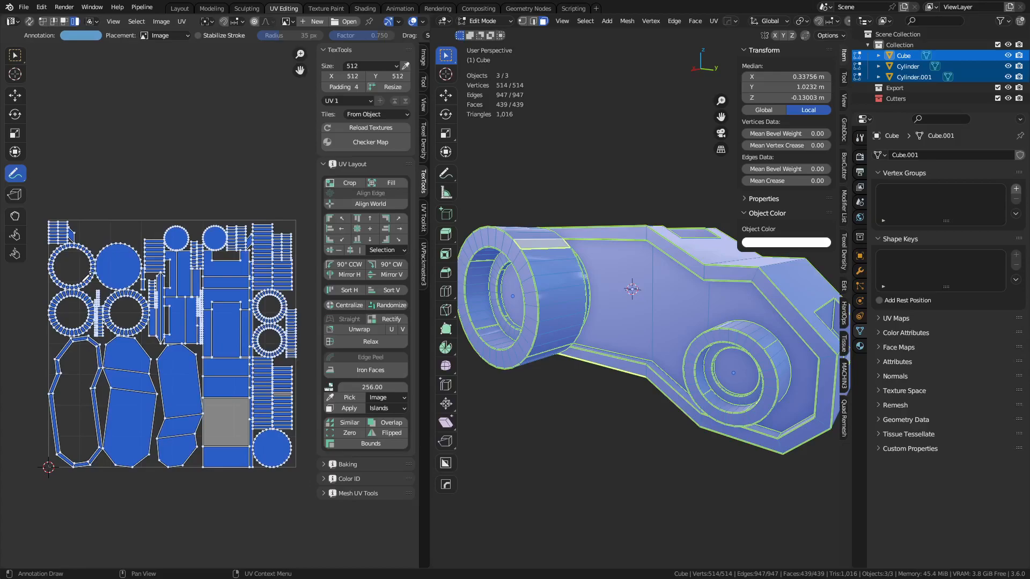
mouse_move(238, 140)
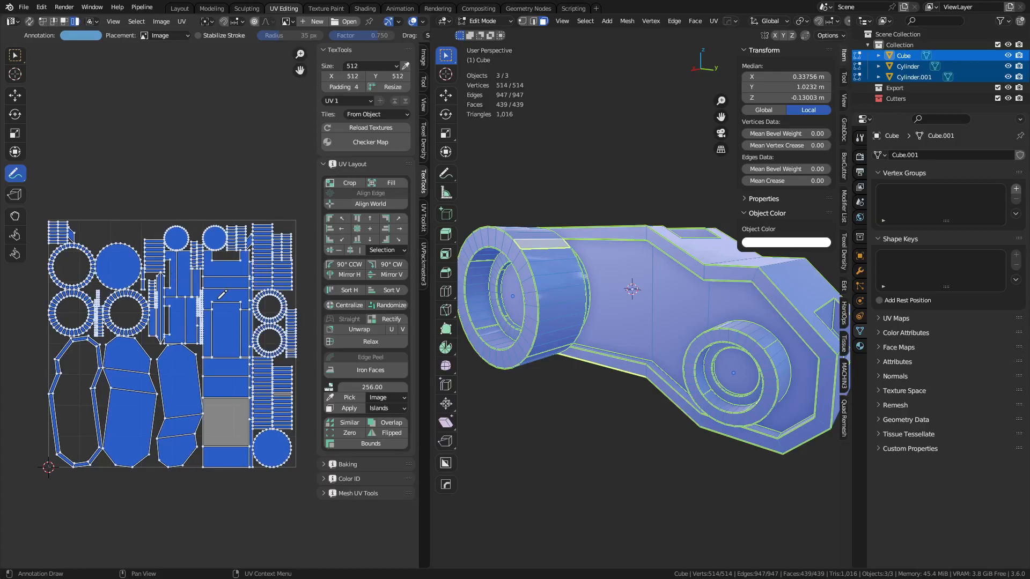
mouse_move(14, 55)
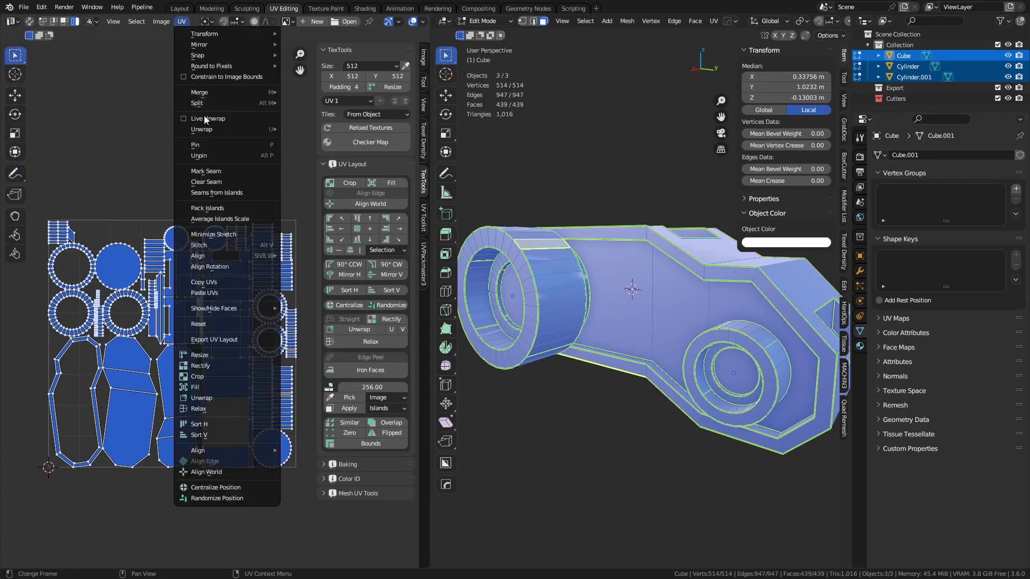
Step: Pack the islands using Exact Shape (Concave) as the shape method
left_click(206, 208)
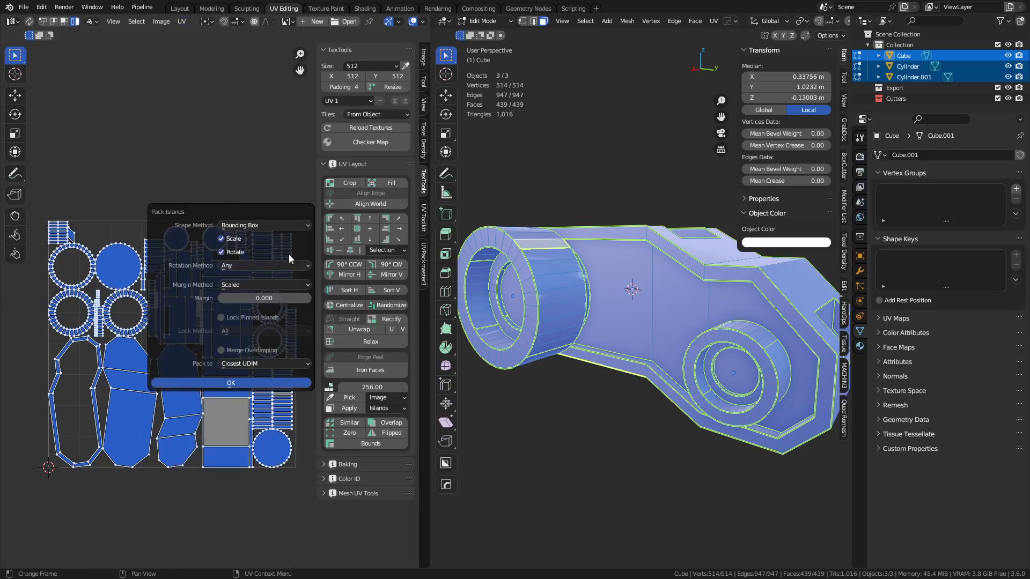
left_click(263, 266)
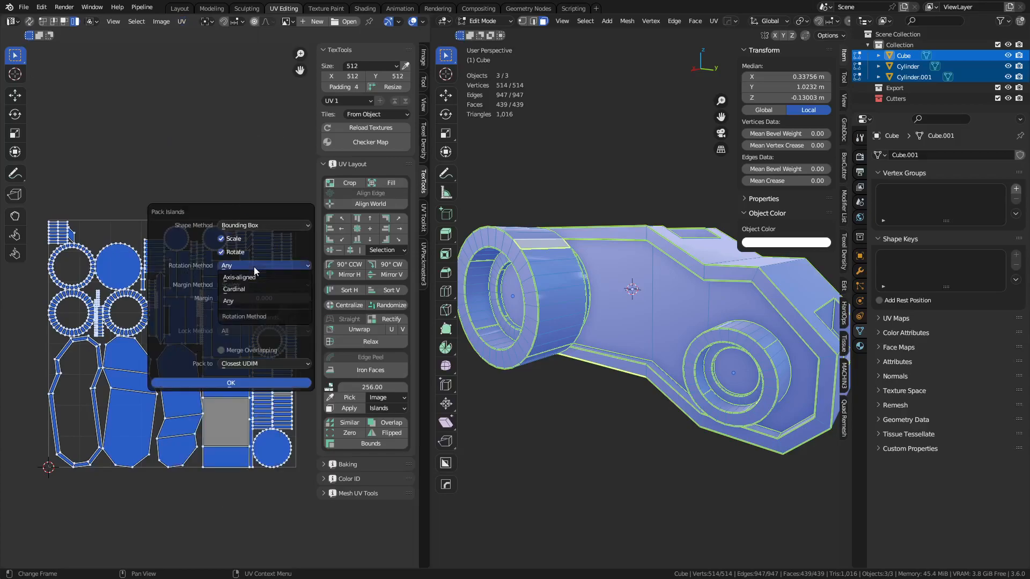
mouse_move(234, 289)
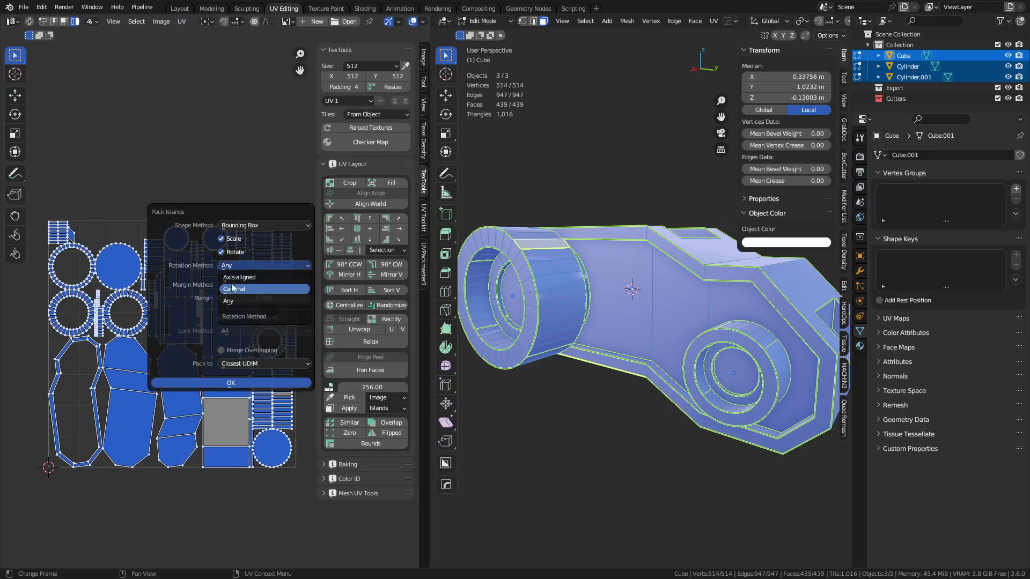
left_click(234, 289)
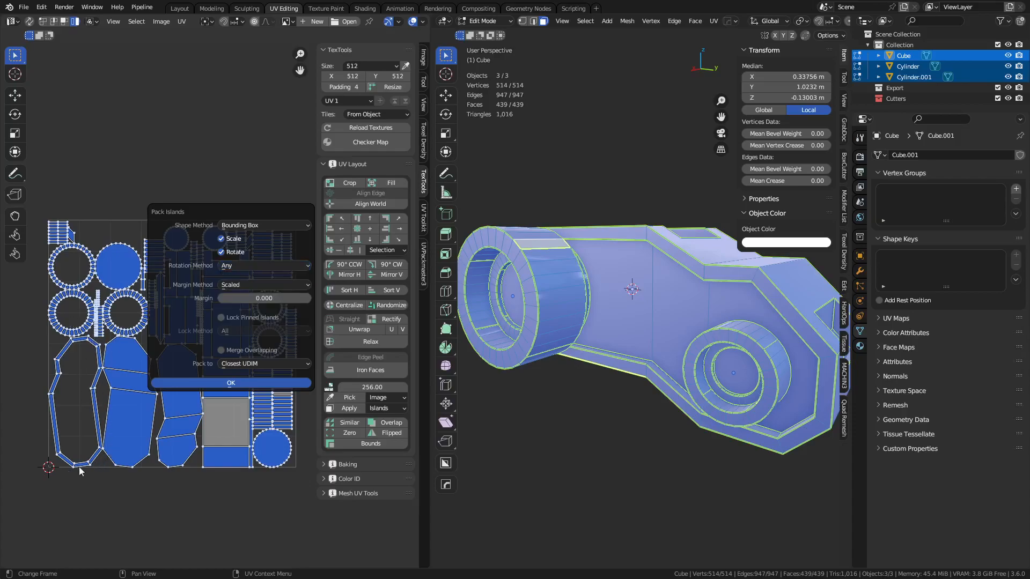
mouse_move(176, 334)
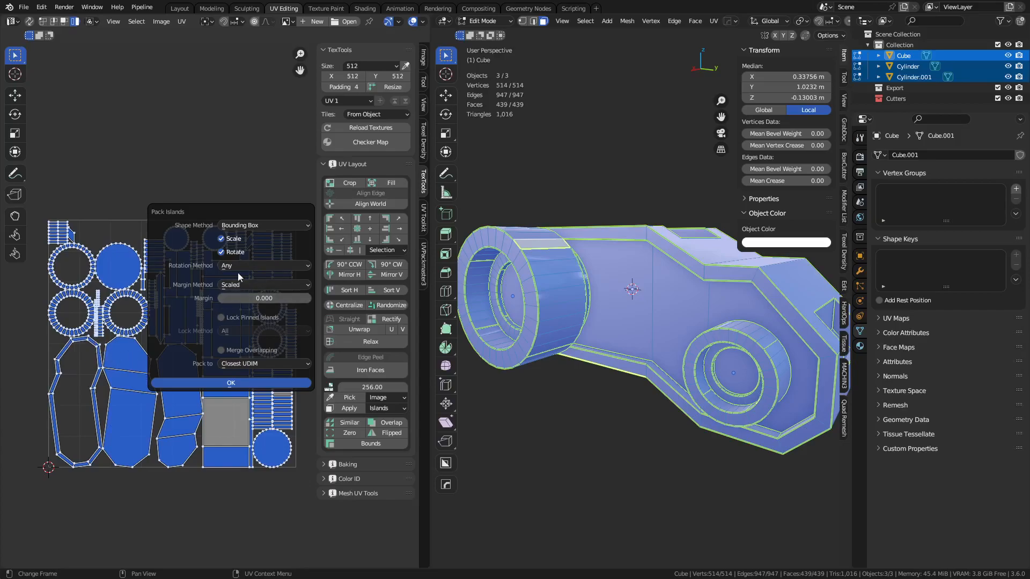
mouse_move(102, 386)
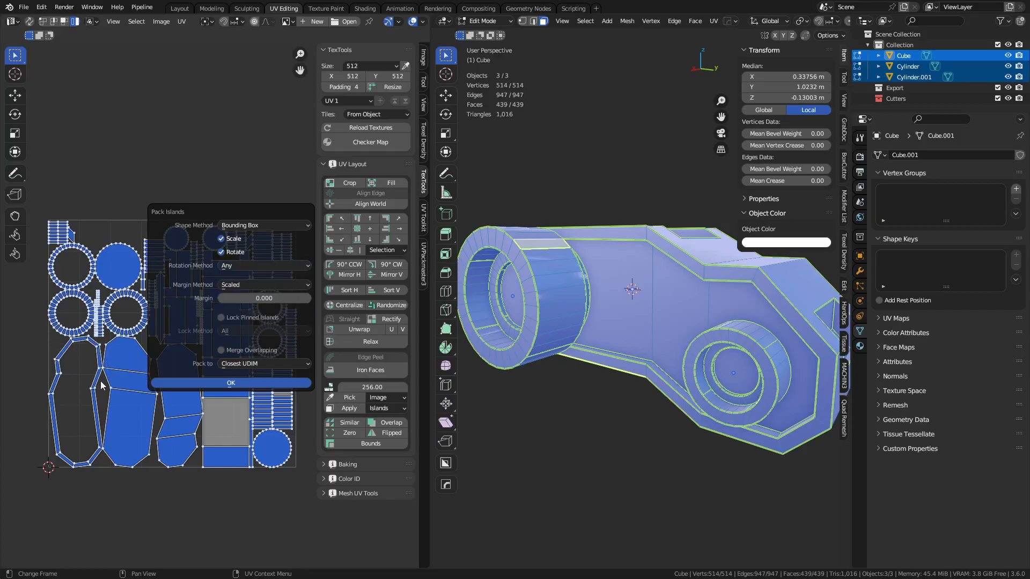
left_click(263, 266)
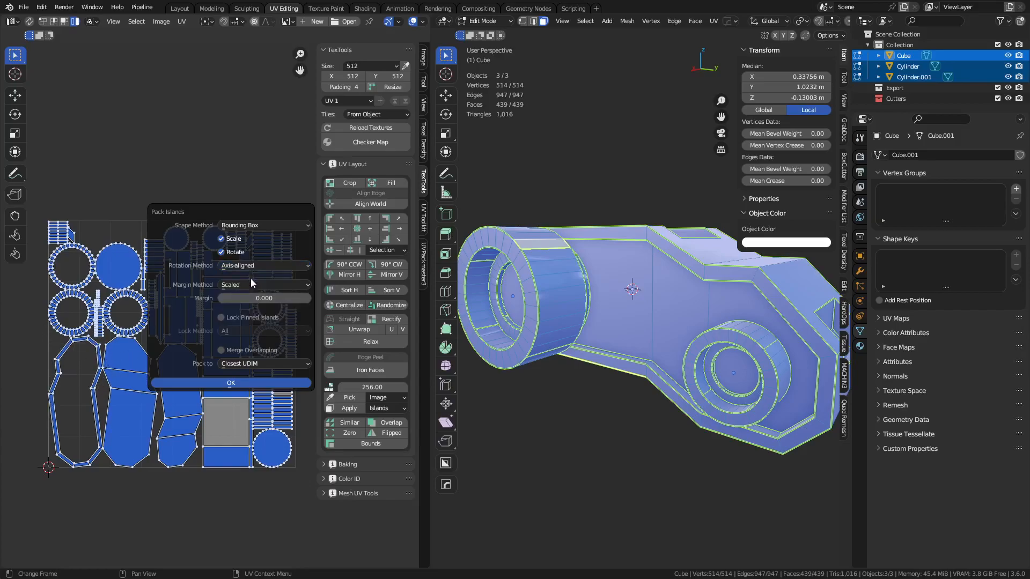
left_click(263, 225)
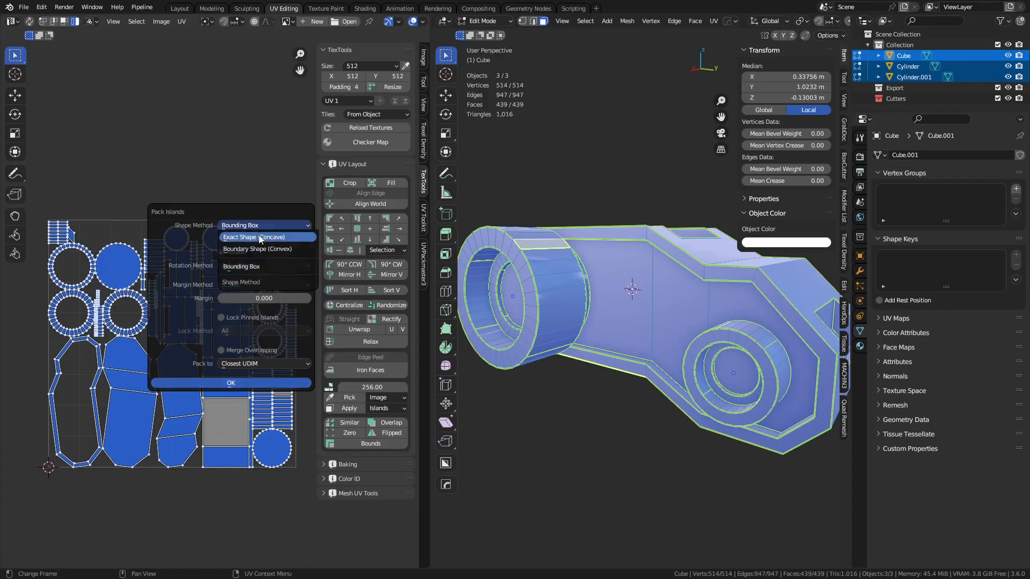
left_click(252, 237)
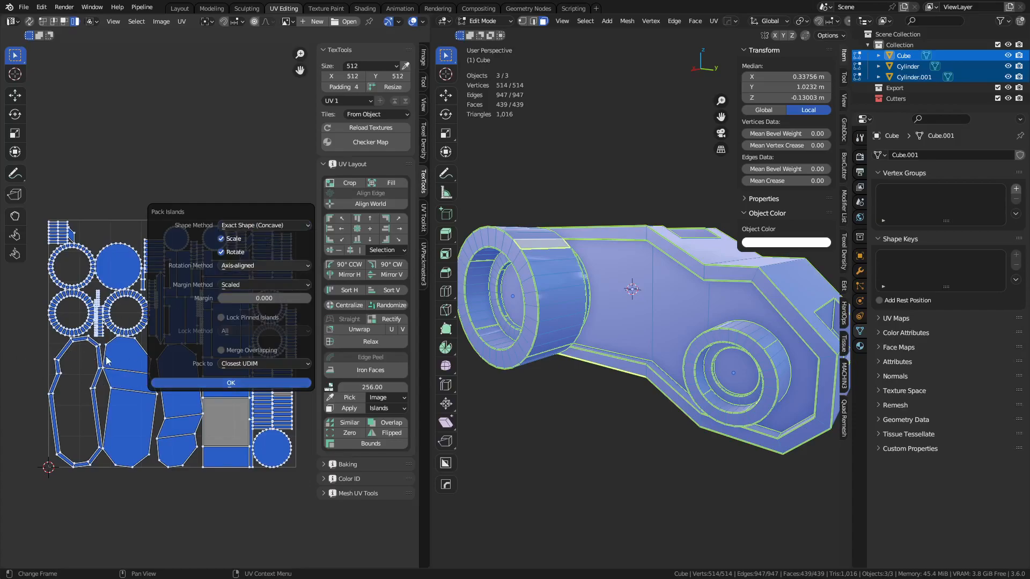
left_click(231, 383)
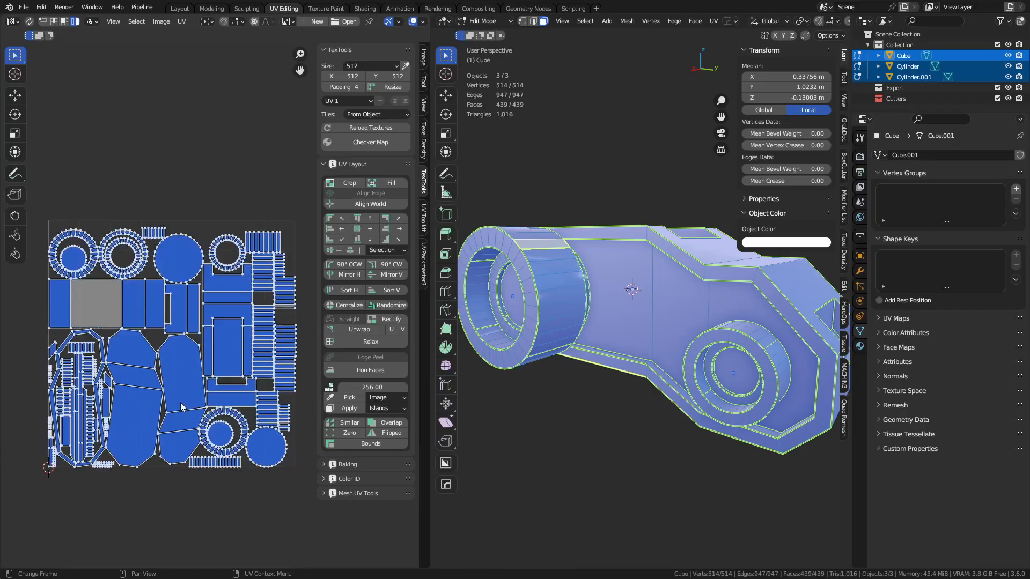
Step: Repack the islands with Rotation Method set to Cardinal (90-degree steps)
left_click(182, 21)
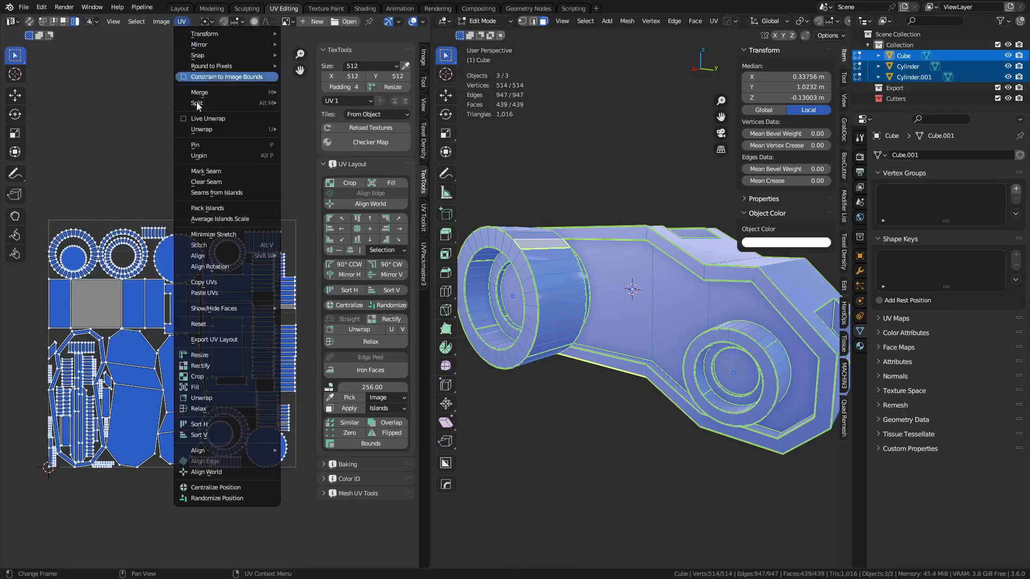
left_click(207, 207)
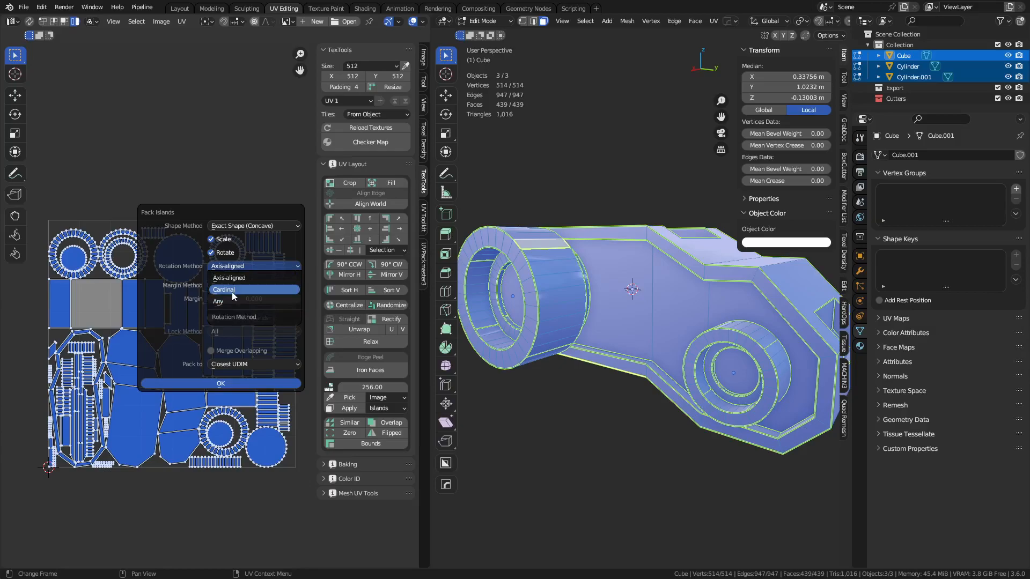
mouse_move(223, 290)
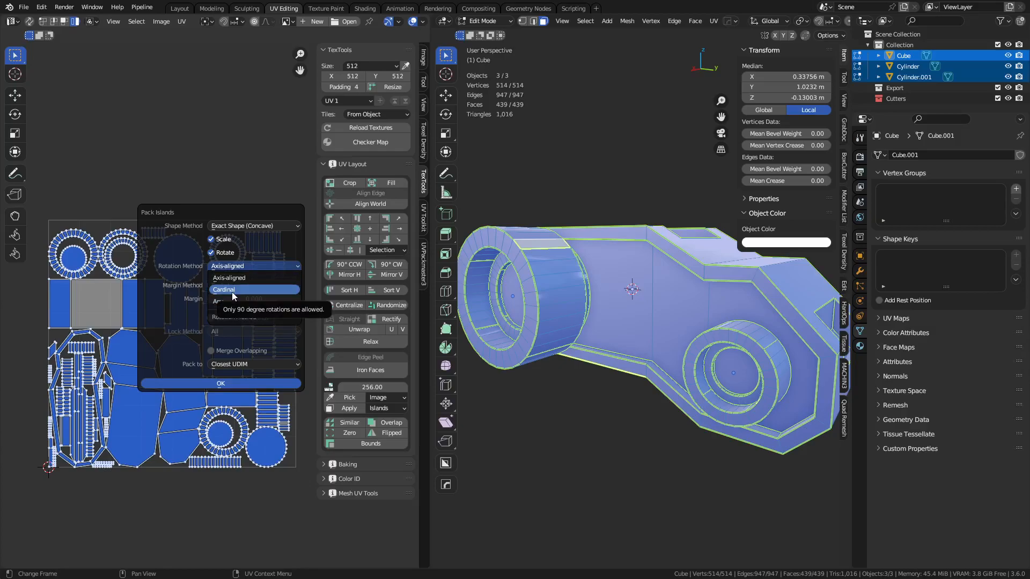
mouse_move(234, 302)
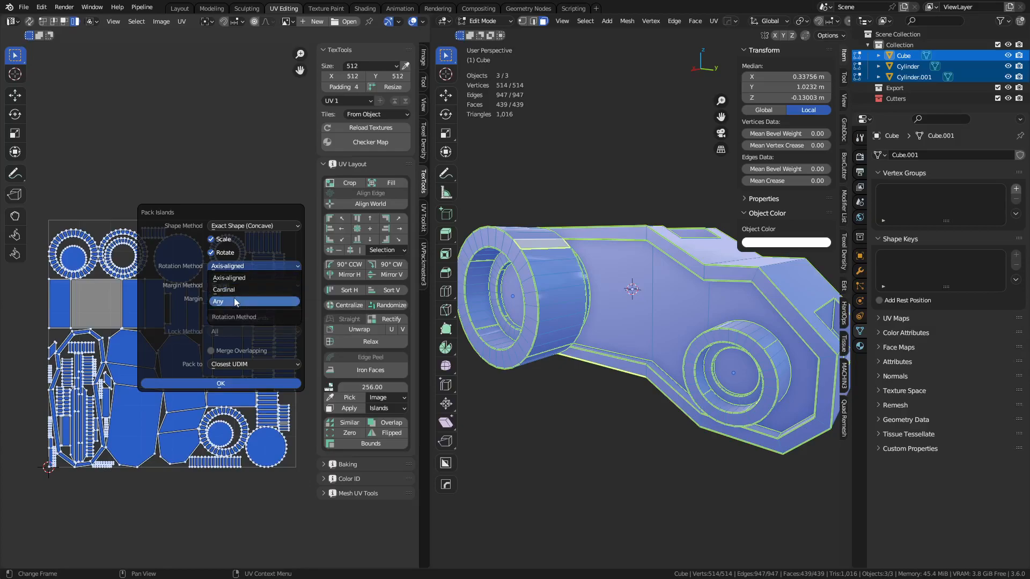
left_click(223, 289)
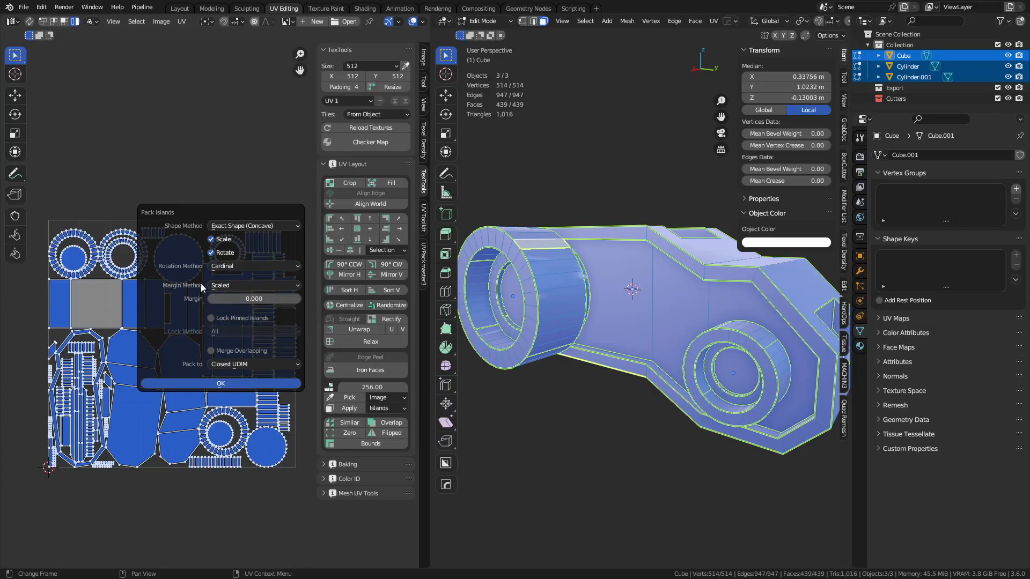
left_click(220, 383)
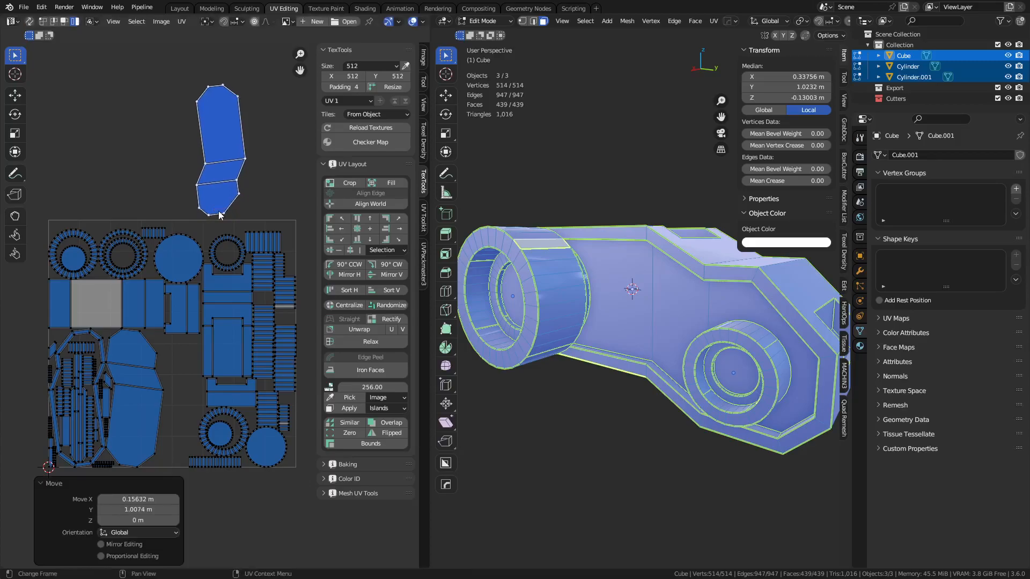
mouse_move(370, 203)
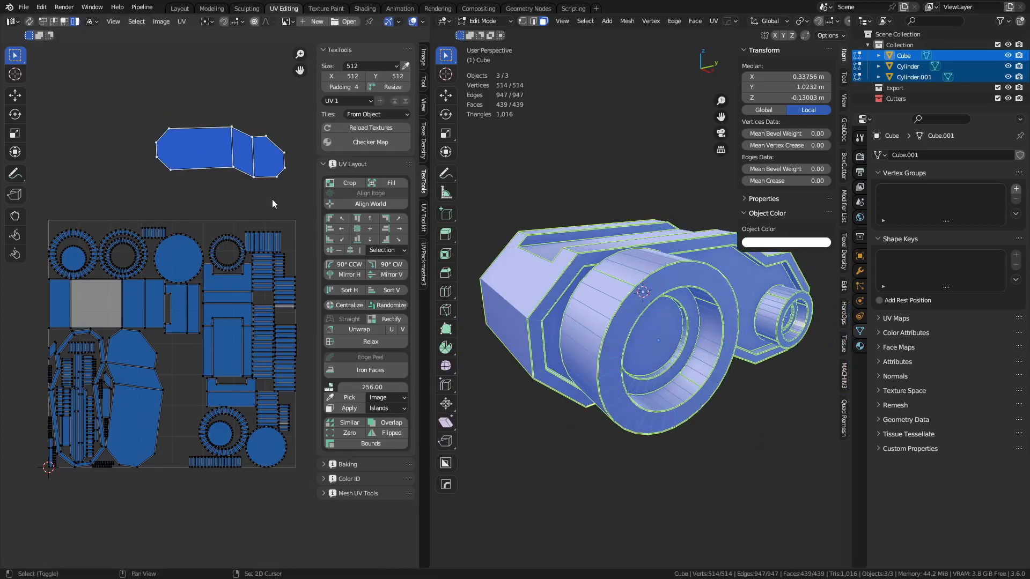
Step: Straighten the long strips and loop island with TexTools Align World, outside the tile
left_click(370, 204)
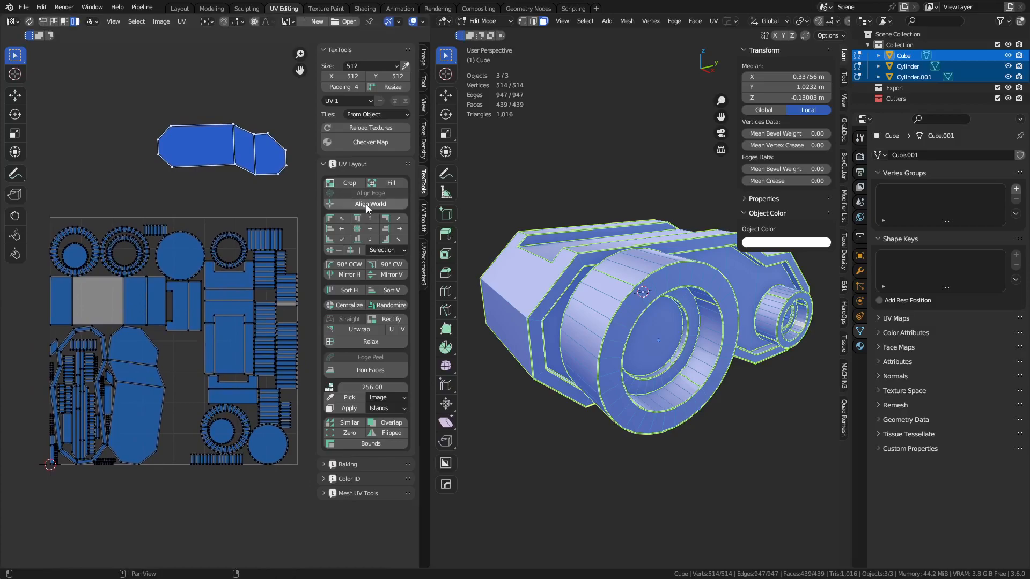
mouse_move(370, 204)
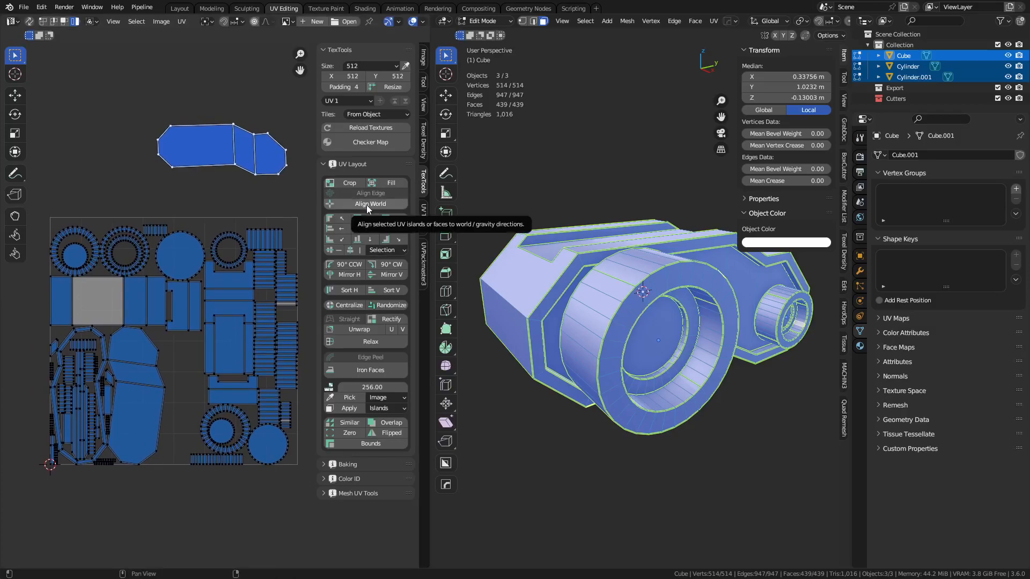
left_click(369, 203)
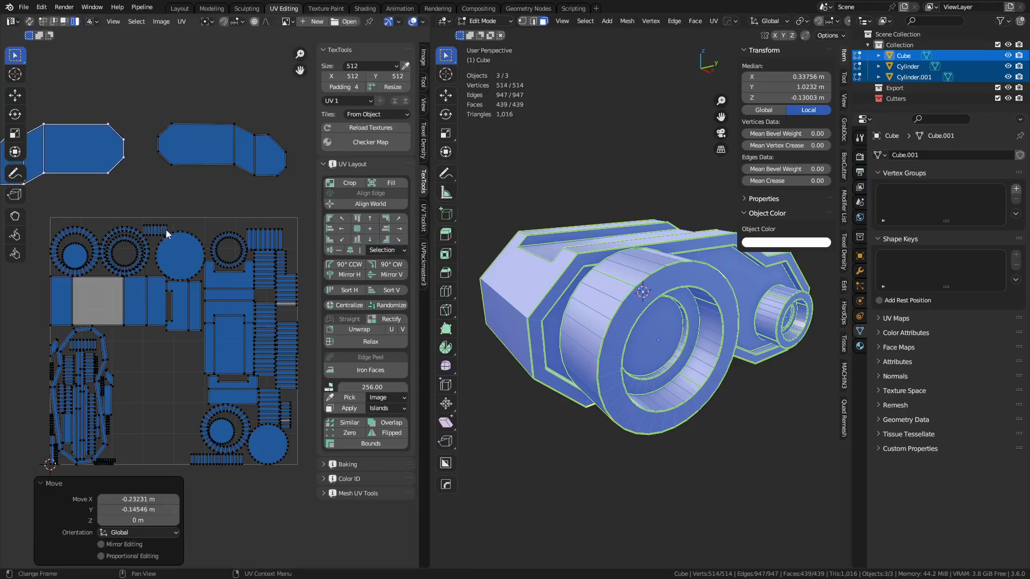
mouse_move(258, 375)
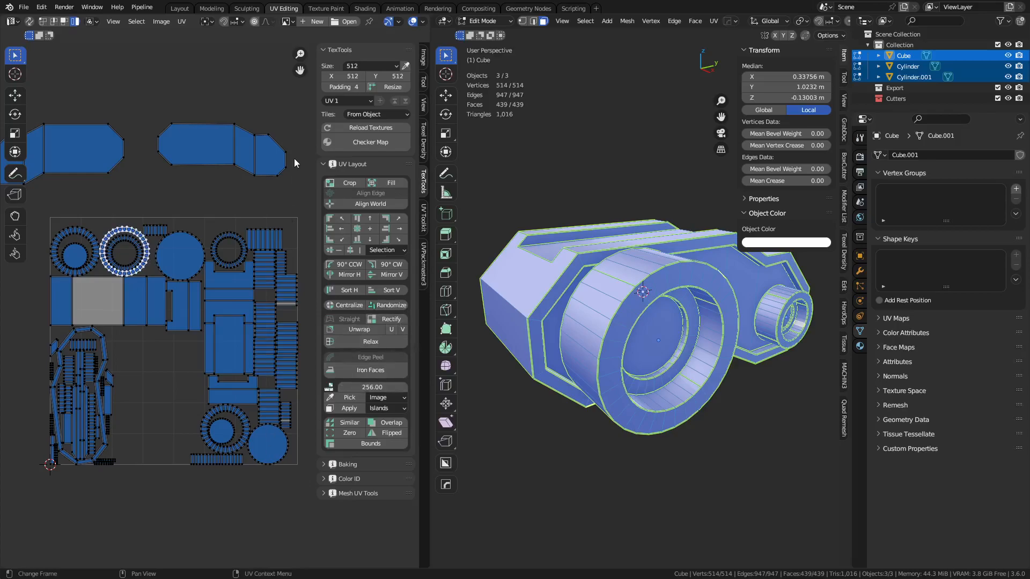
mouse_move(164, 413)
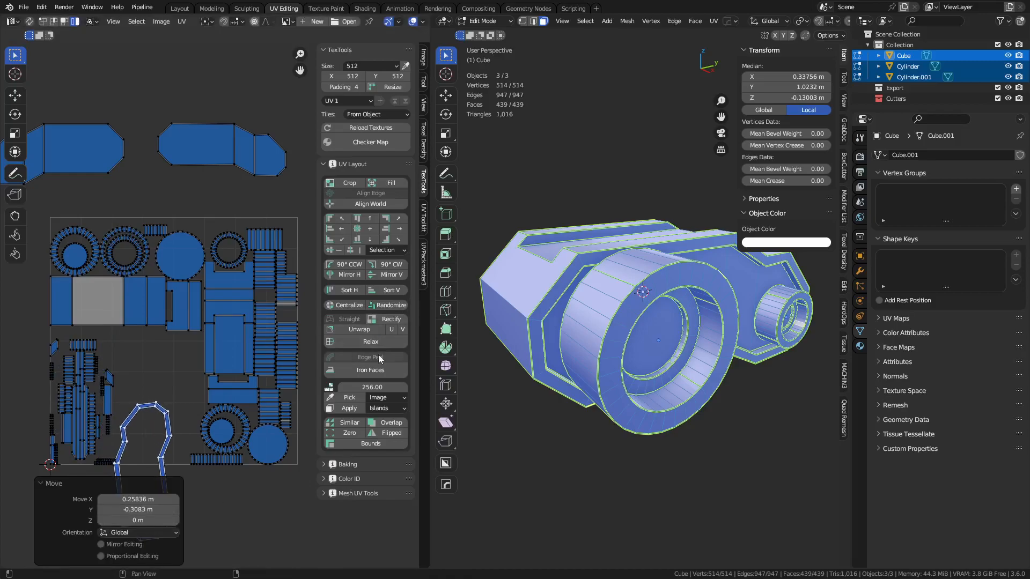
left_click(370, 204)
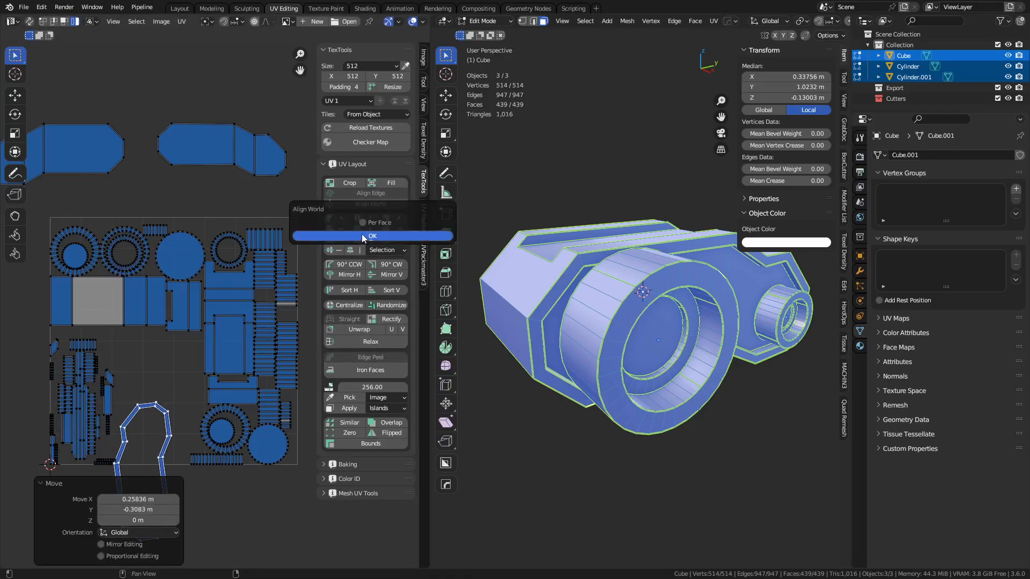
left_click(372, 236)
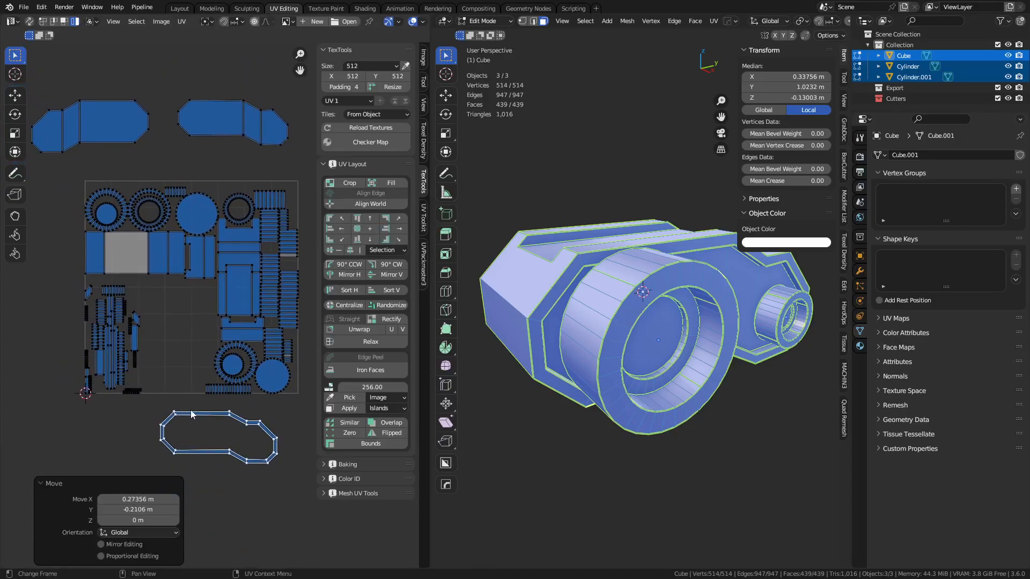
mouse_move(217, 336)
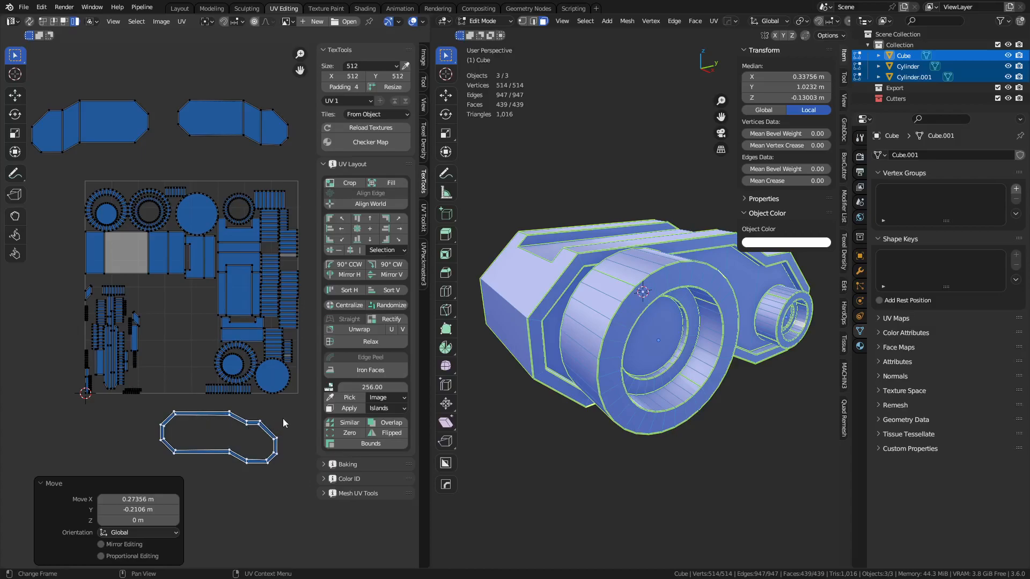
mouse_move(208, 287)
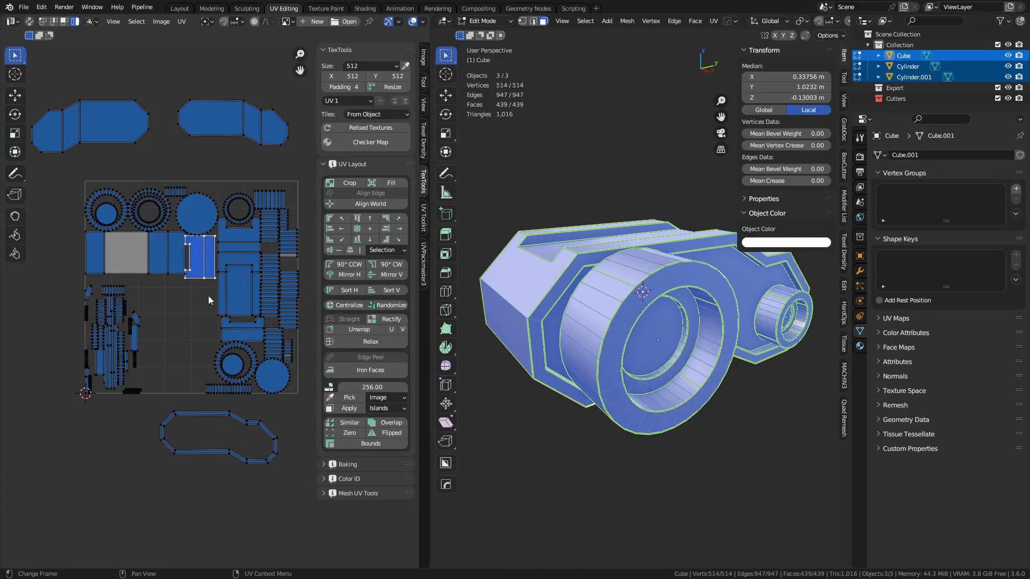
mouse_move(189, 342)
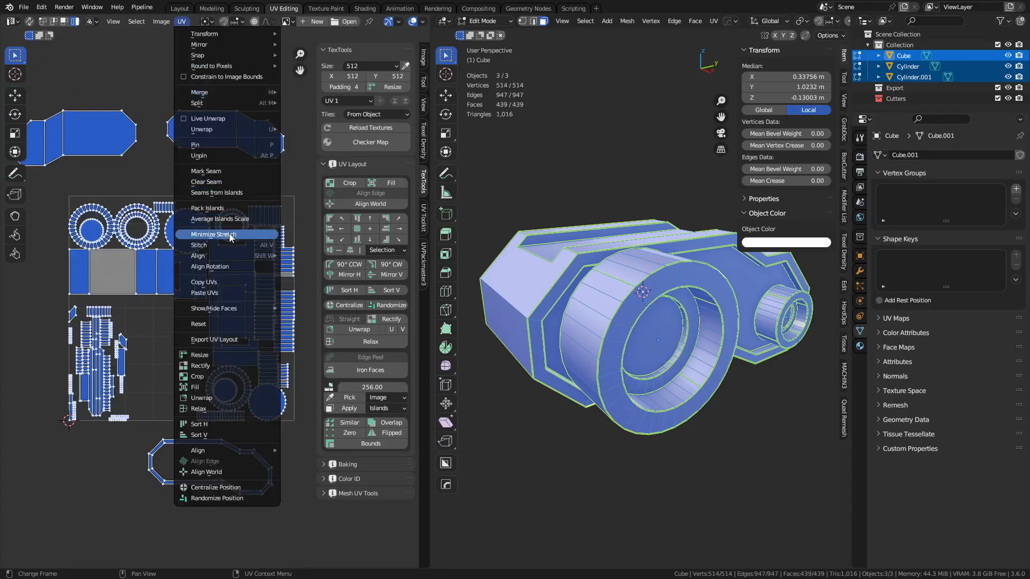
Step: Pack all islands, straightened strips included, into the single UV tile
left_click(207, 207)
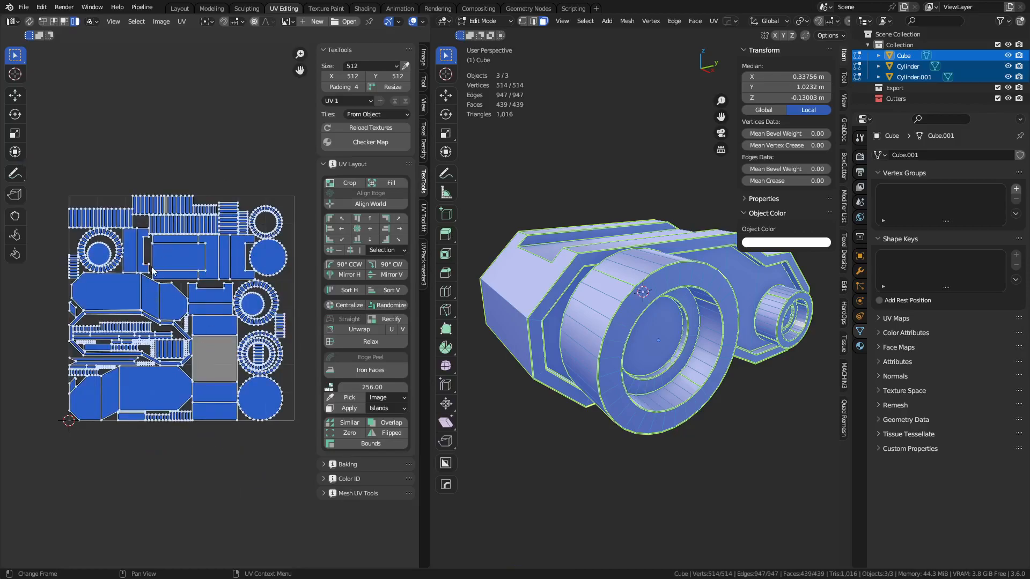
mouse_move(195, 164)
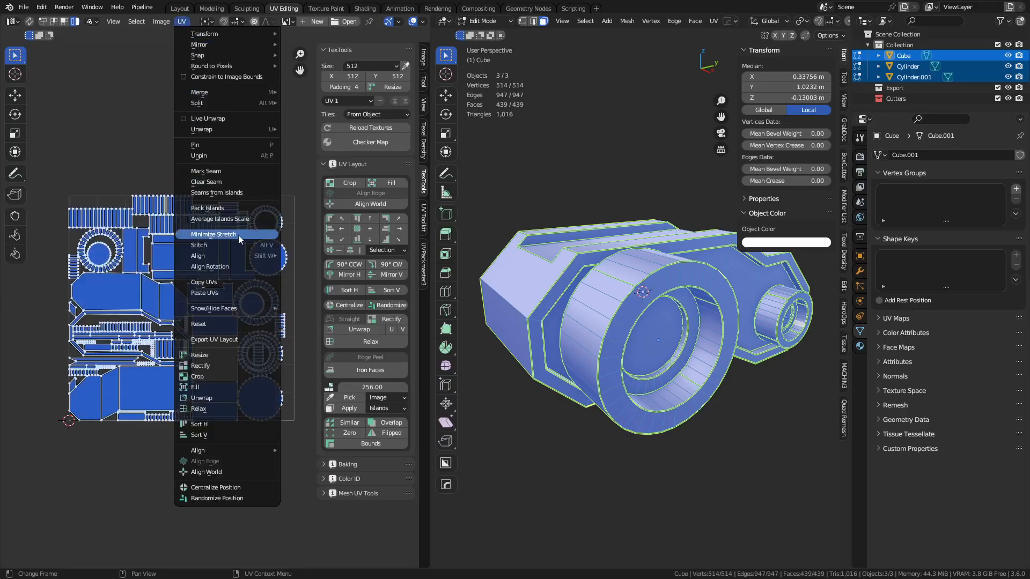
left_click(207, 207)
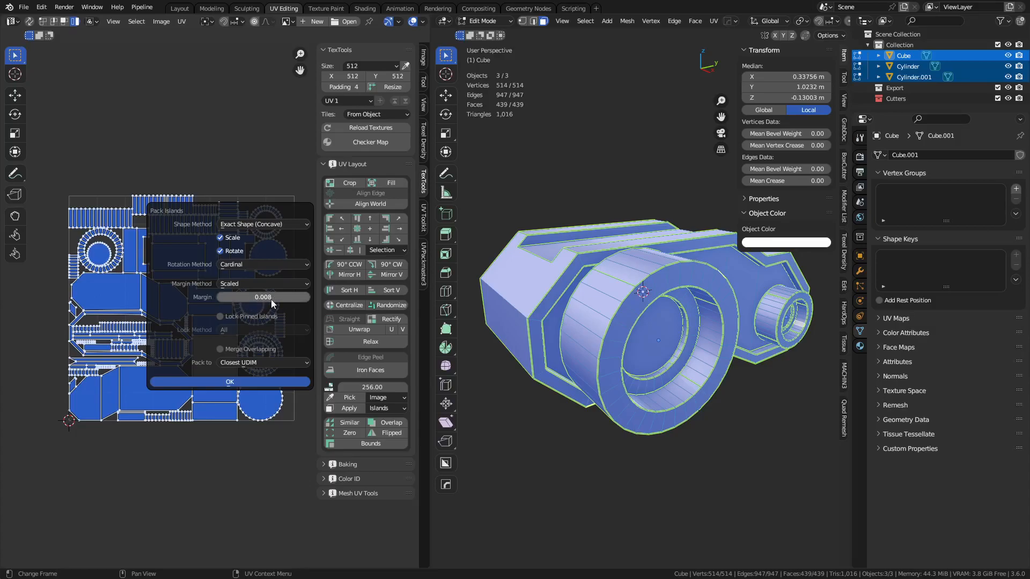
Step: Repack to the closest UDIM with 0.008 margin and Lock Pinned Islands enabled
left_click(229, 382)
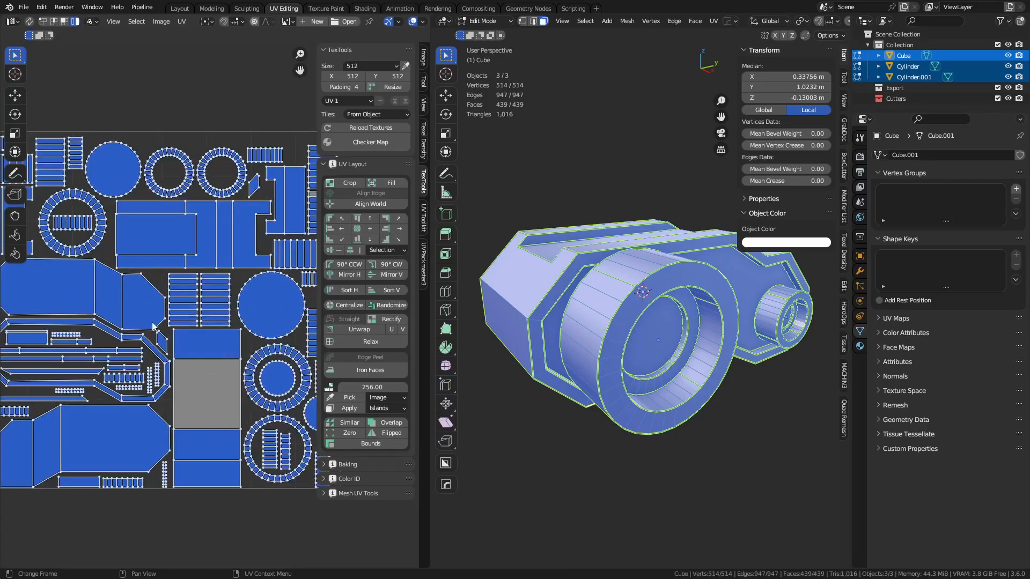
left_click(179, 20)
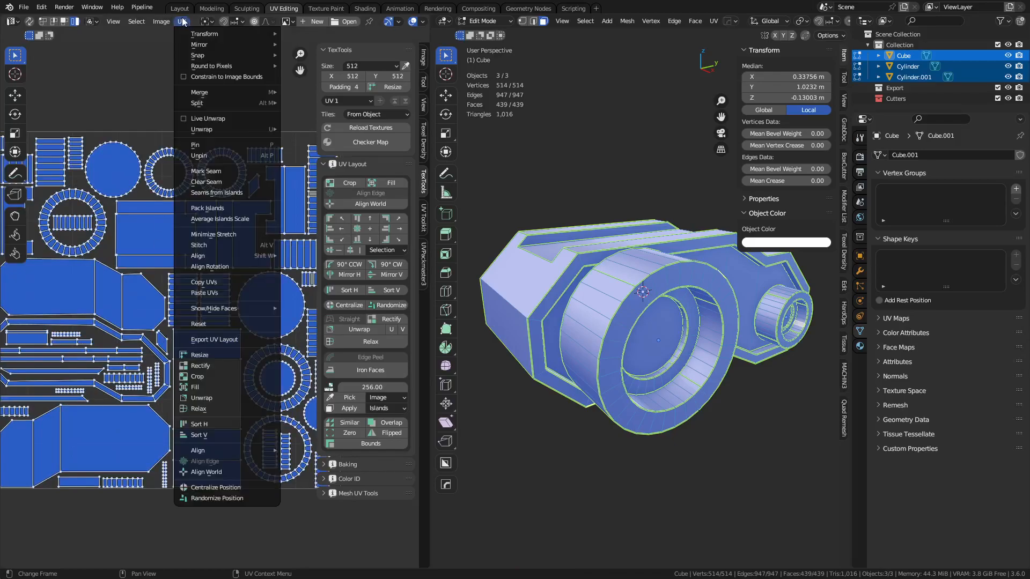
left_click(207, 208)
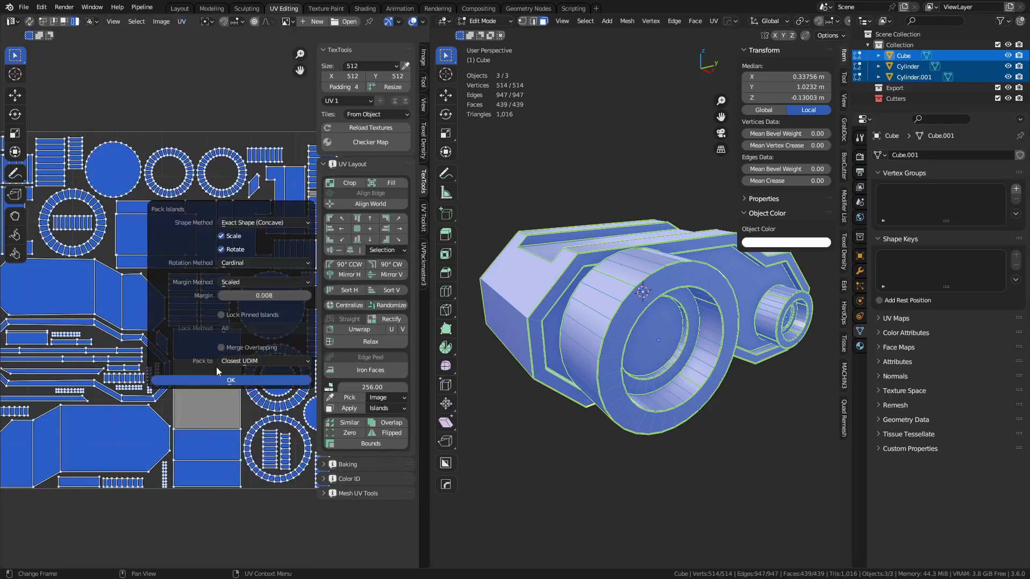
left_click(221, 314)
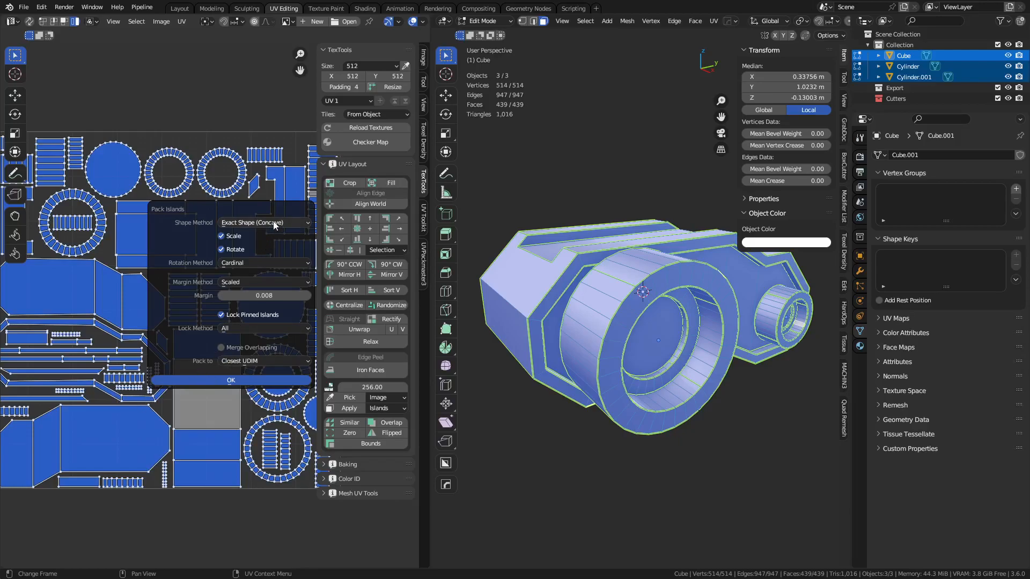
mouse_move(239, 273)
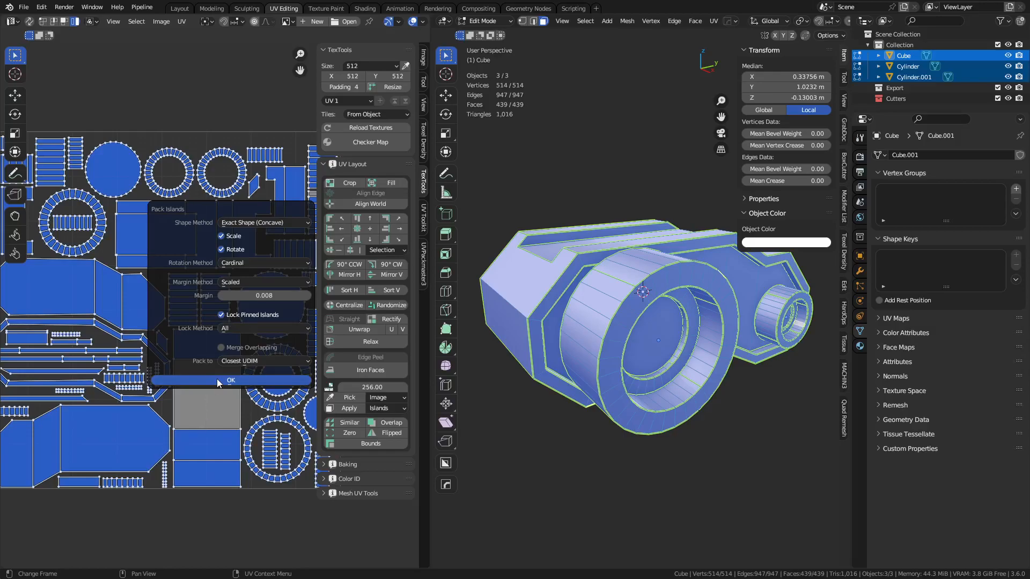
left_click(230, 380)
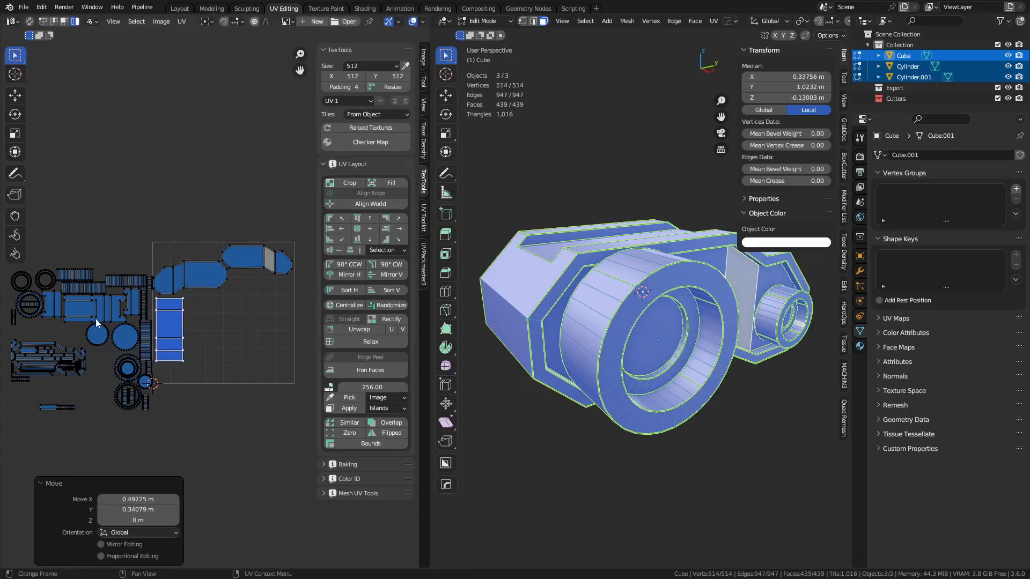
Step: Scale the large panel and strip islands into the tile and pin them
left_click(346, 264)
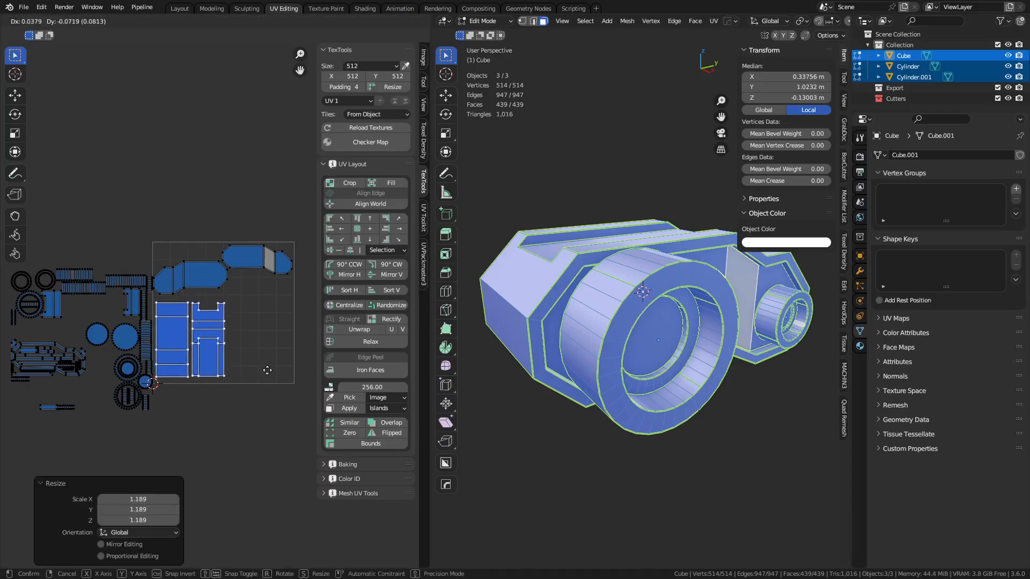
mouse_move(267, 369)
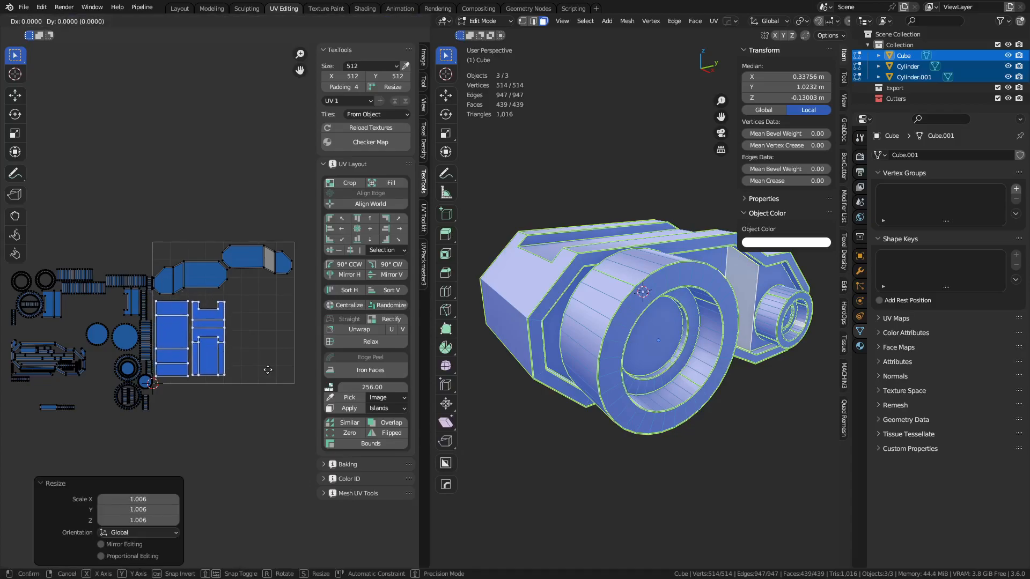
mouse_move(268, 367)
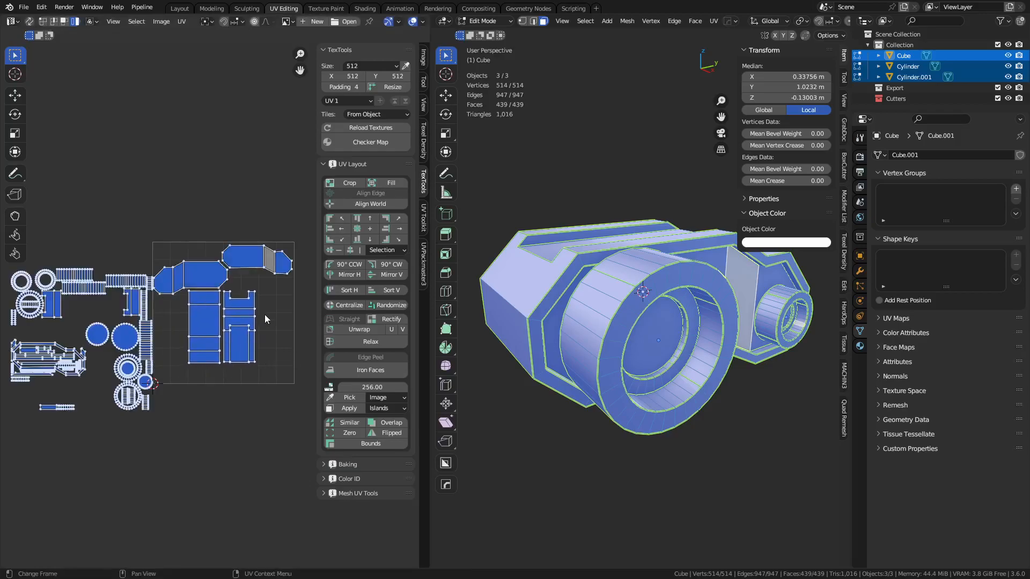
right_click(266, 319)
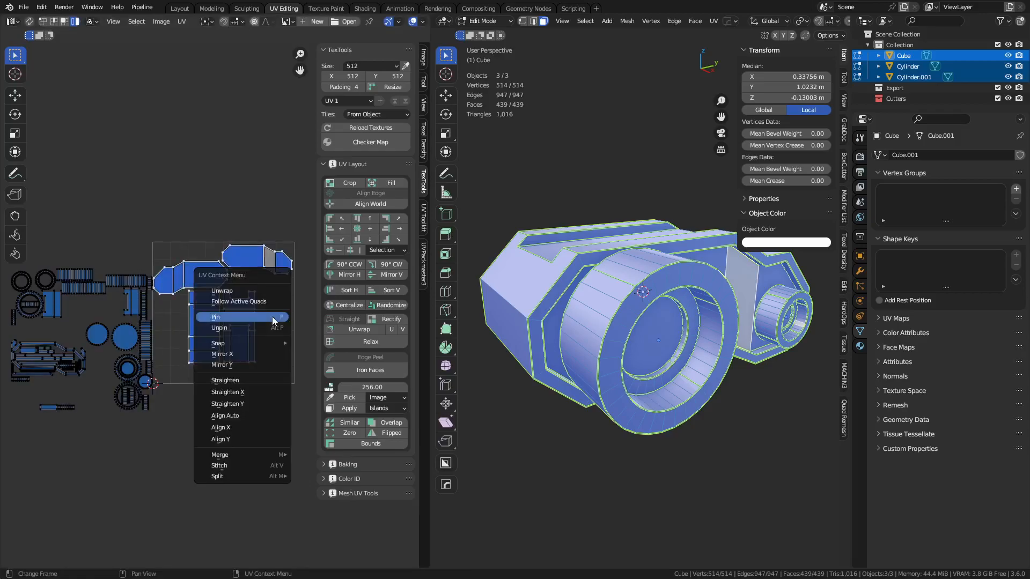
left_click(217, 317)
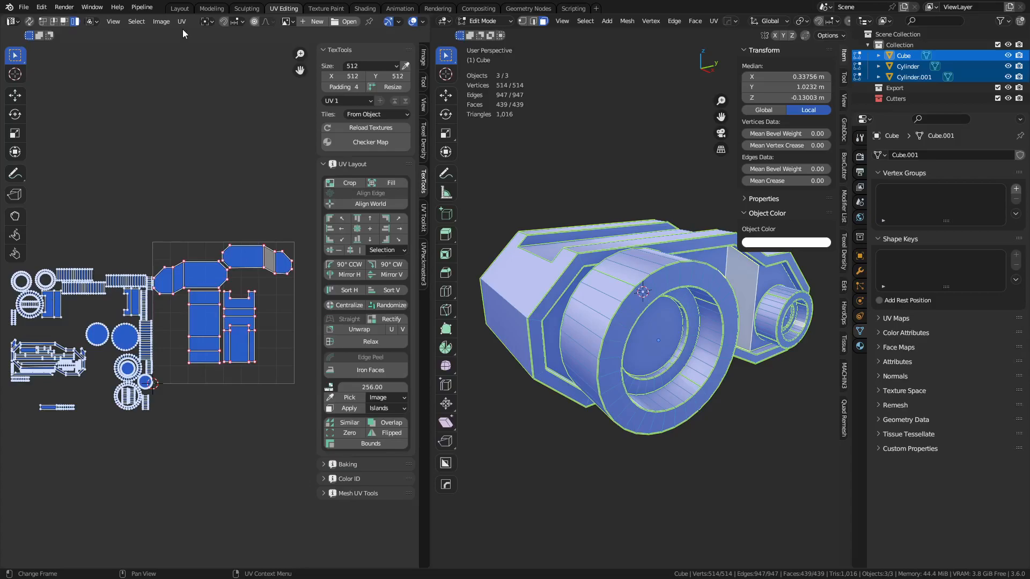
left_click(182, 21)
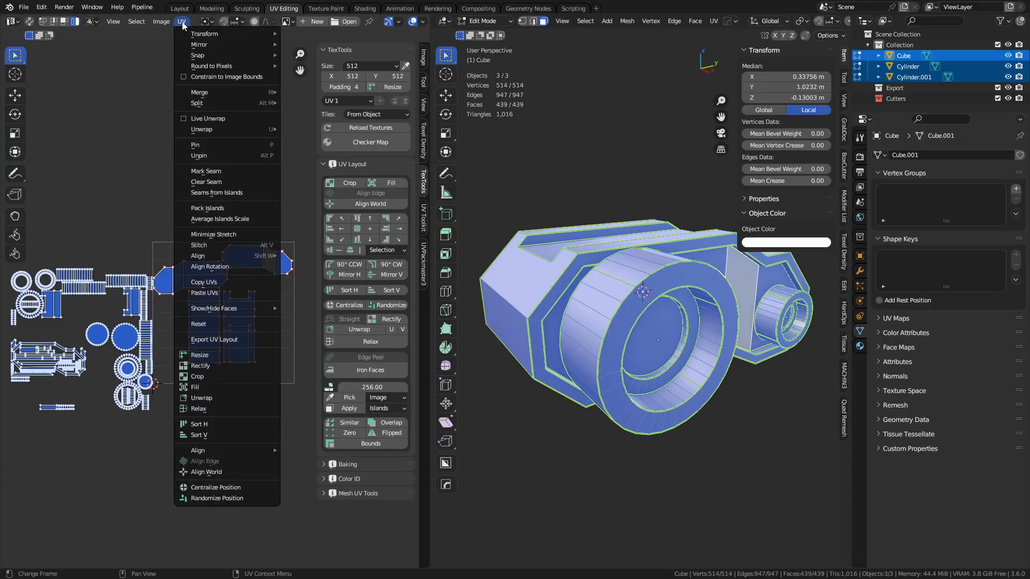
left_click(207, 208)
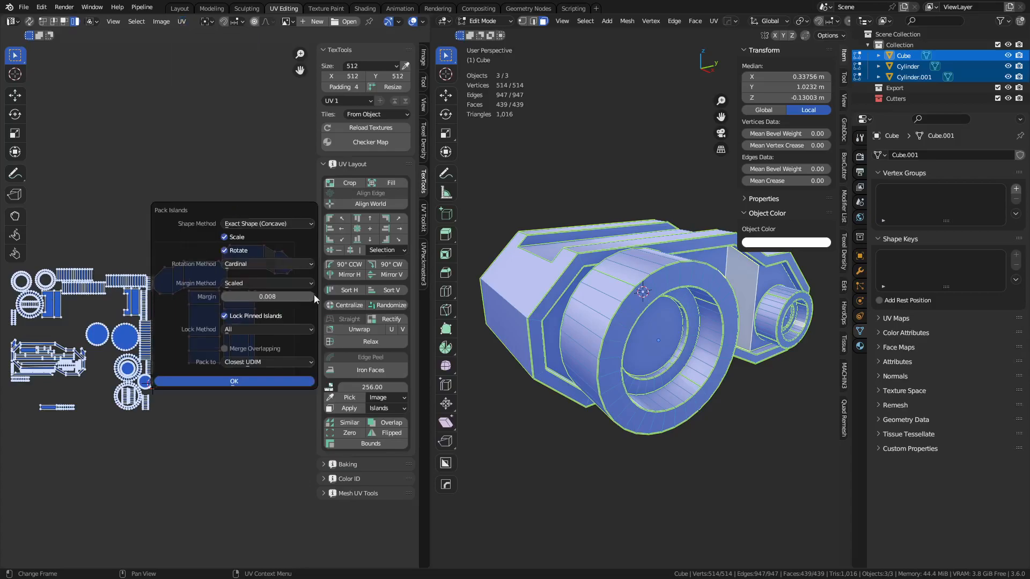
mouse_move(174, 473)
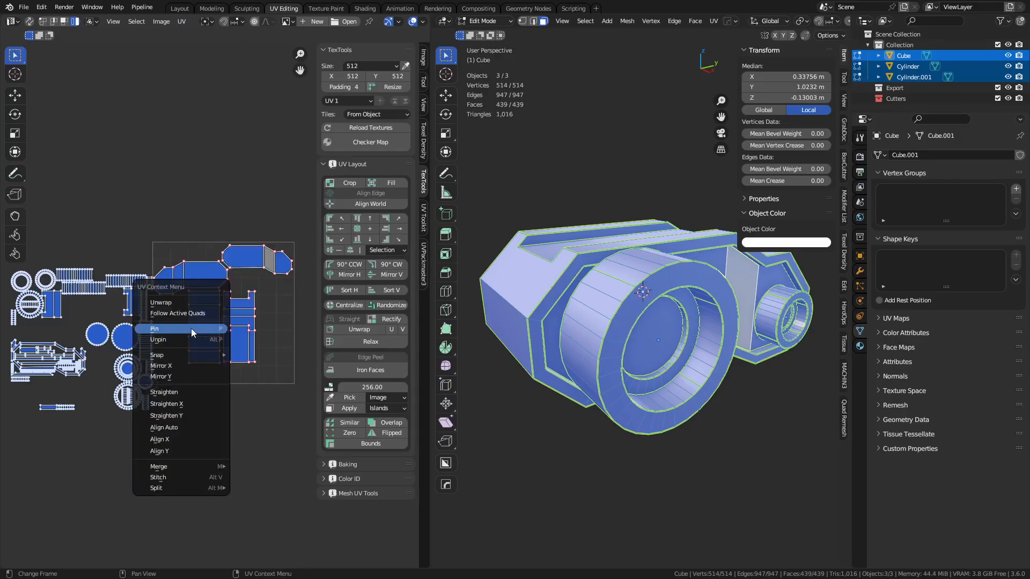
left_click(154, 328)
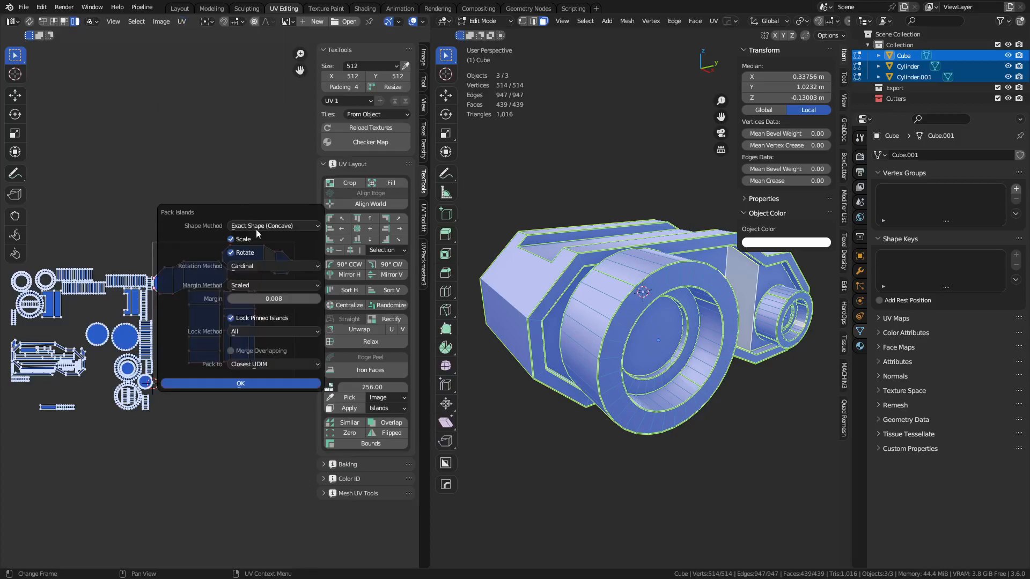
mouse_move(250, 324)
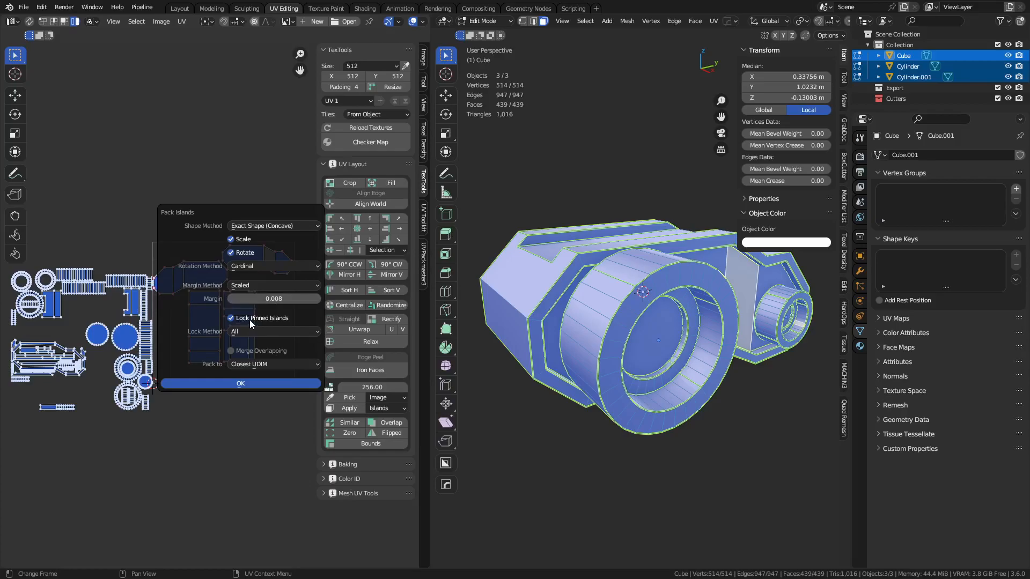
left_click(272, 331)
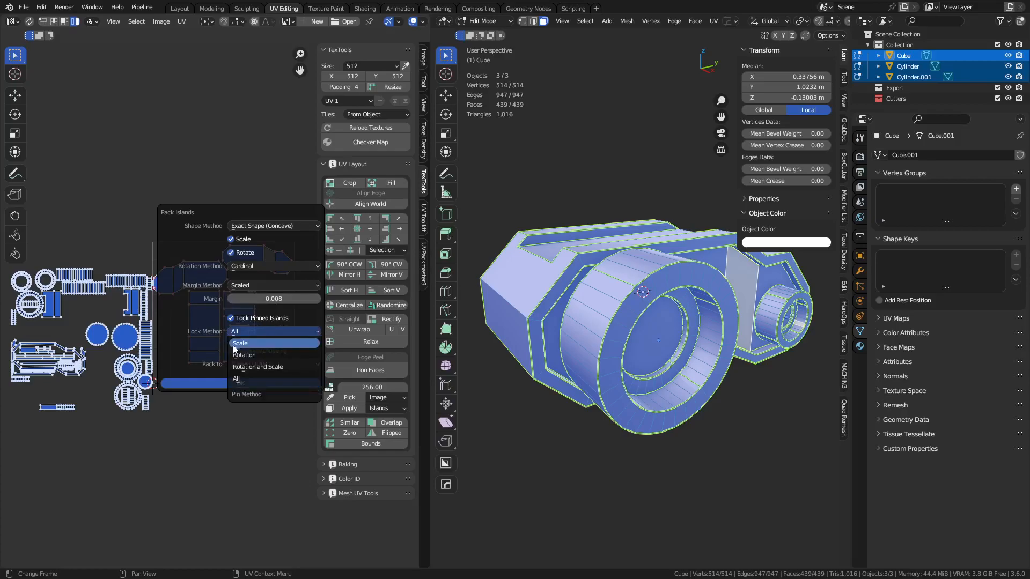
mouse_move(258, 347)
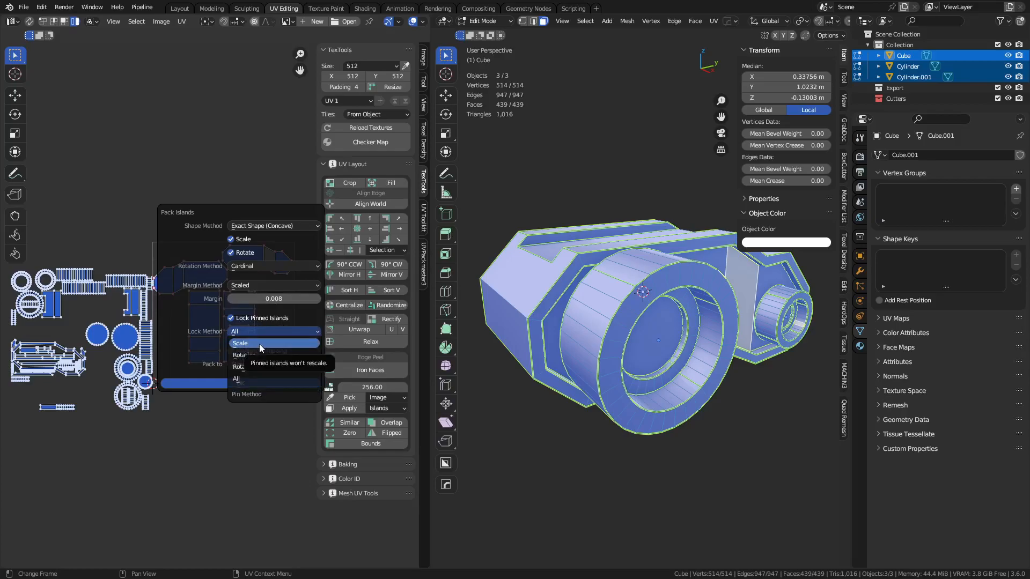
mouse_move(280, 379)
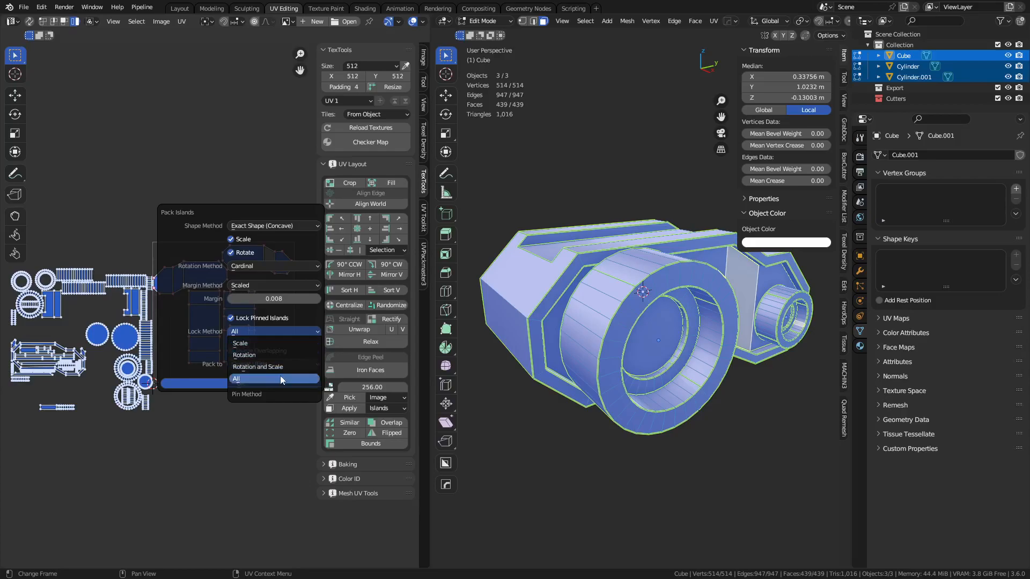
mouse_move(272, 355)
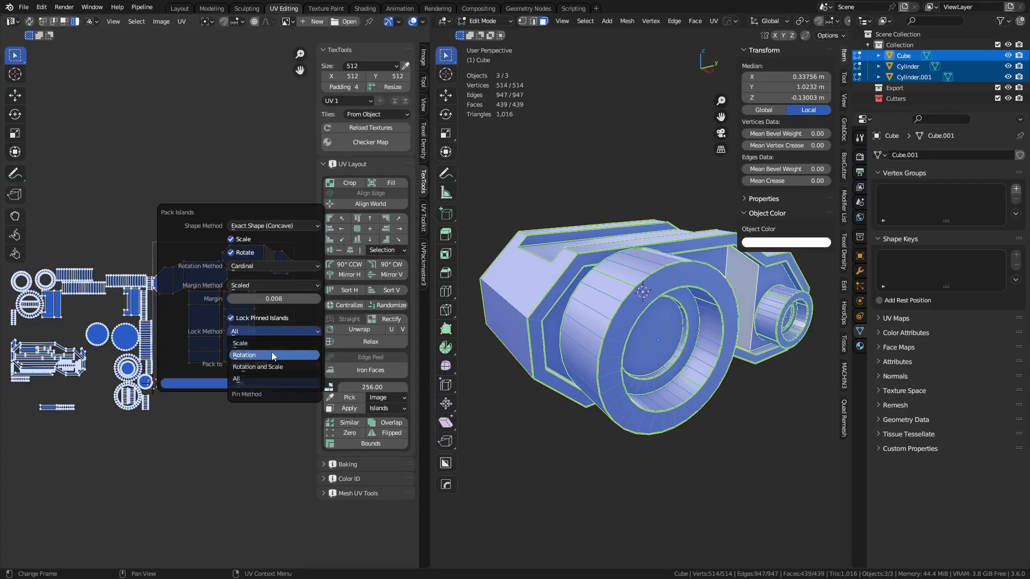
mouse_move(274, 379)
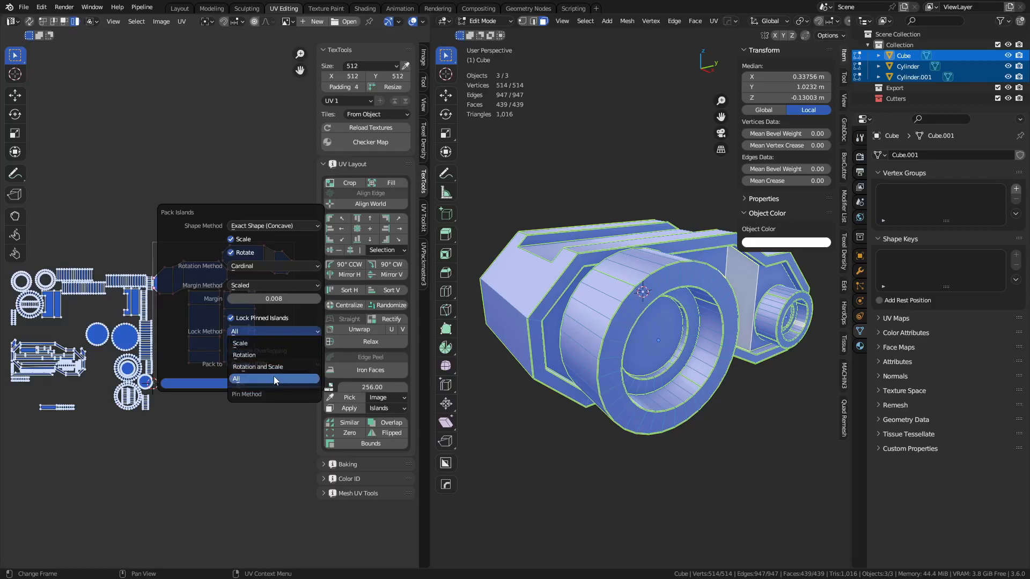
mouse_move(263, 354)
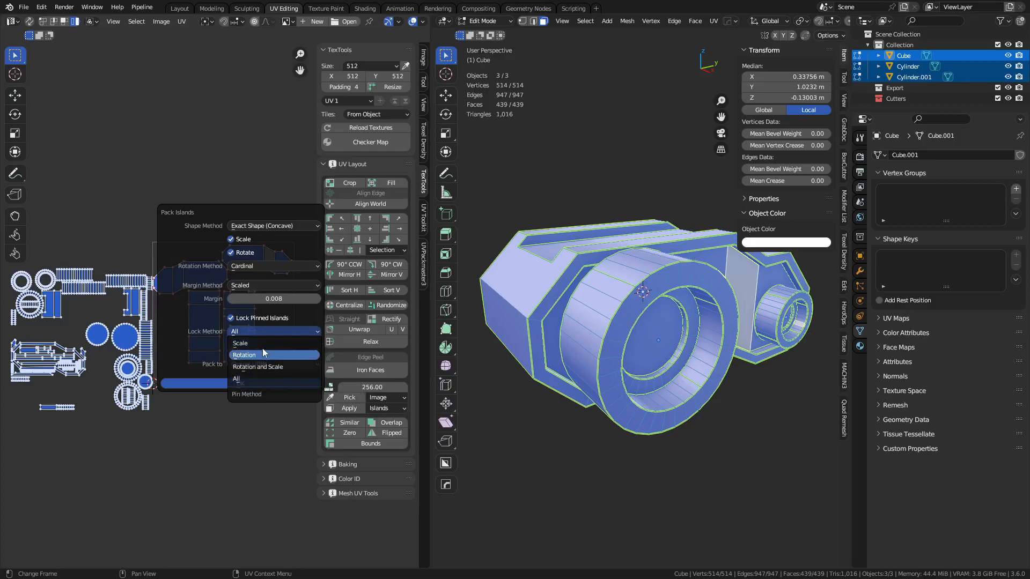
left_click(235, 378)
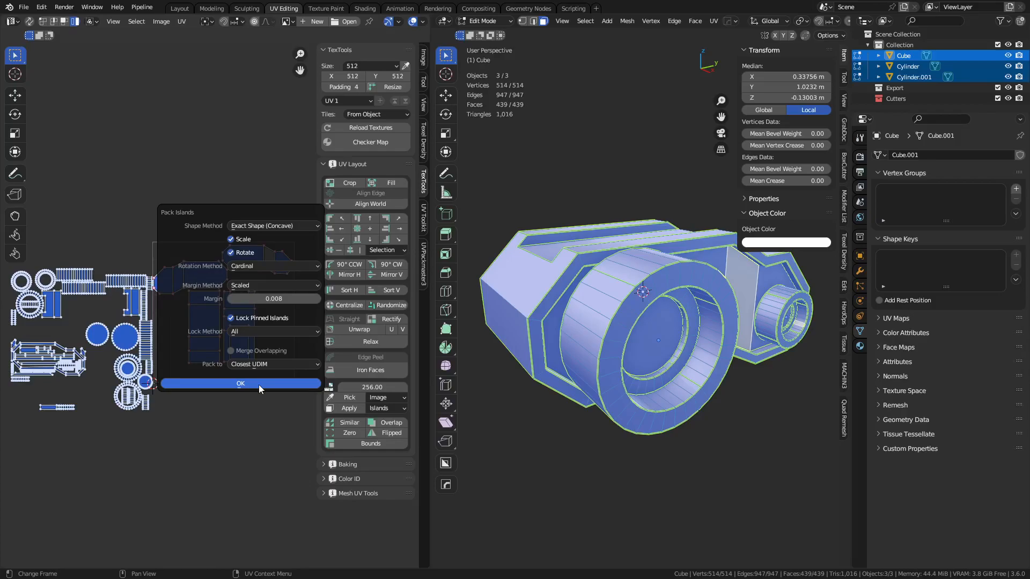
Step: Confirm Pack Islands so the remaining islands fill the tile around the pinned ones
left_click(240, 383)
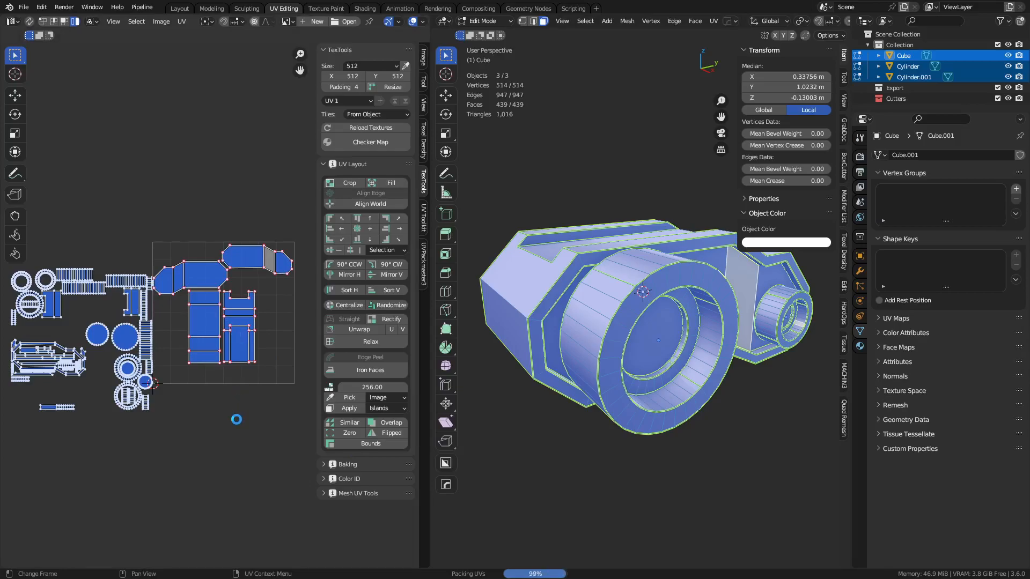
mouse_move(556, 553)
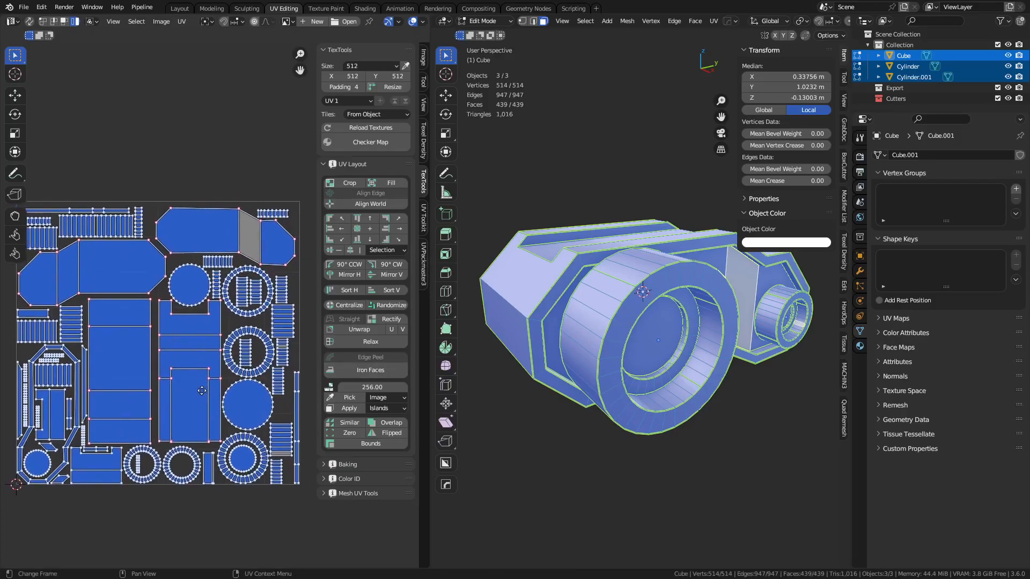
scroll("down", 3)
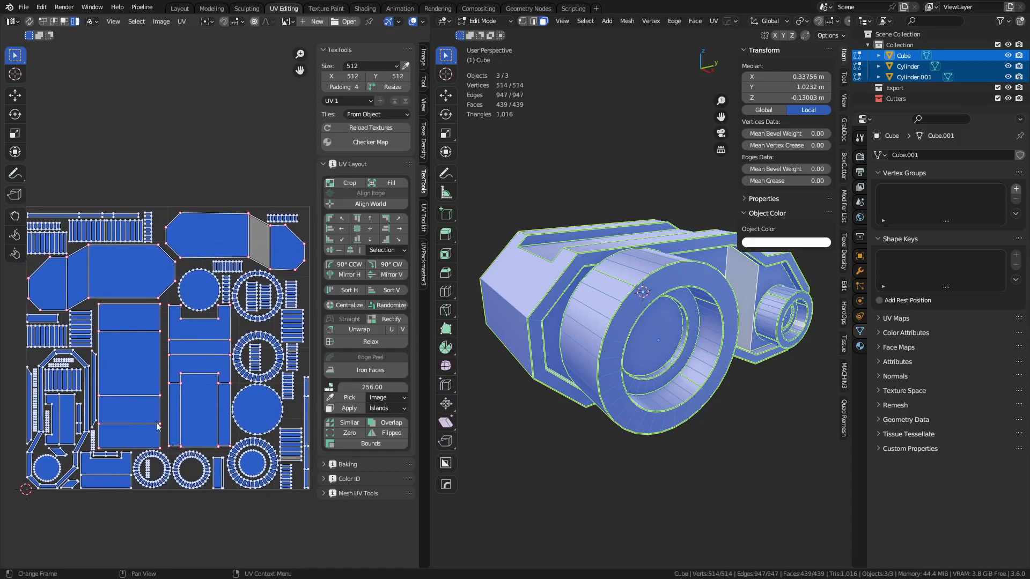
mouse_move(210, 338)
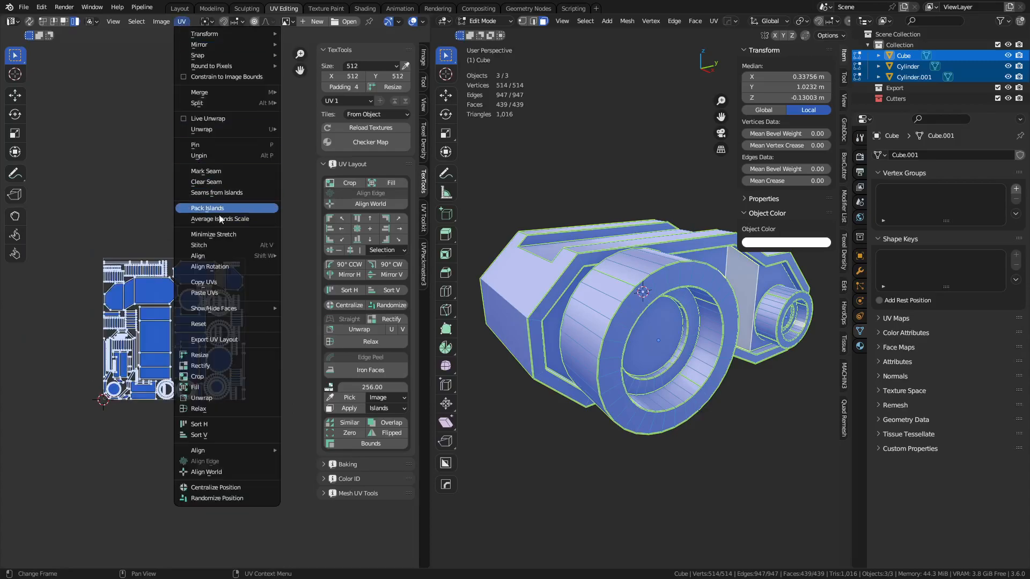
mouse_move(220, 171)
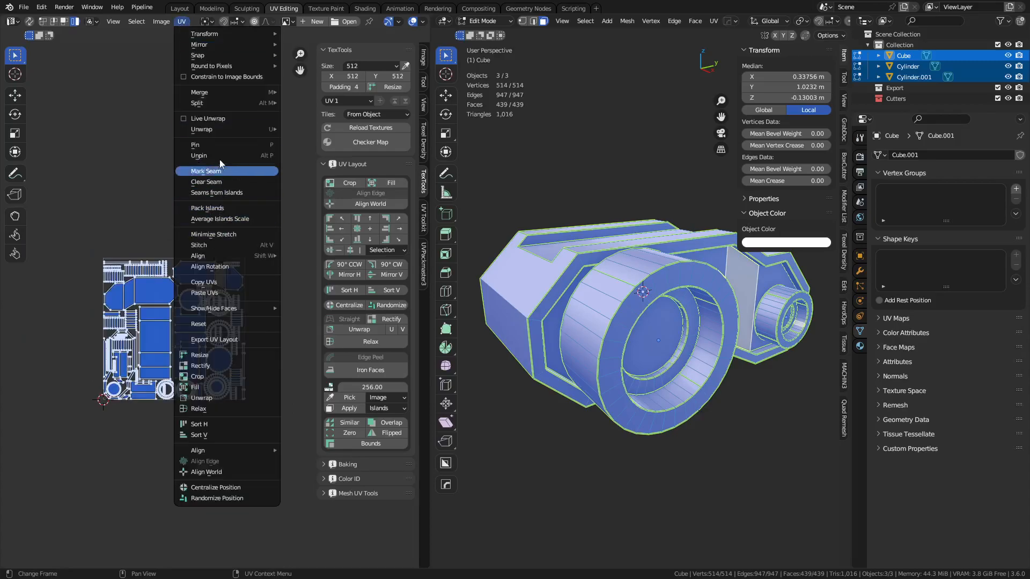
left_click(207, 208)
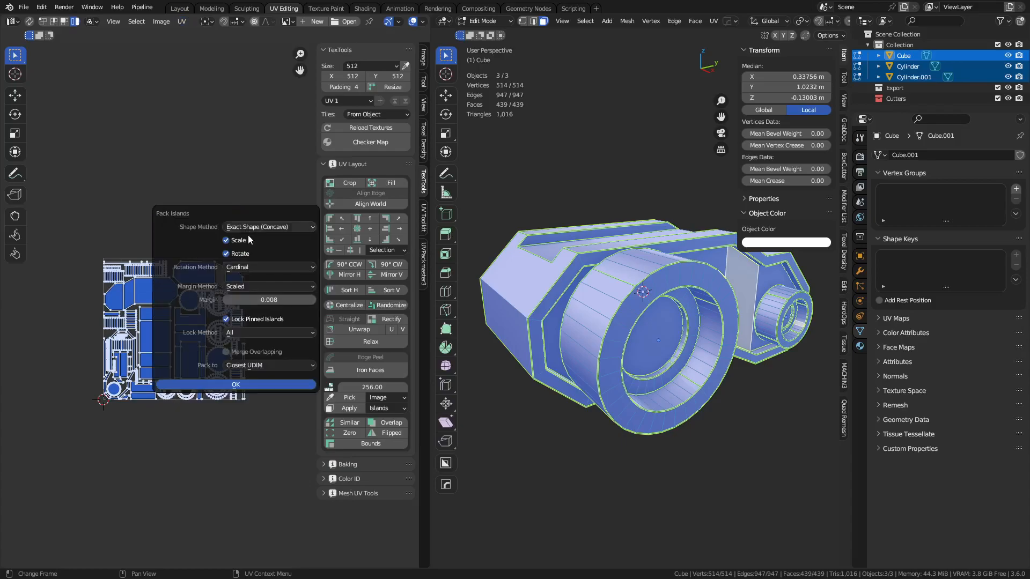
left_click(226, 352)
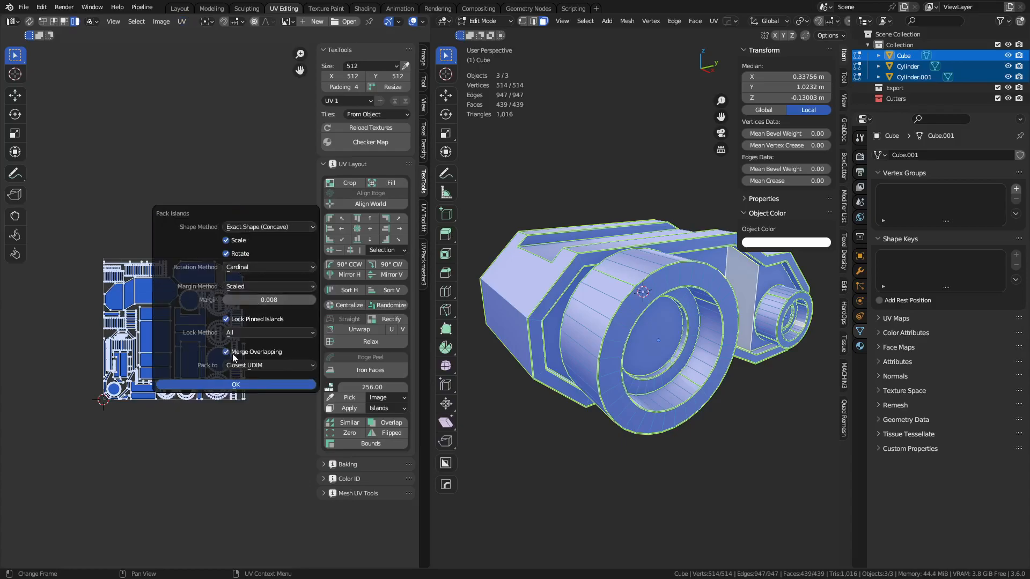
mouse_move(256, 352)
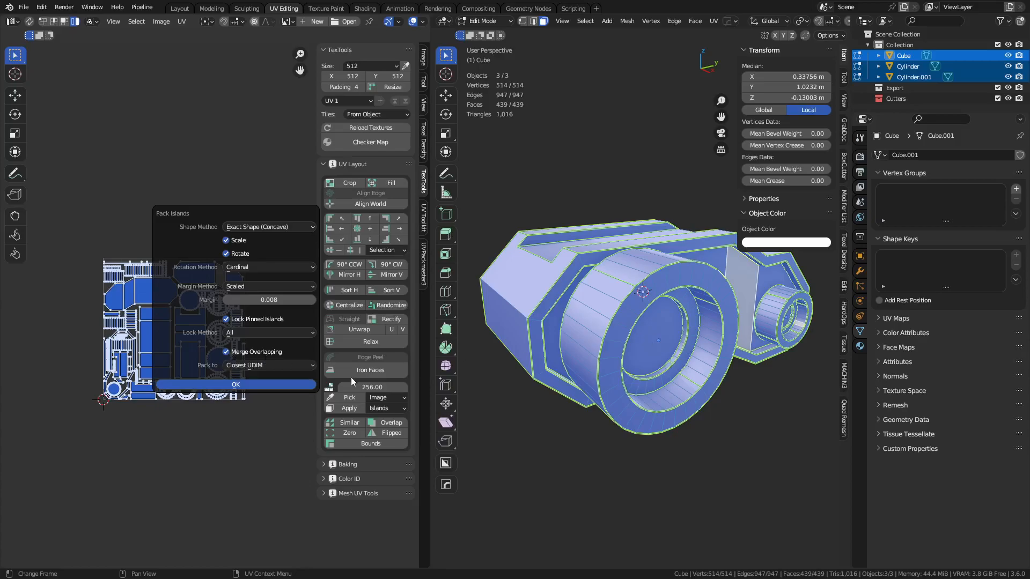
mouse_move(266, 357)
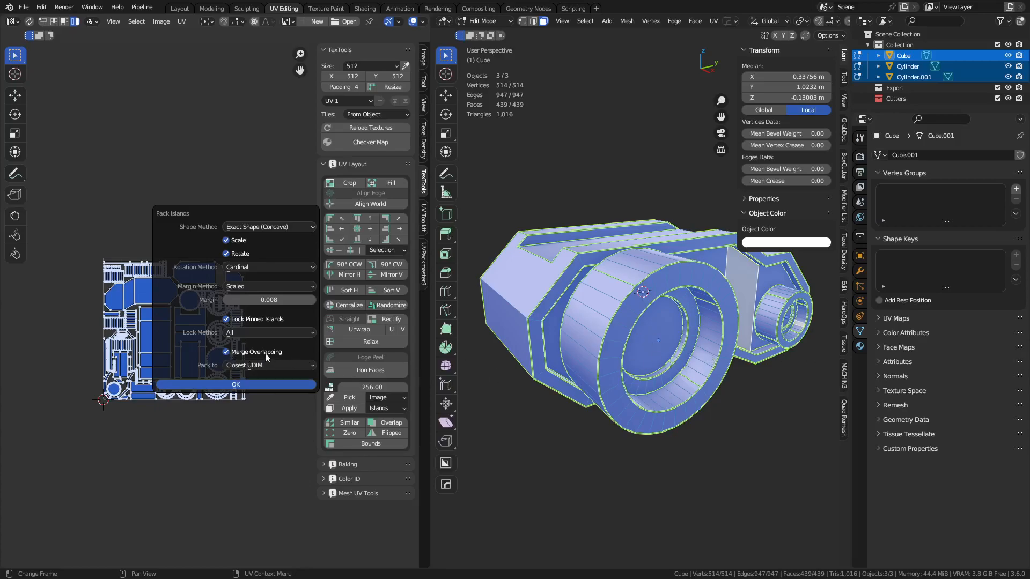
left_click(226, 351)
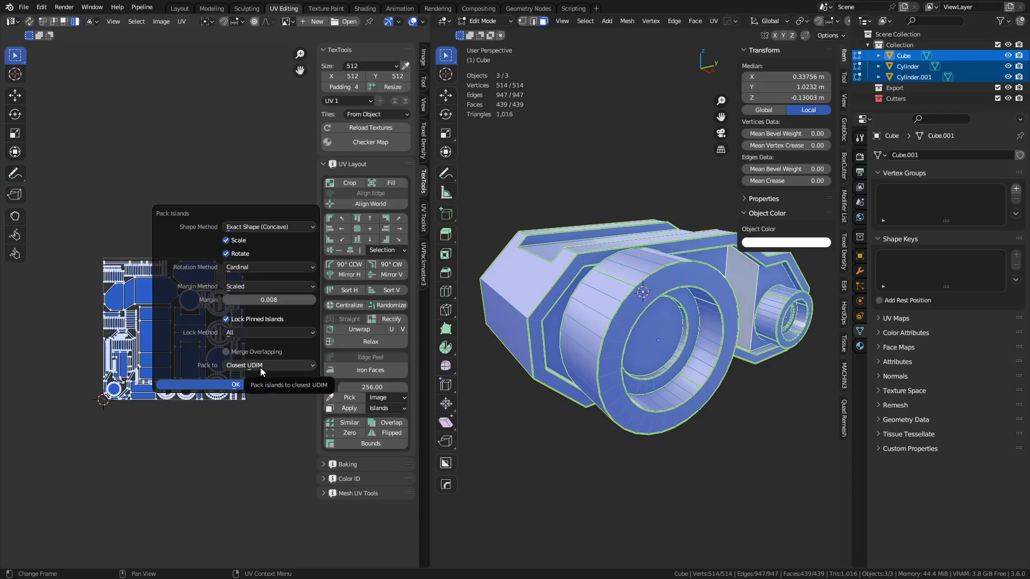
left_click(268, 366)
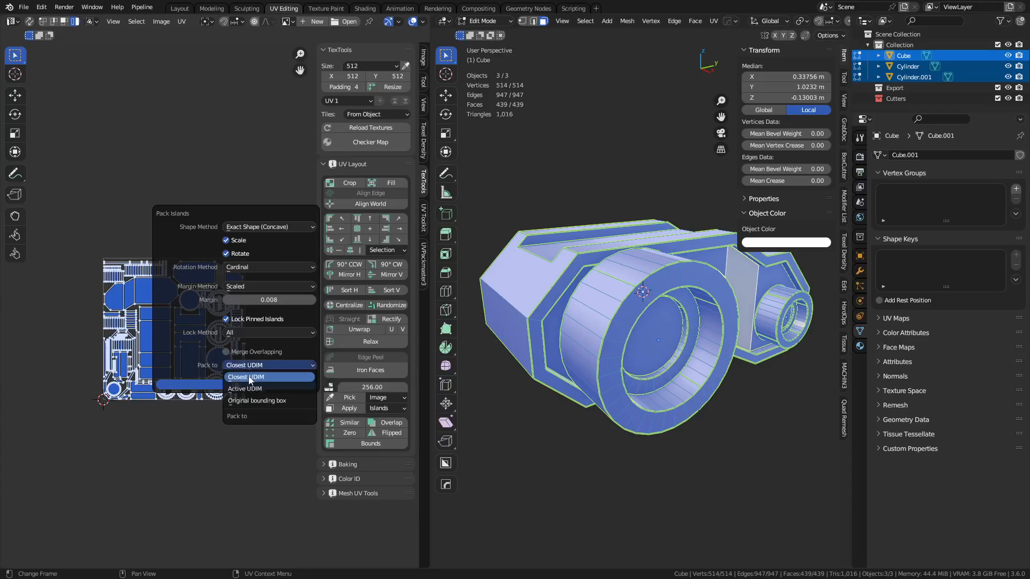
mouse_move(257, 401)
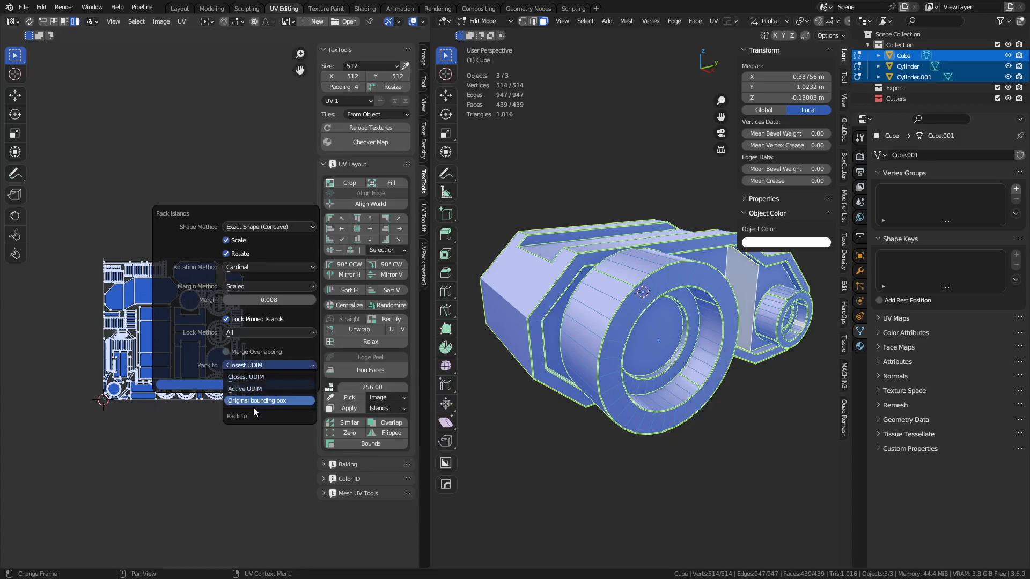
mouse_move(262, 400)
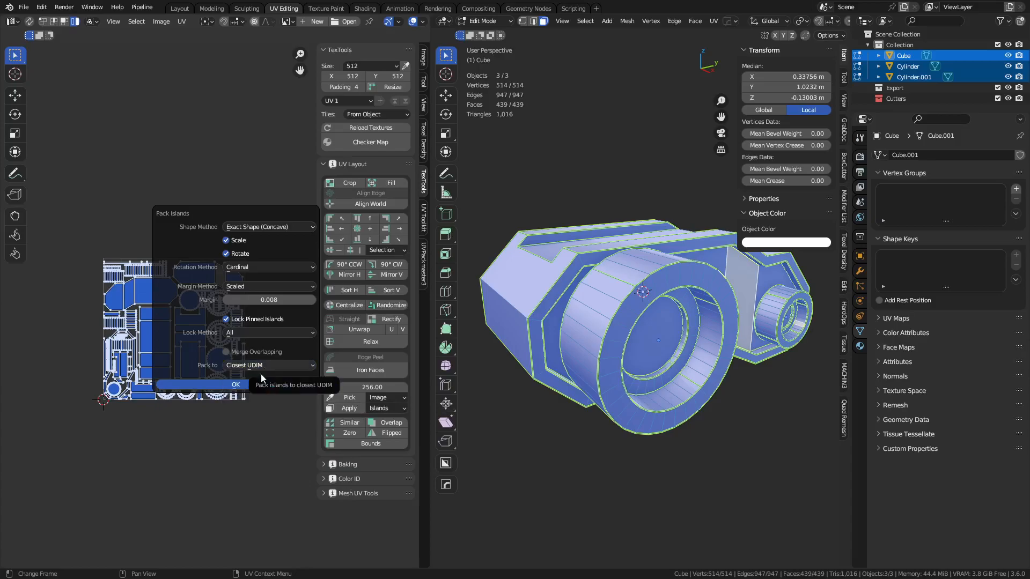
left_click(235, 383)
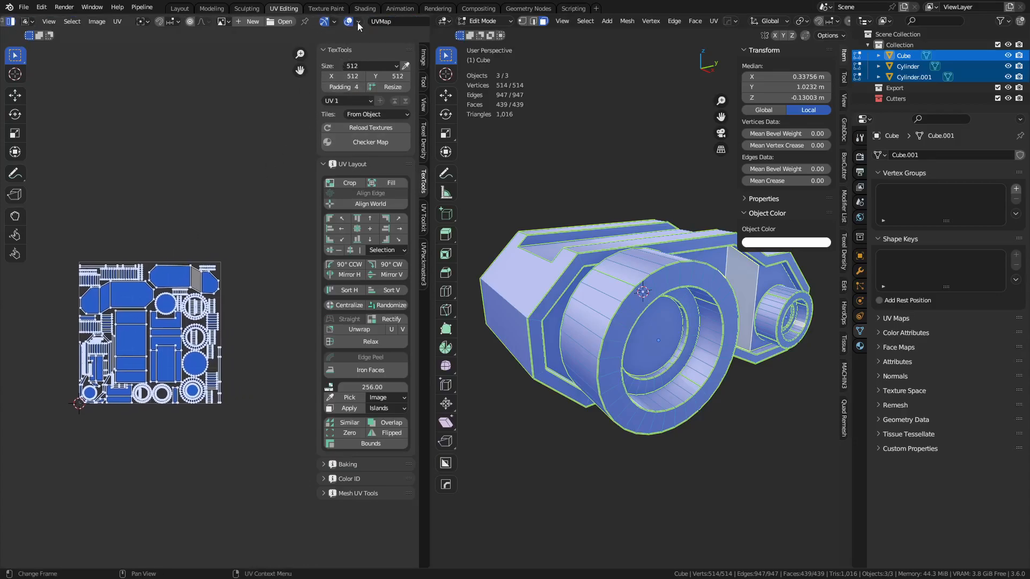
Step: Raise the UV editor overlay Tiles X value to display several UDIM tiles
left_click(349, 22)
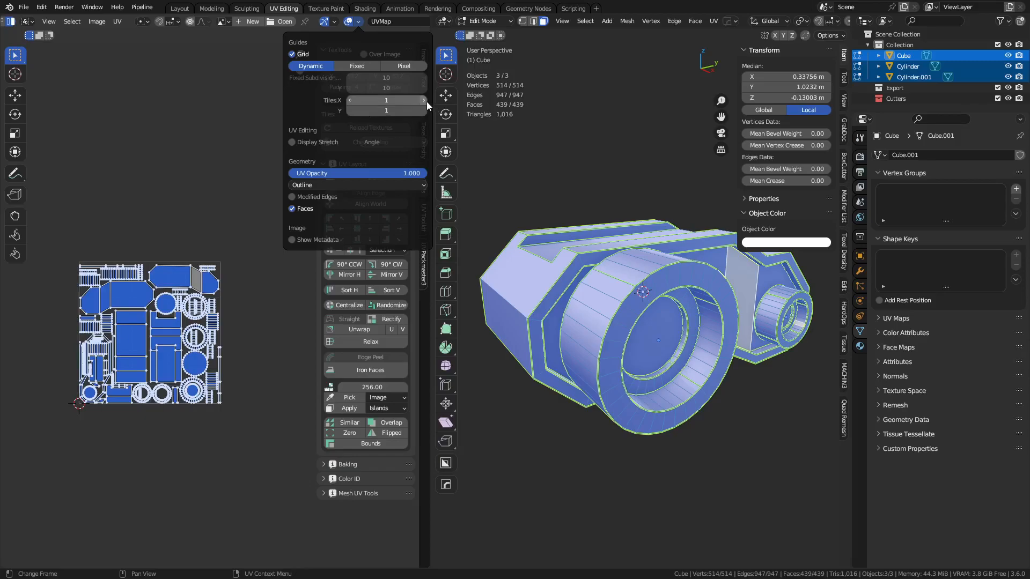
left_click(424, 100)
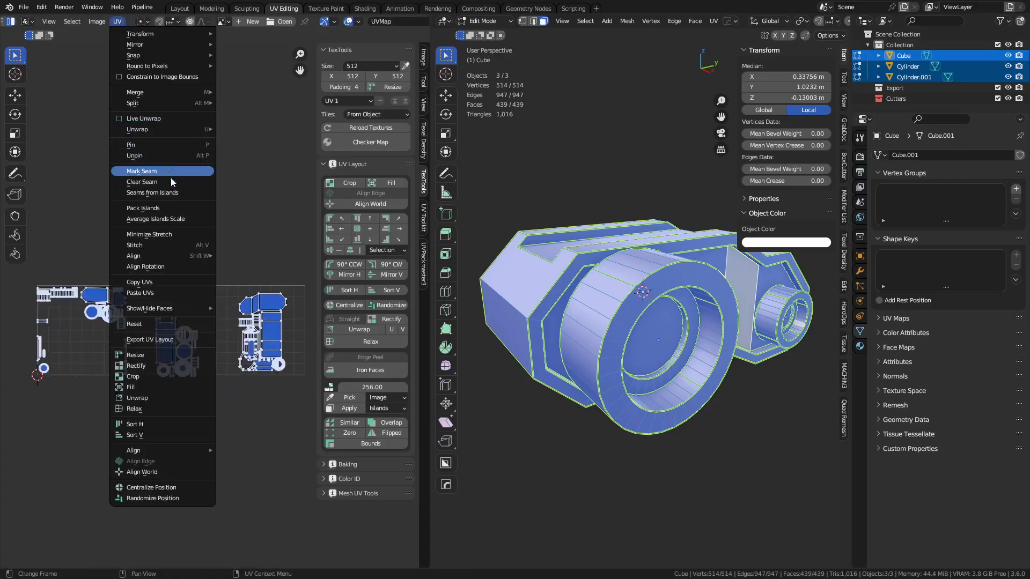
mouse_move(155, 219)
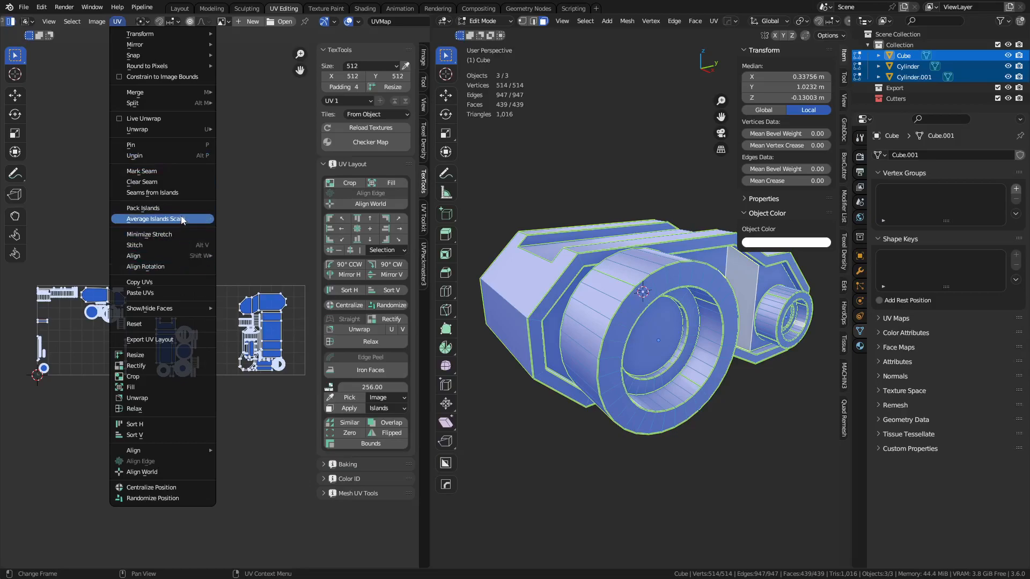
Step: Repack the islands into the nearest tiles and apply Average Islands Scale
left_click(142, 207)
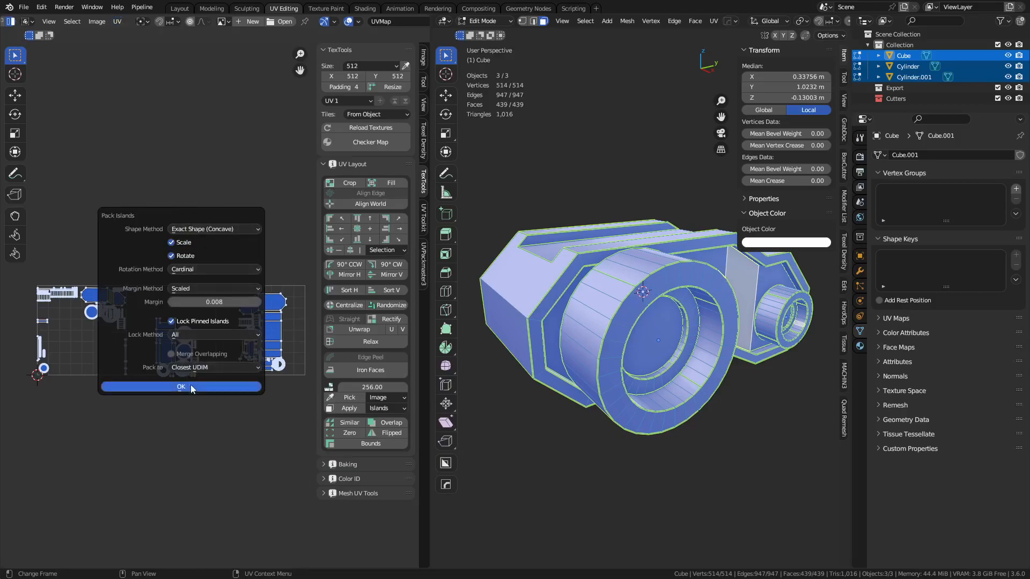
left_click(181, 386)
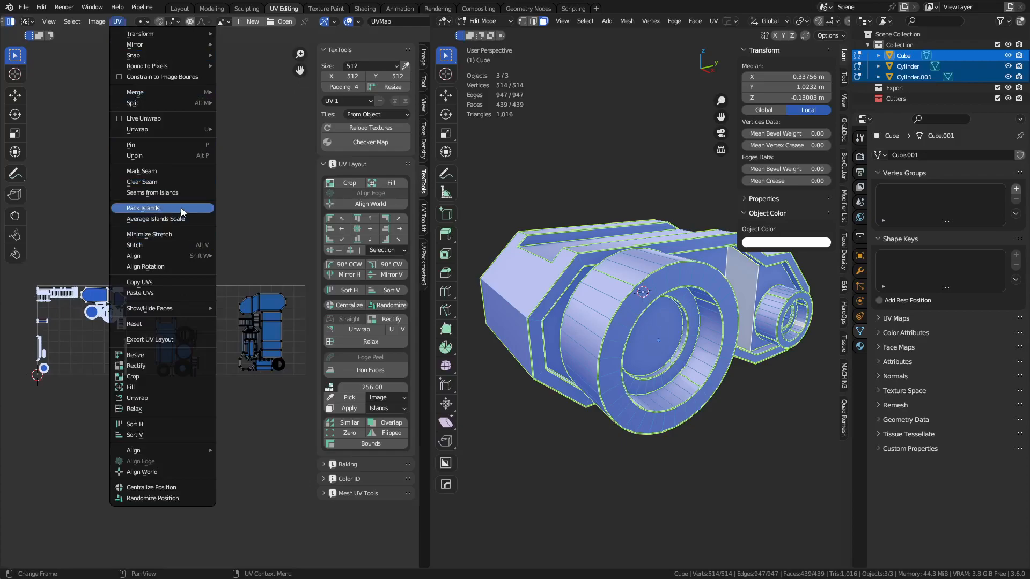
left_click(143, 207)
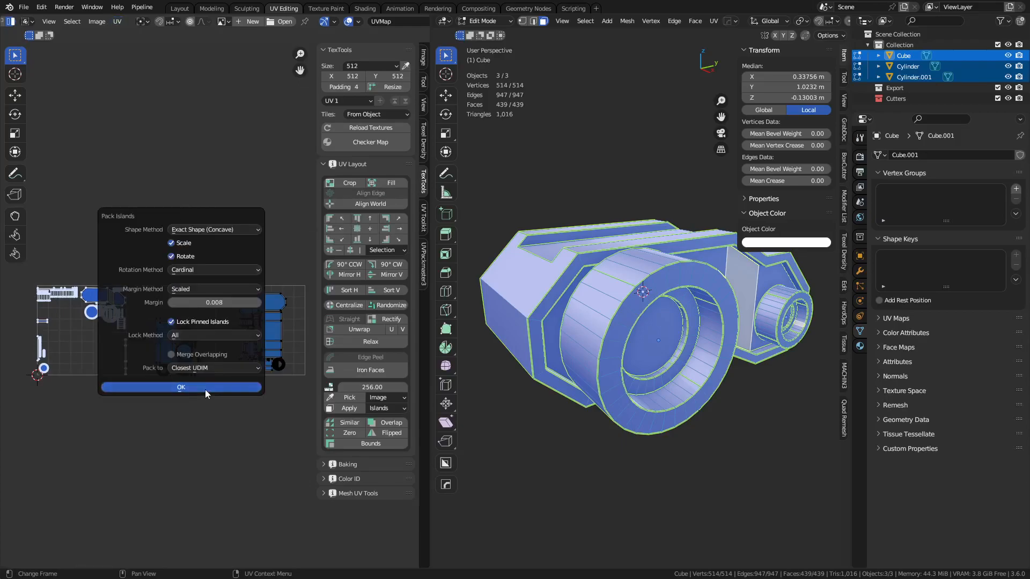
left_click(181, 386)
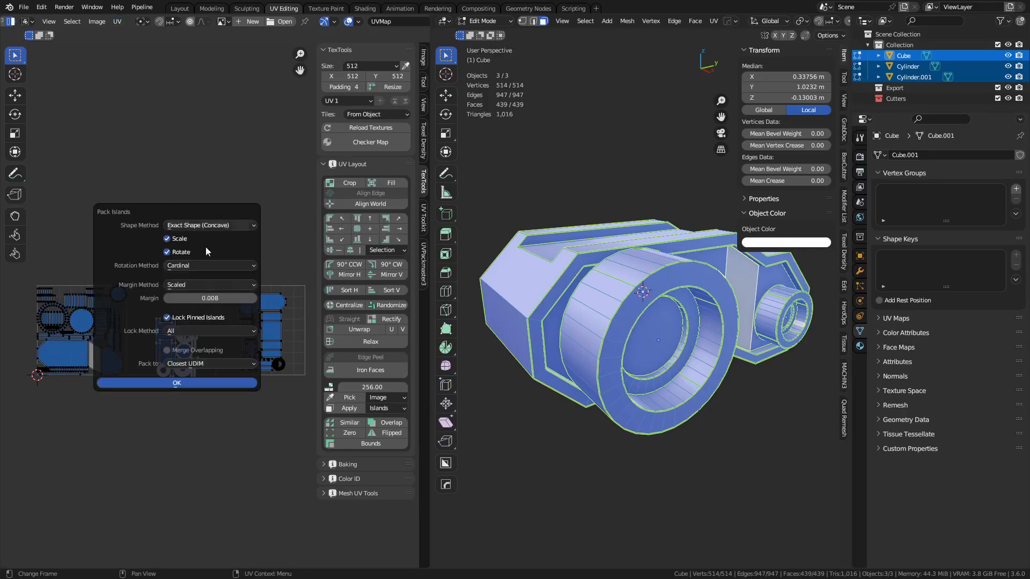
left_click(175, 383)
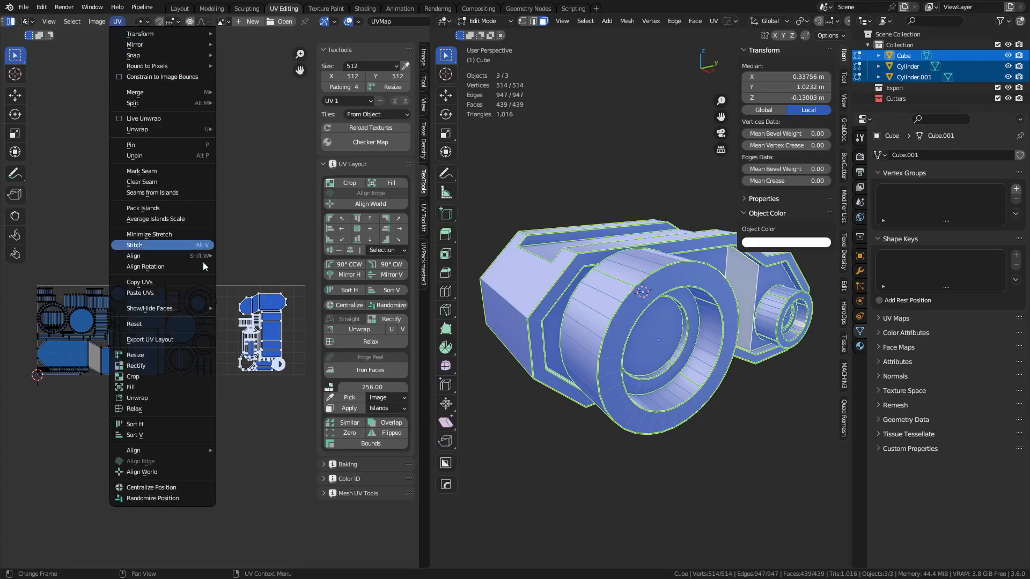
mouse_move(156, 219)
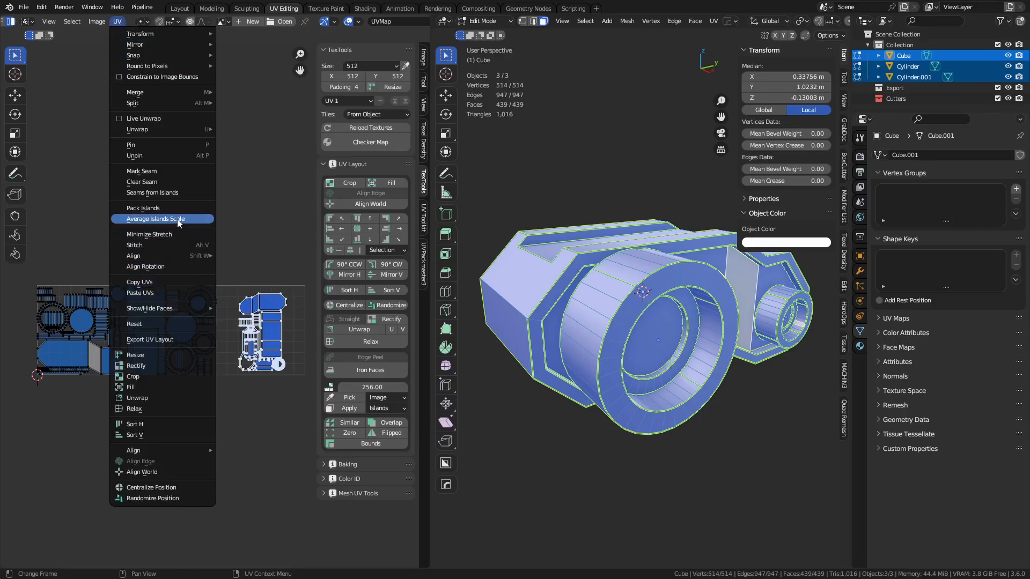
left_click(142, 208)
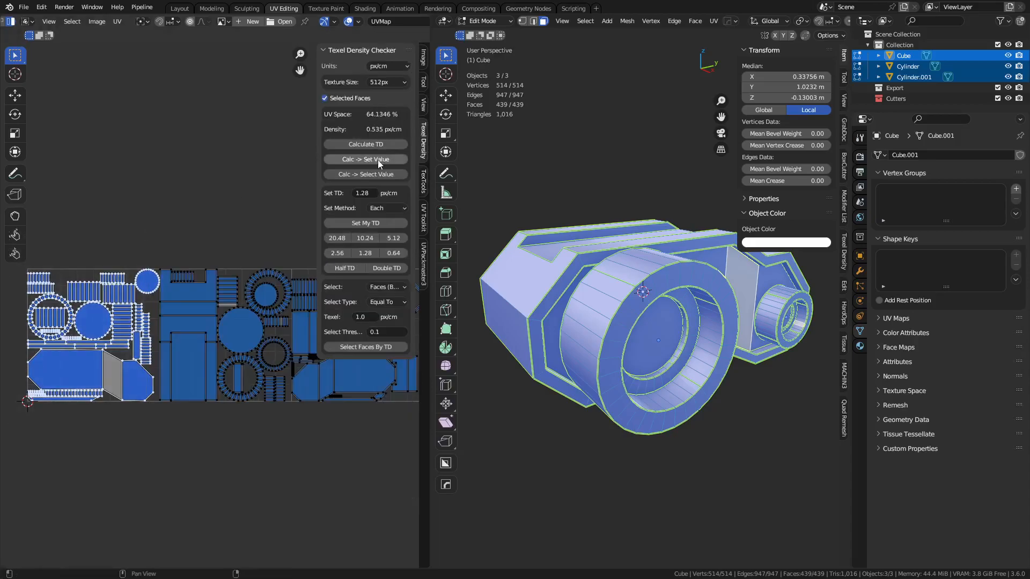
Step: Calculate and store texel density (0.754 px/cm, 67.44% UV space), then show UVPackmaster settings
left_click(365, 159)
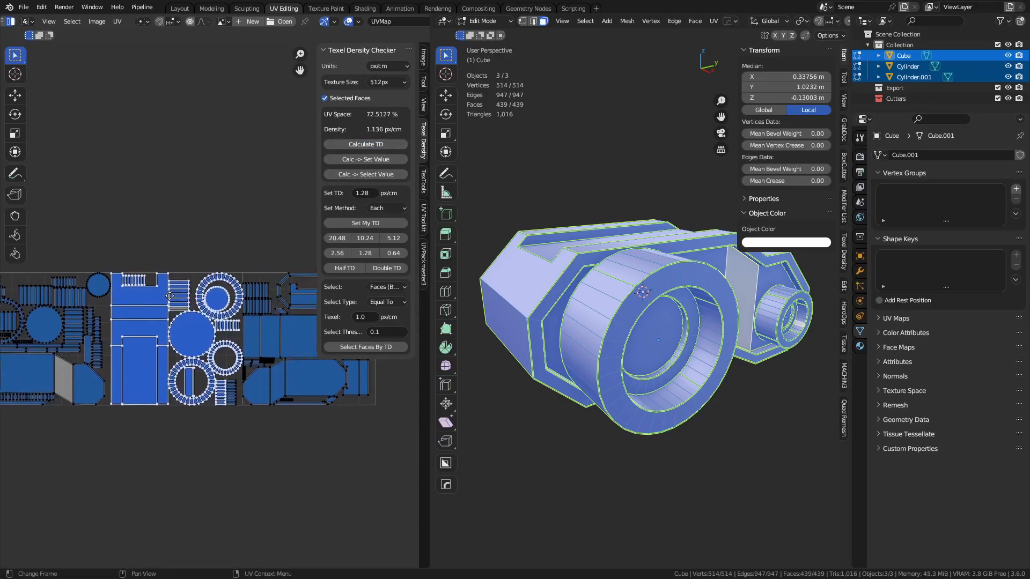
left_click(366, 144)
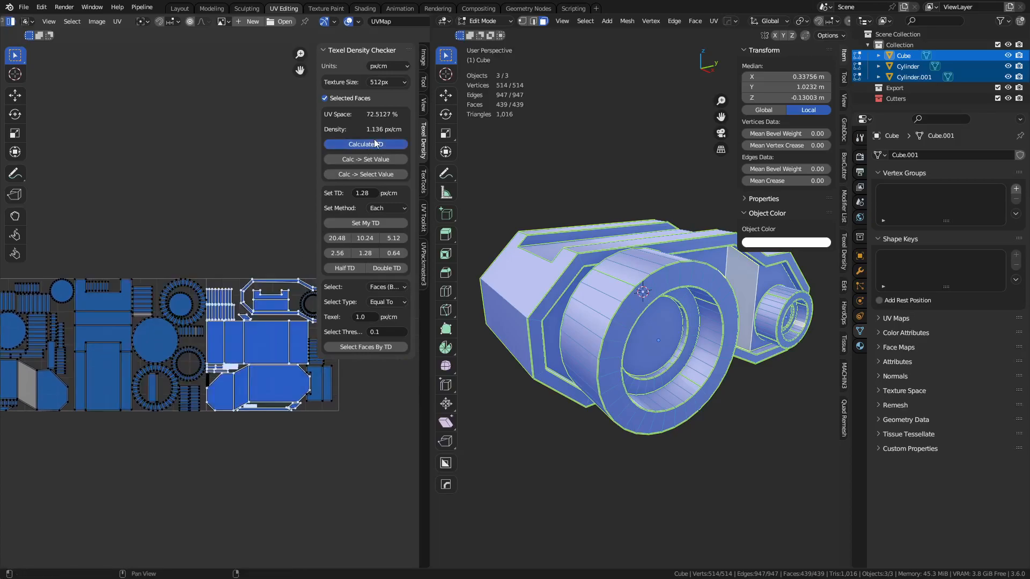
left_click(364, 143)
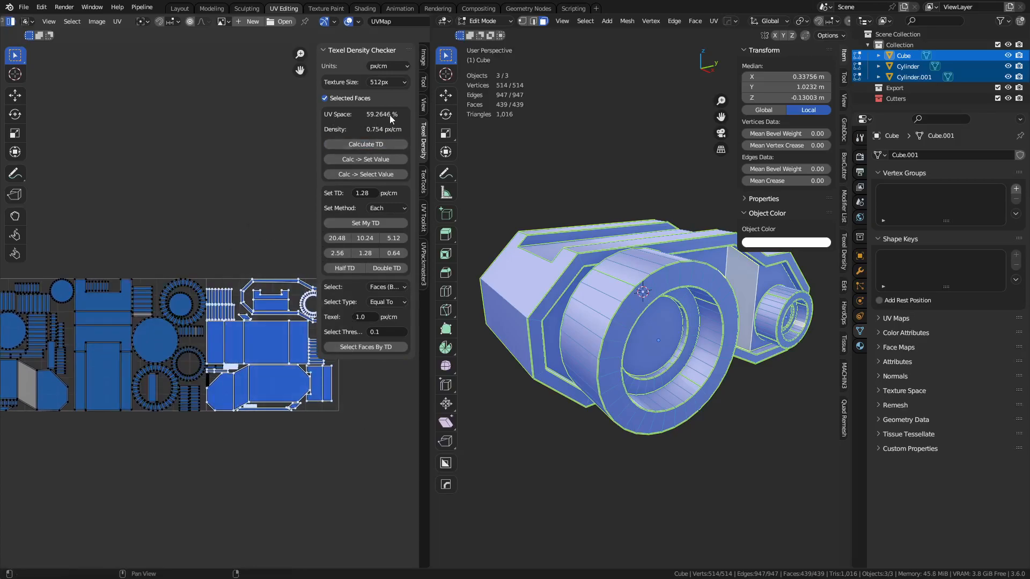
left_click(365, 144)
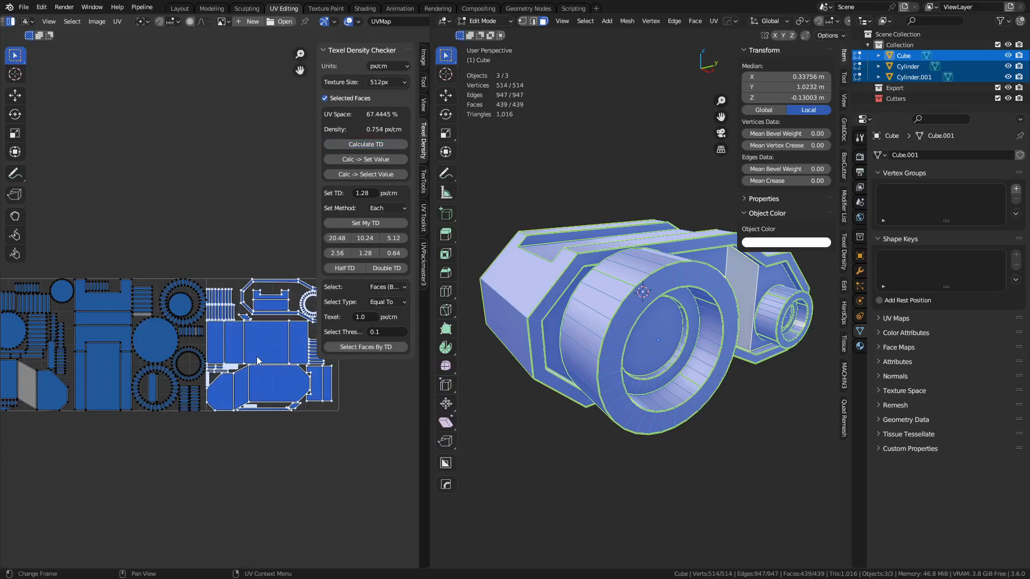
mouse_move(157, 262)
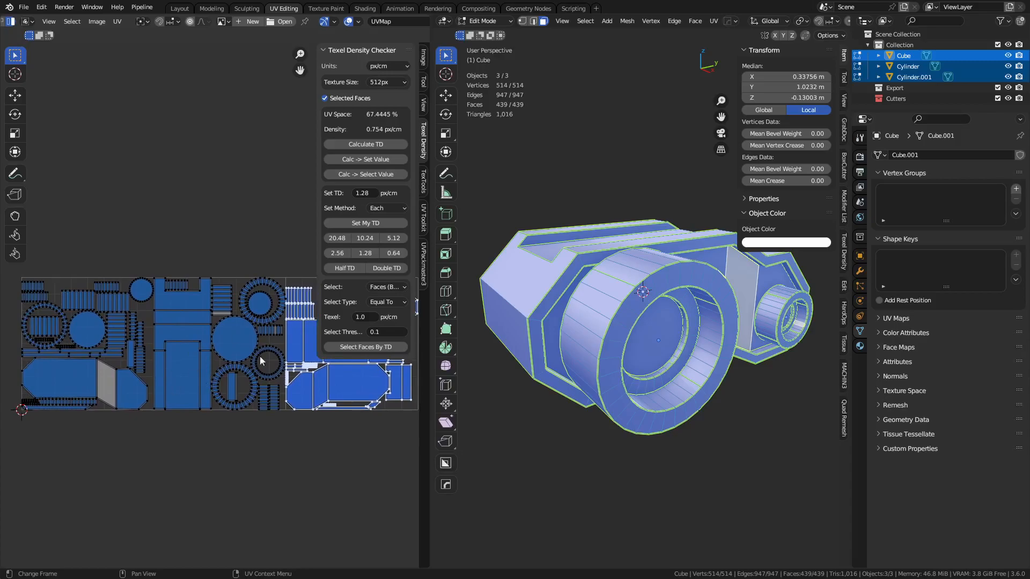
mouse_move(236, 346)
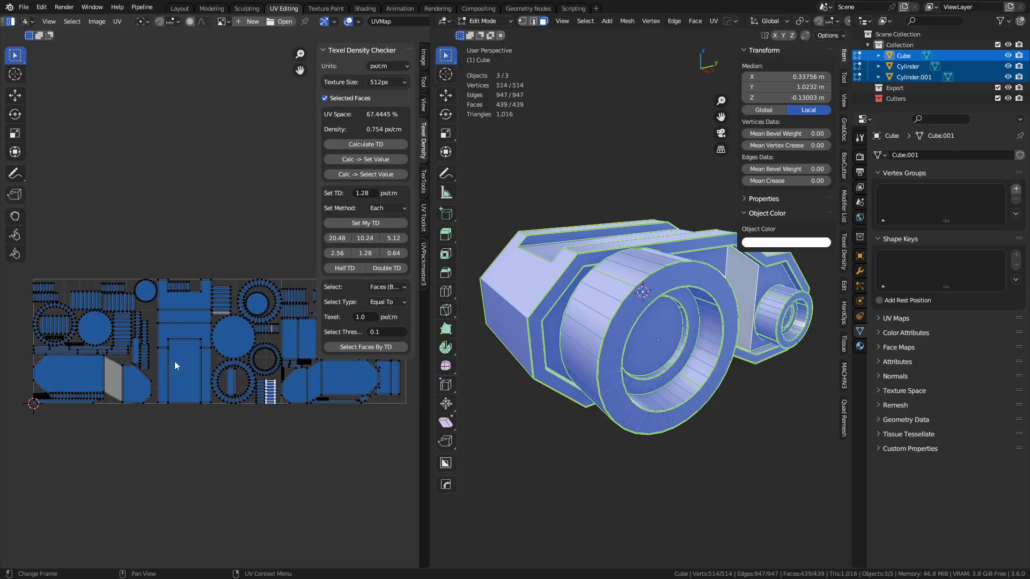
mouse_move(213, 378)
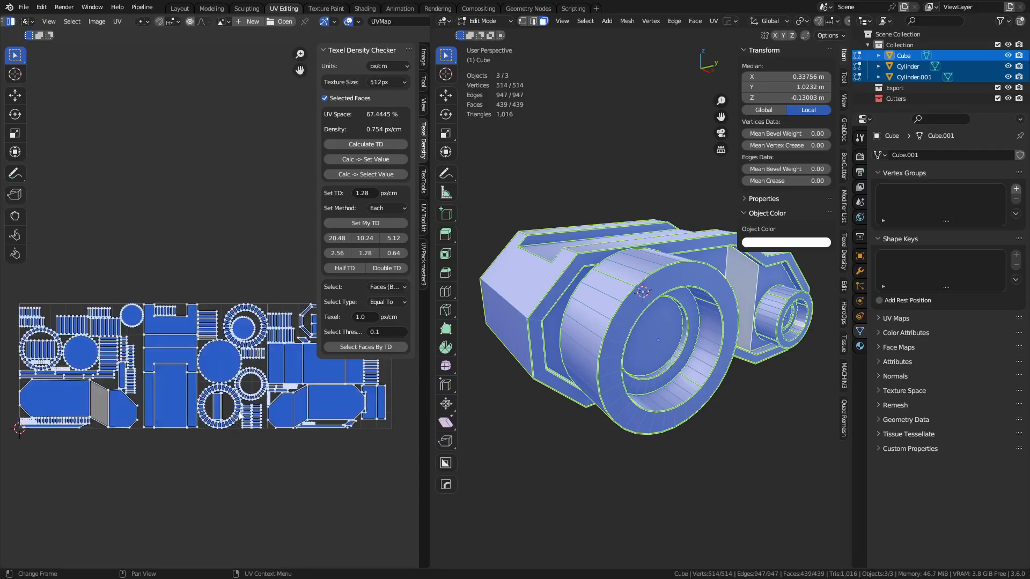
left_click(423, 266)
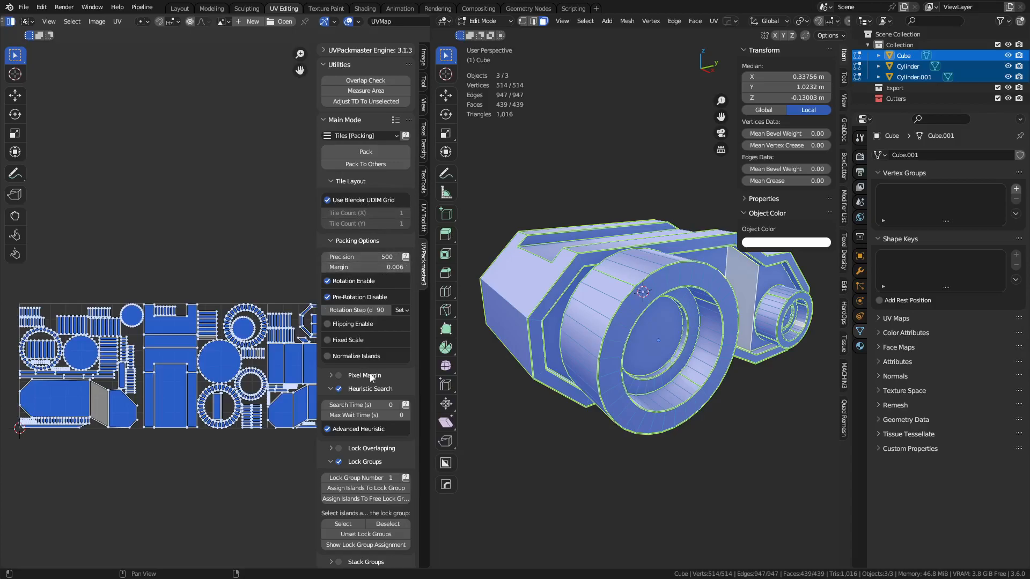
Step: Pack the islands across UDIM tiles with UVPackmaster, reaching about 81% UV space
scroll("down", 3)
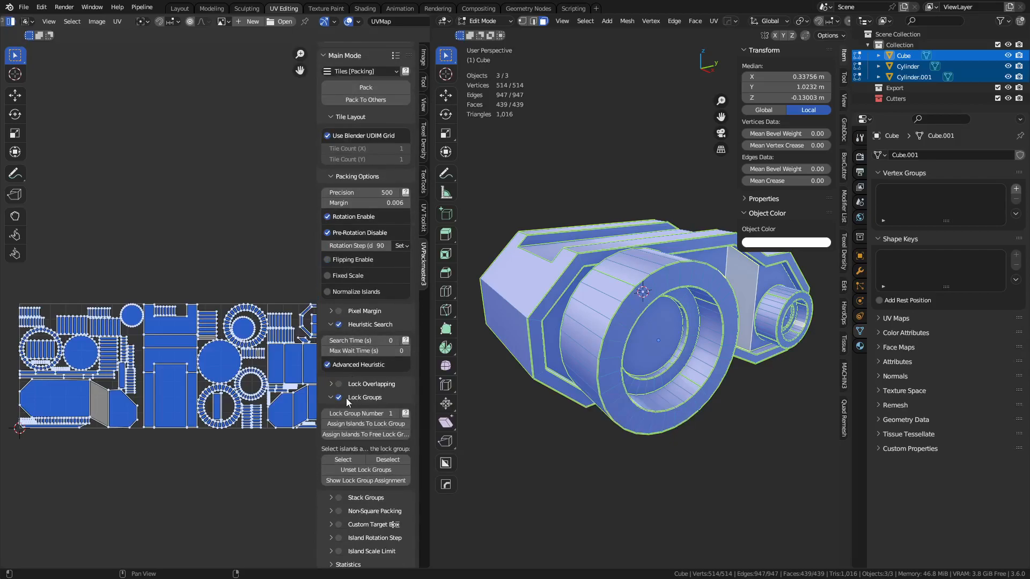
scroll("up", 3)
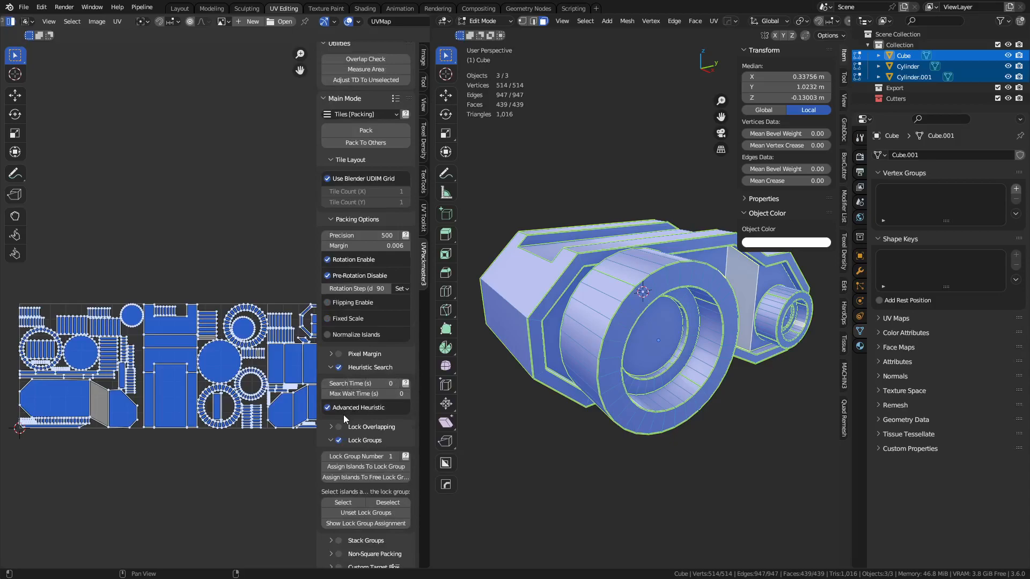
scroll("down", 3)
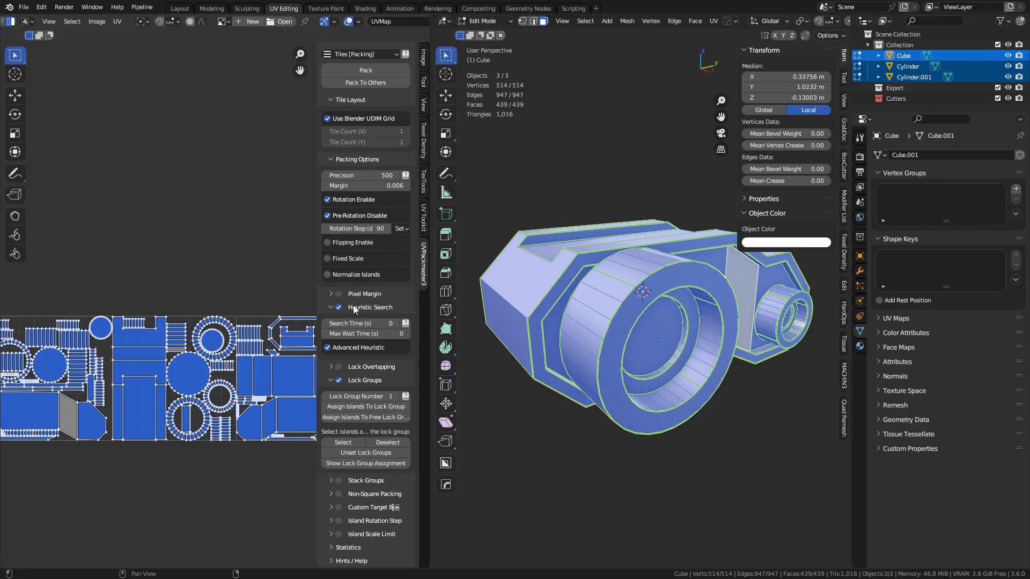
mouse_move(340, 348)
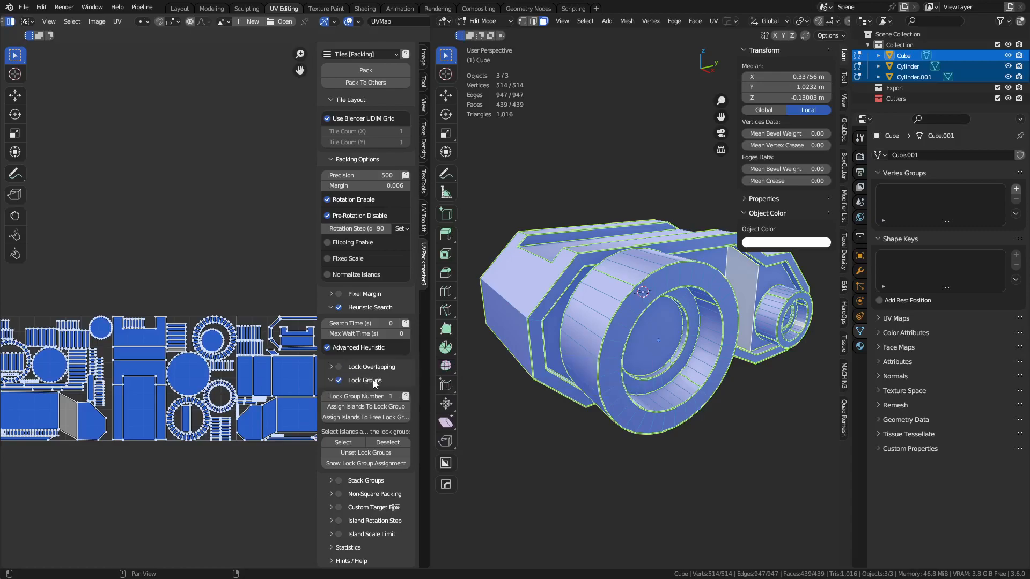
left_click(336, 380)
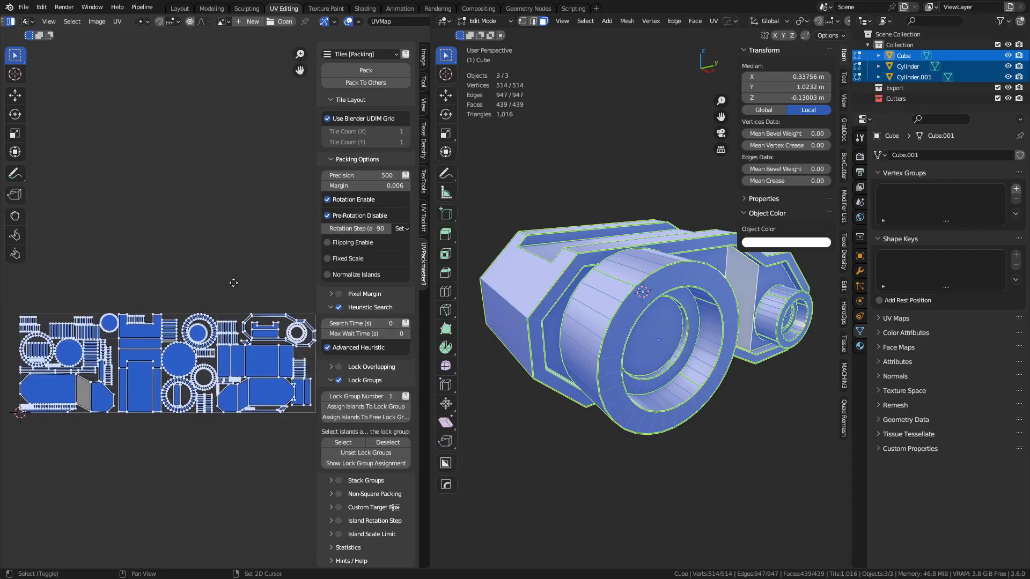
mouse_move(268, 273)
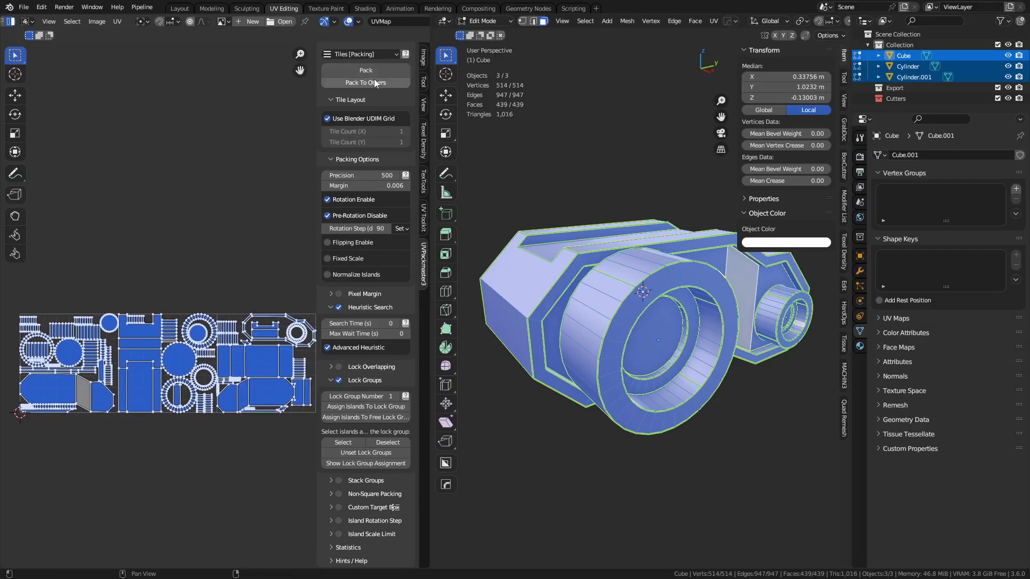
left_click(365, 70)
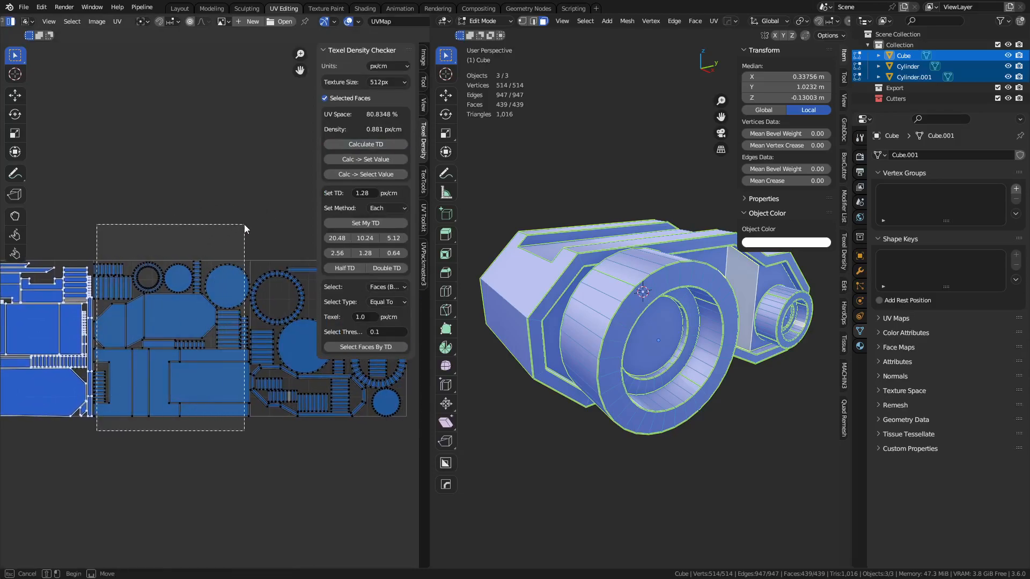
Step: Measure one UDIM tile's islands: 1.244 px/cm texel density, 44.18% UV space
left_click(365, 143)
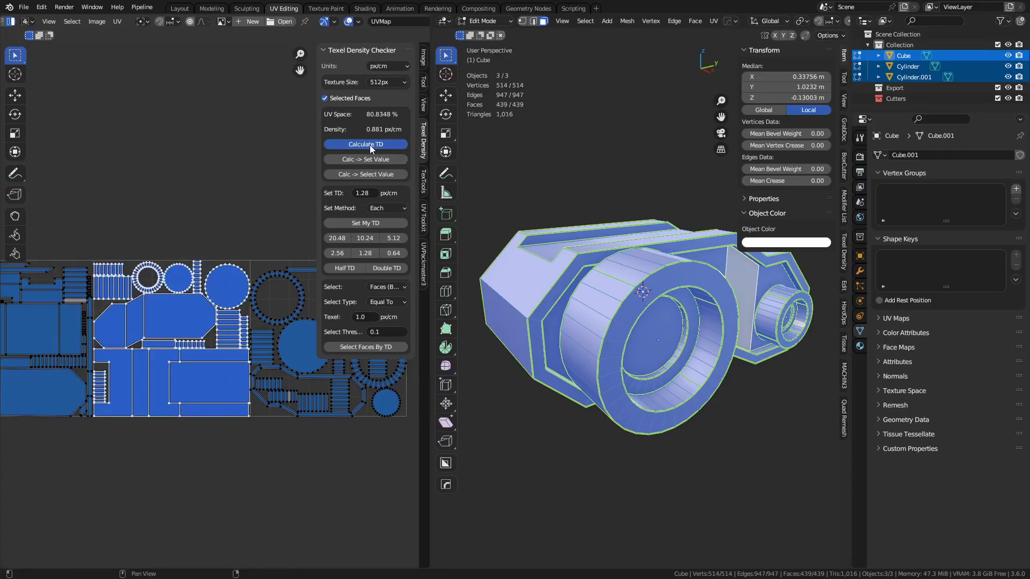
left_click(366, 143)
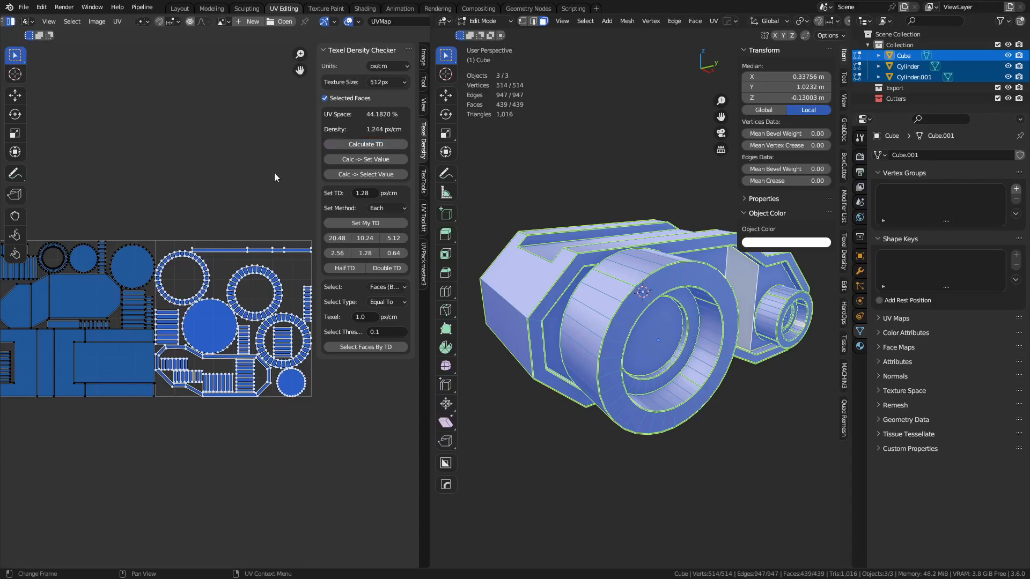
mouse_move(197, 290)
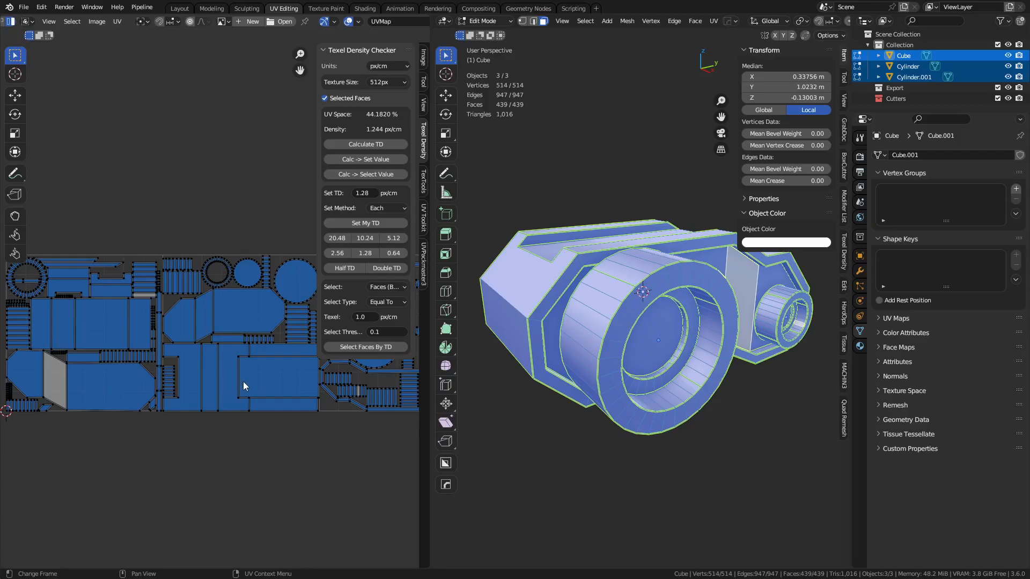
scroll("down", 3)
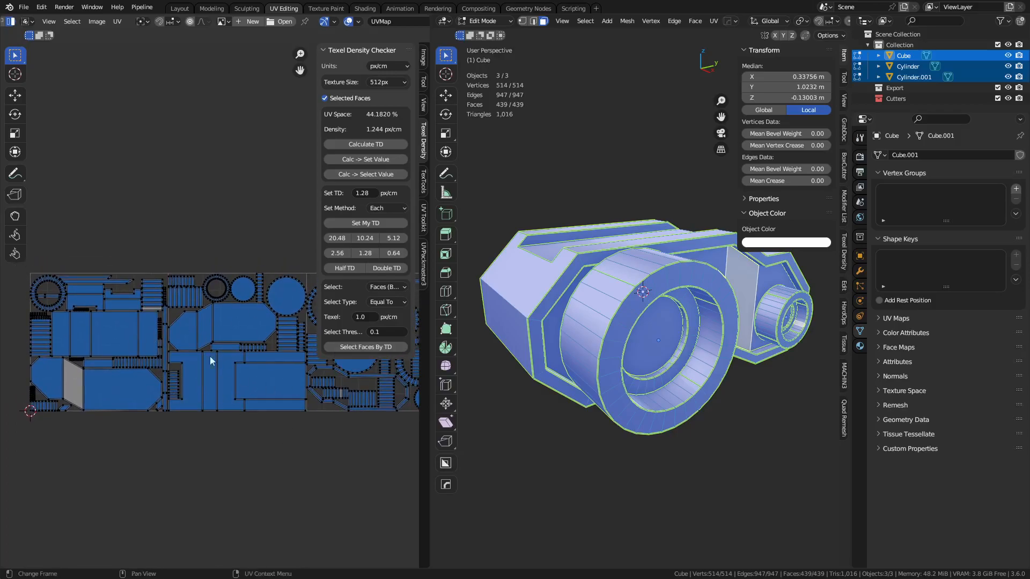
mouse_move(275, 322)
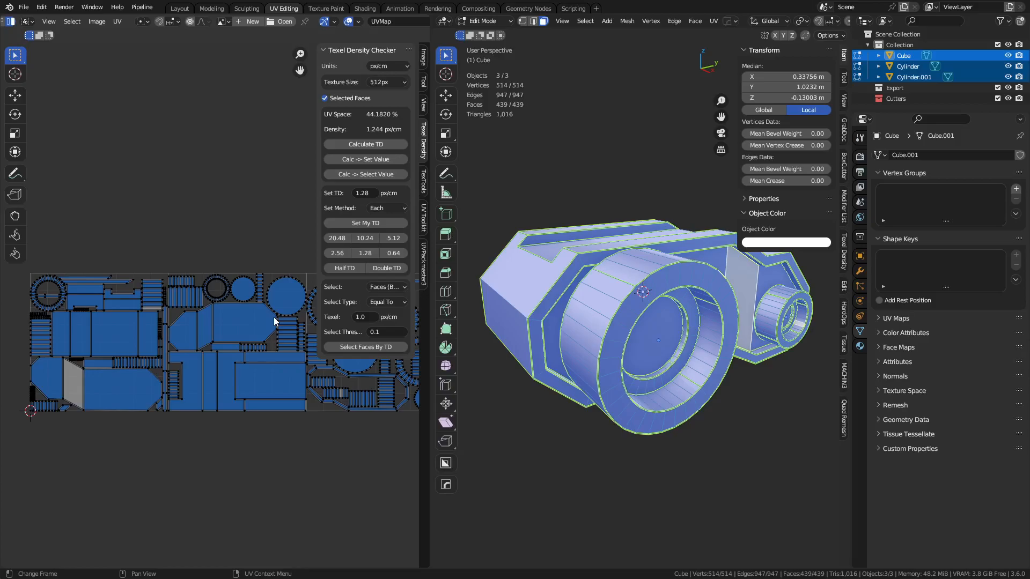
mouse_move(237, 271)
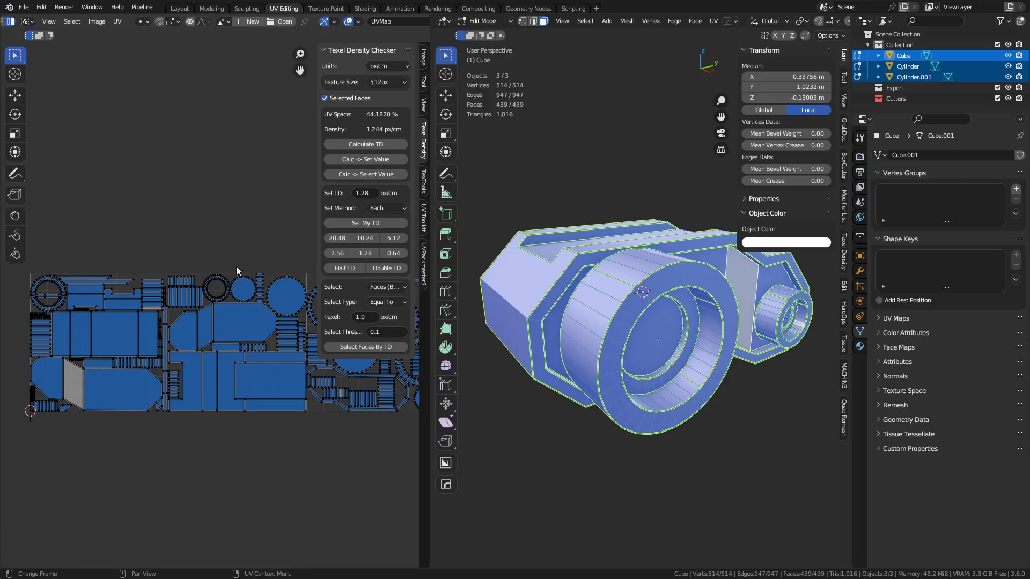
mouse_move(235, 265)
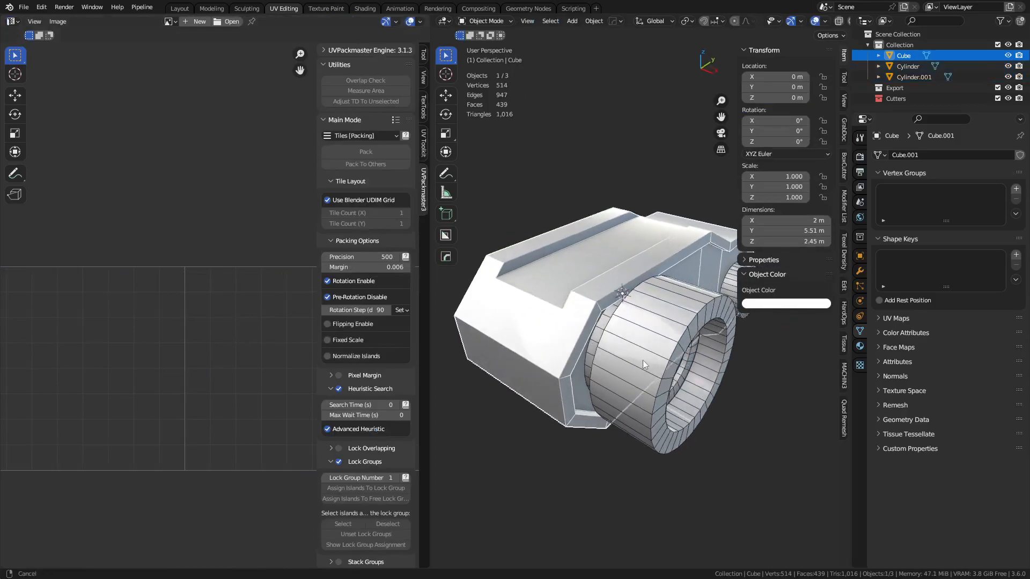
Step: Select the Cylinder in the Outliner and switch to the Layout workspace
left_click(907, 66)
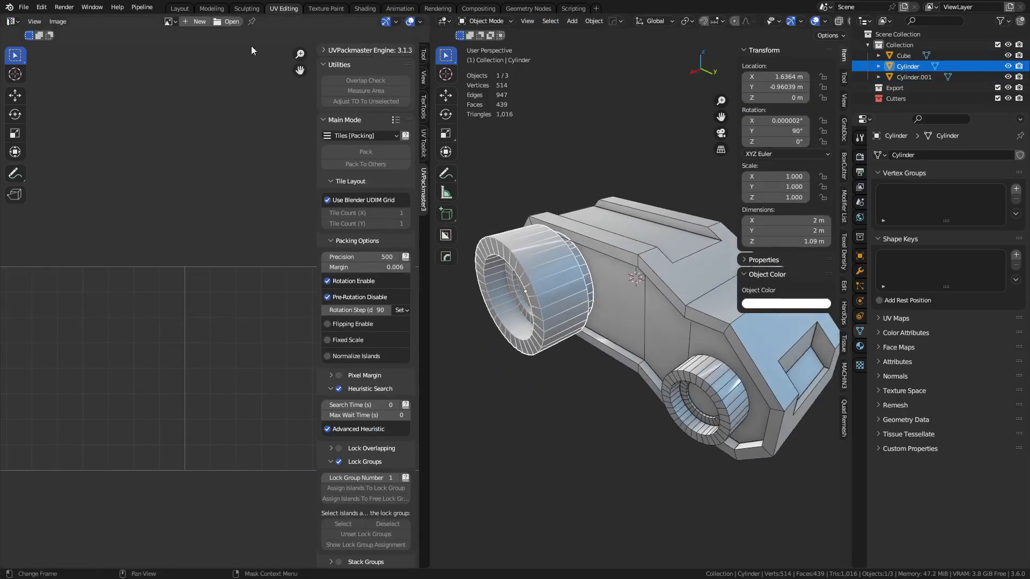
left_click(179, 7)
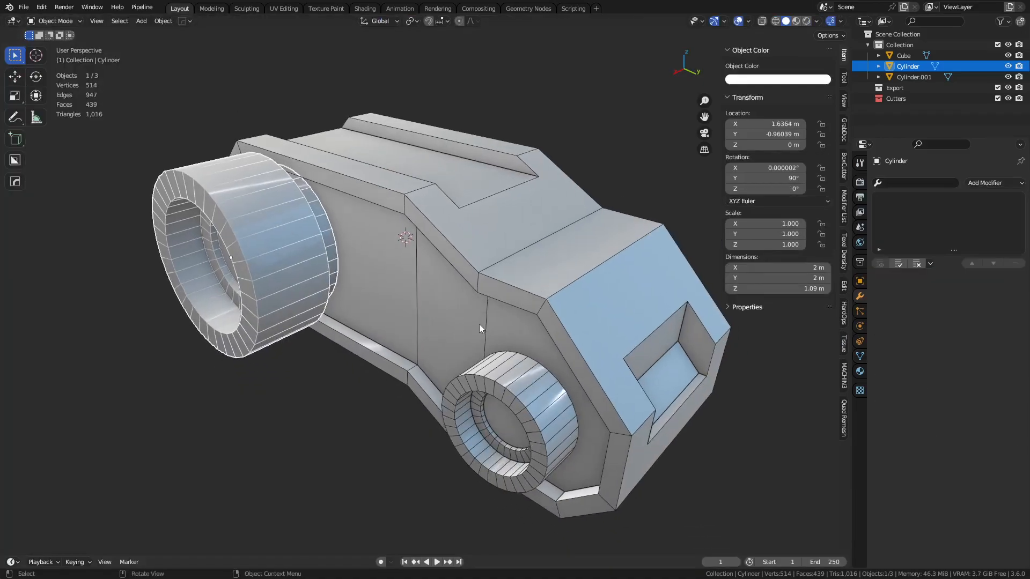